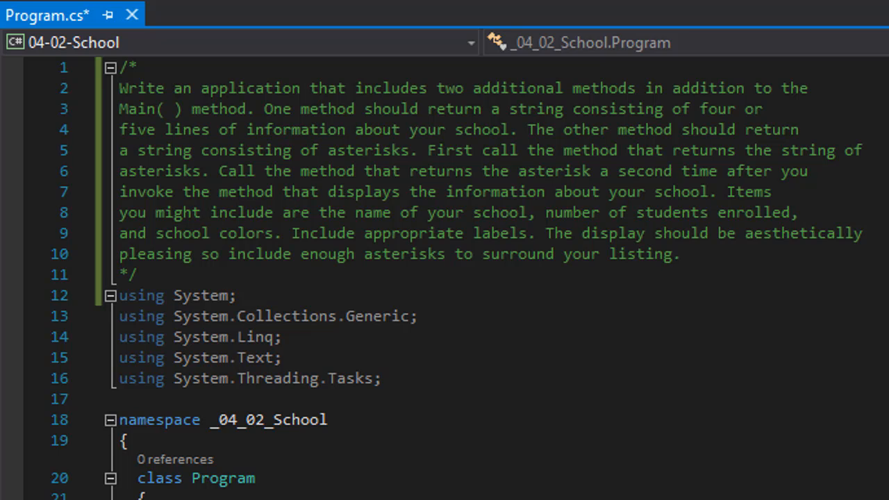
mouse_move(314, 223)
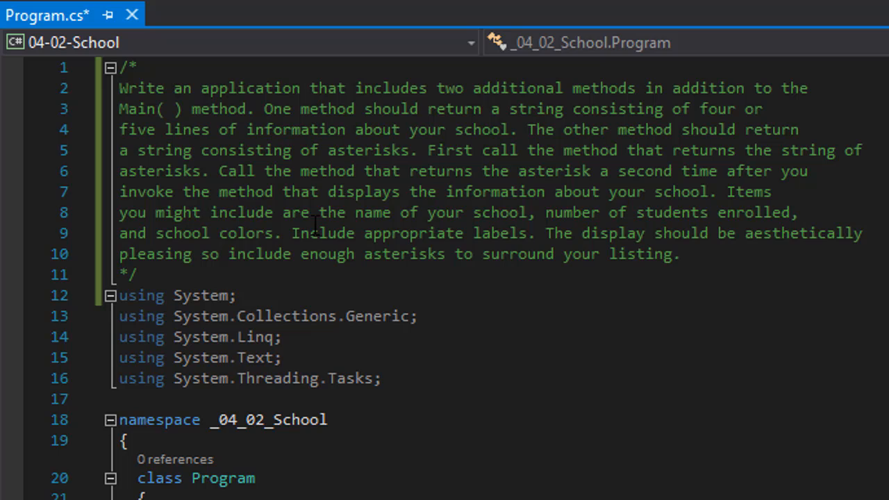
mouse_move(401, 234)
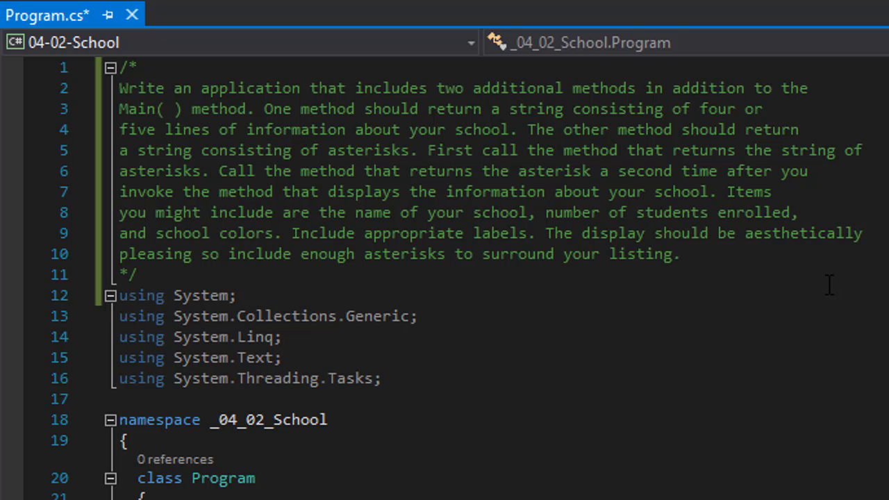
mouse_move(801, 271)
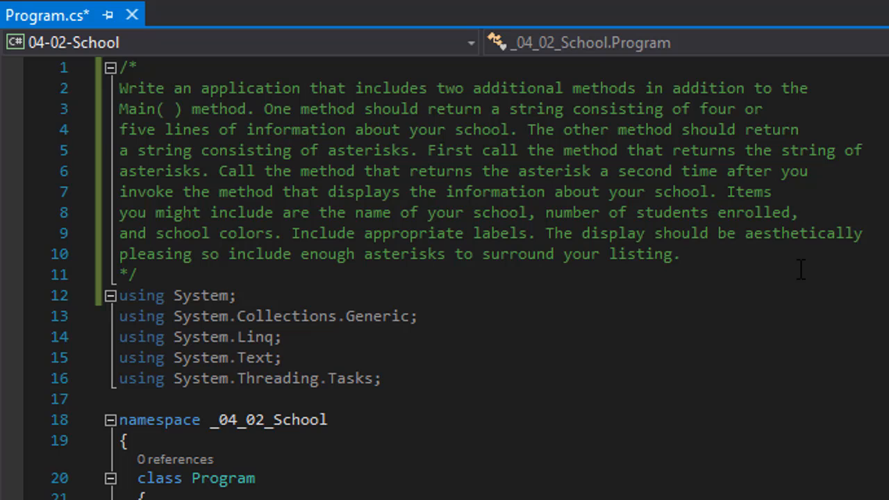
- After the successful build, scroll down to the Main method
scroll("down", 3)
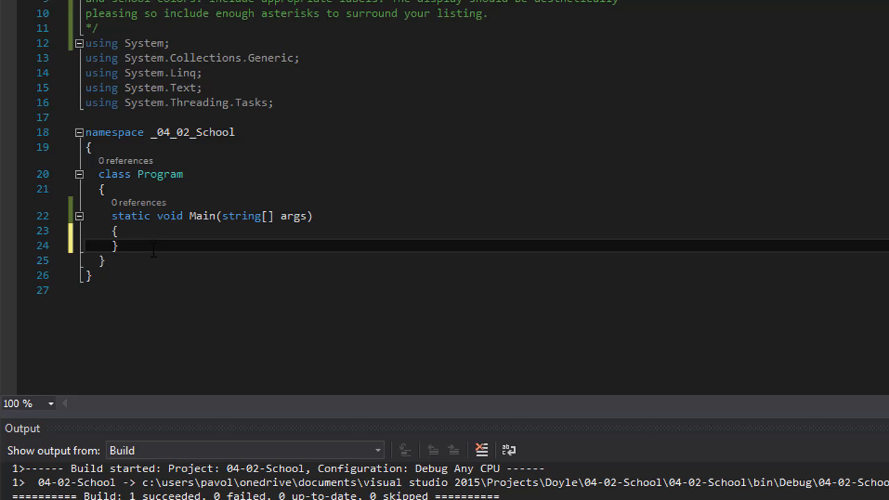
- Below Main, declare 'static string Asterix()' with an empty body
left_click(144, 246)
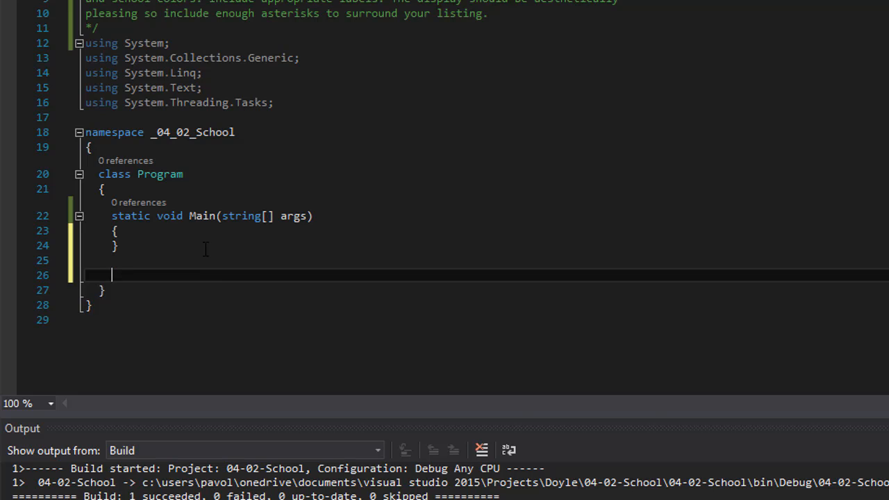
type("stati")
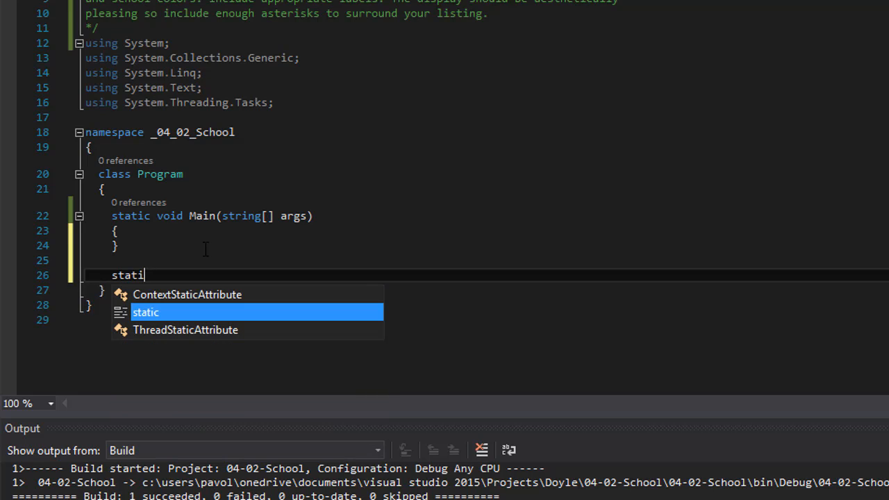
type("string As")
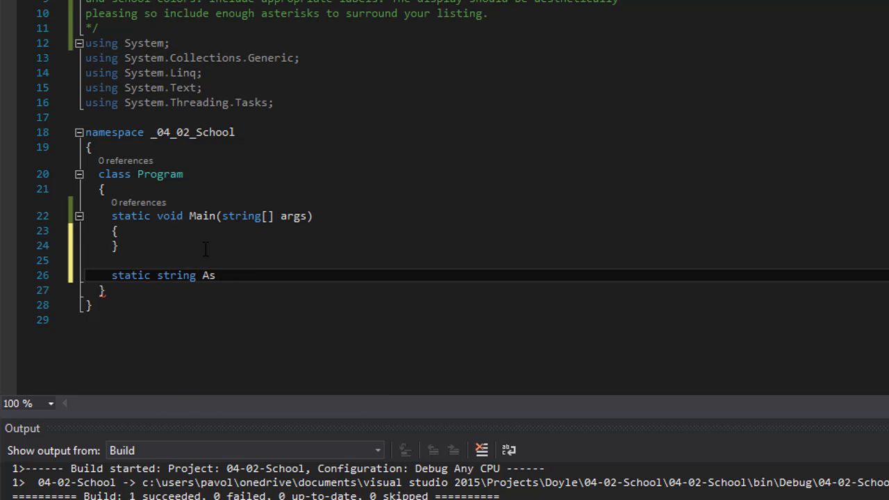
type("teri")
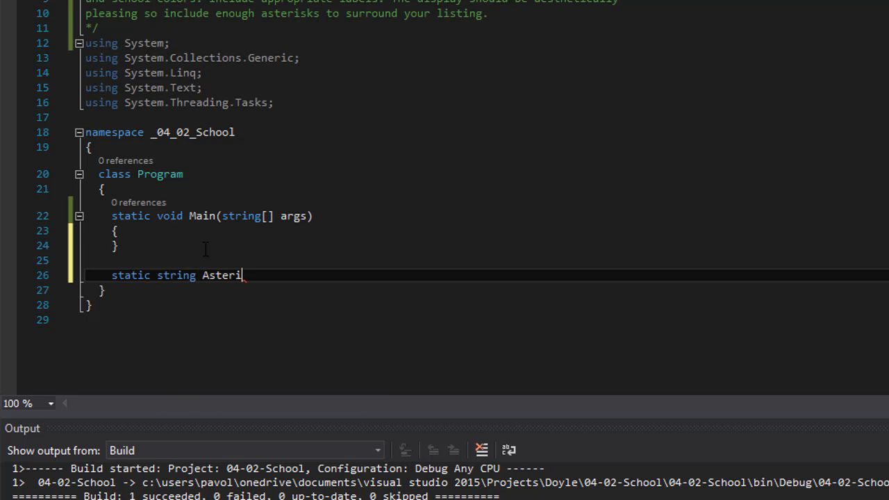
type("x()")
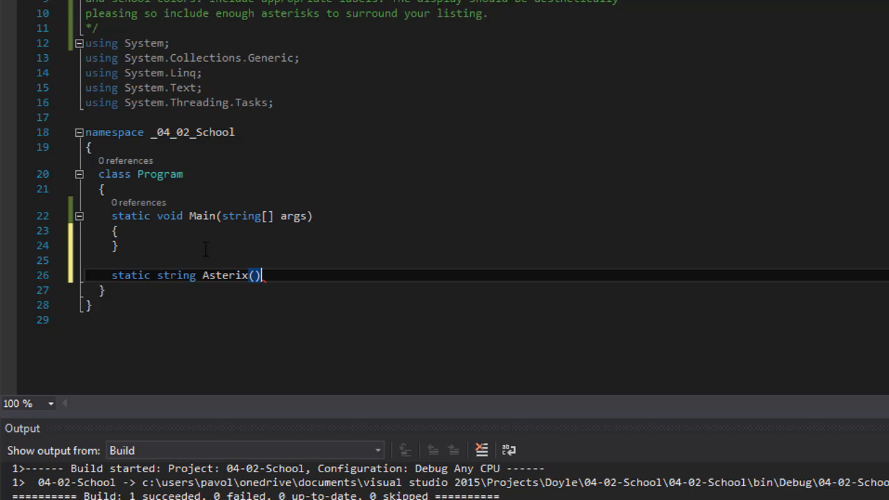
key("Enter")
type("{")
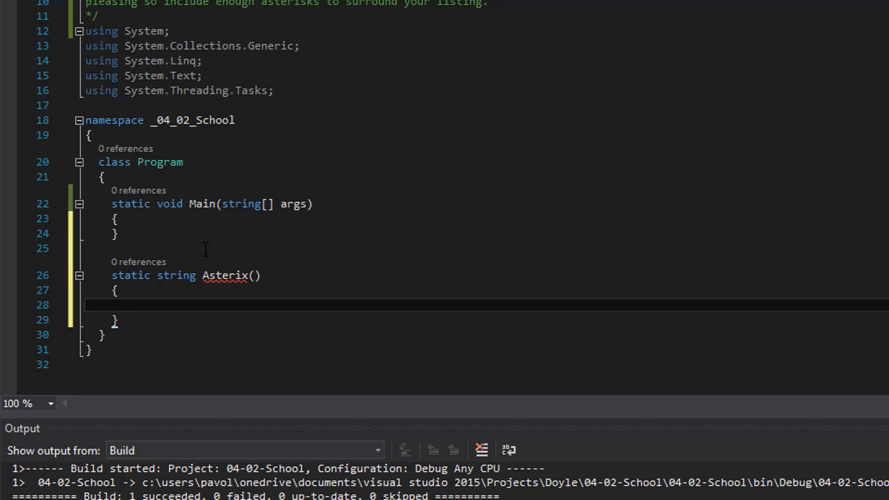
mouse_move(206, 248)
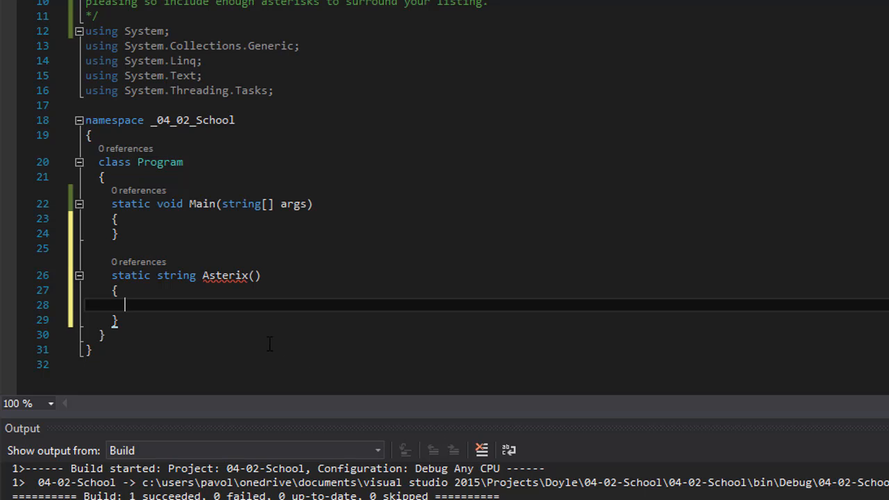
- Make Asterix return a quoted literal string of asterisks
type("return \"****************************************************\";")
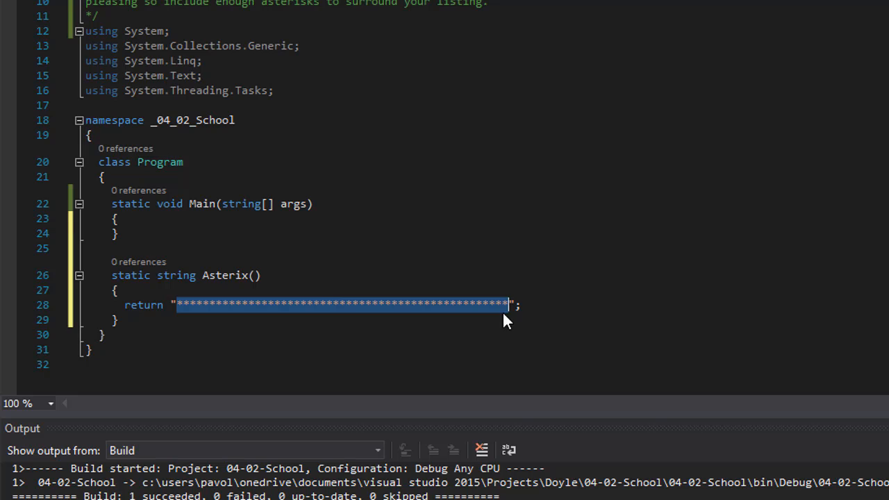
mouse_move(213, 294)
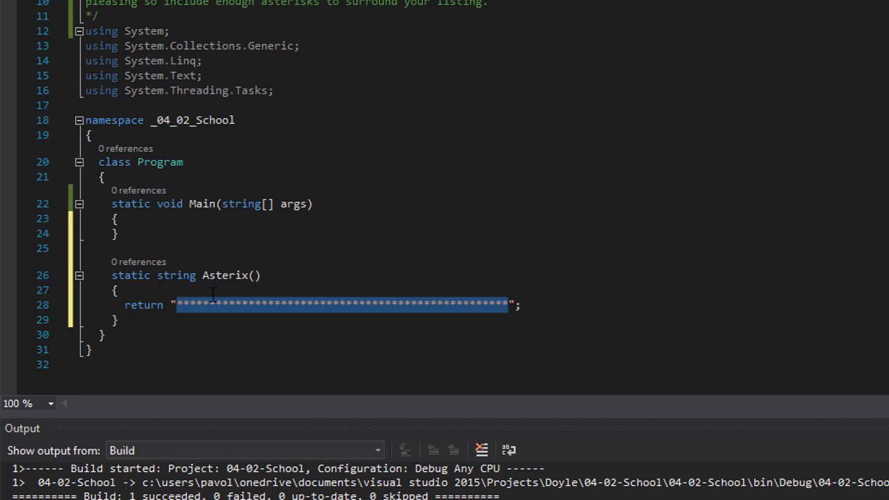
mouse_move(538, 301)
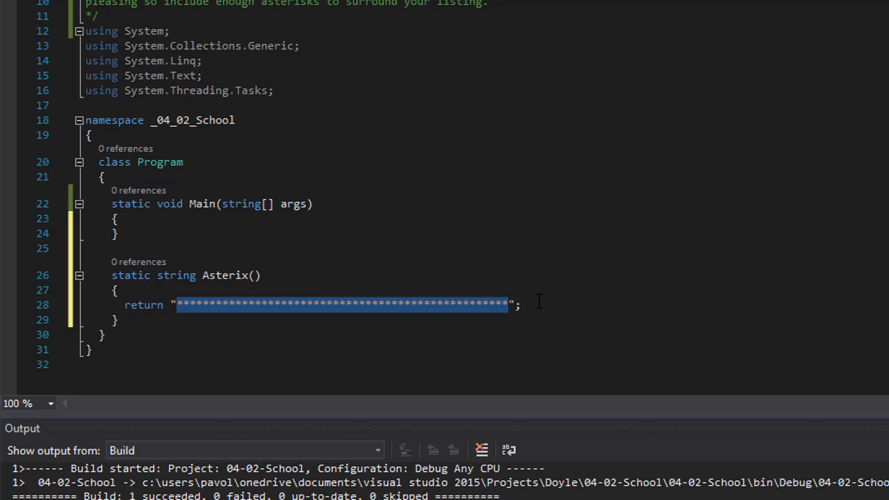
mouse_move(320, 79)
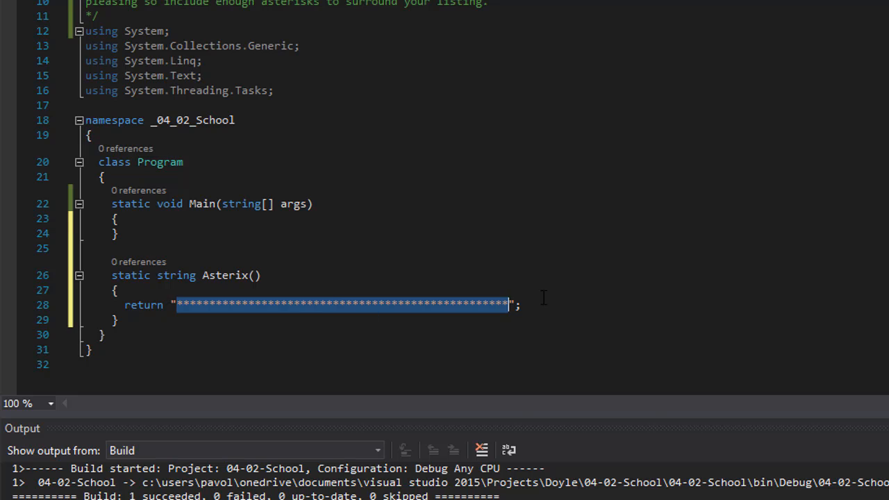
mouse_move(532, 304)
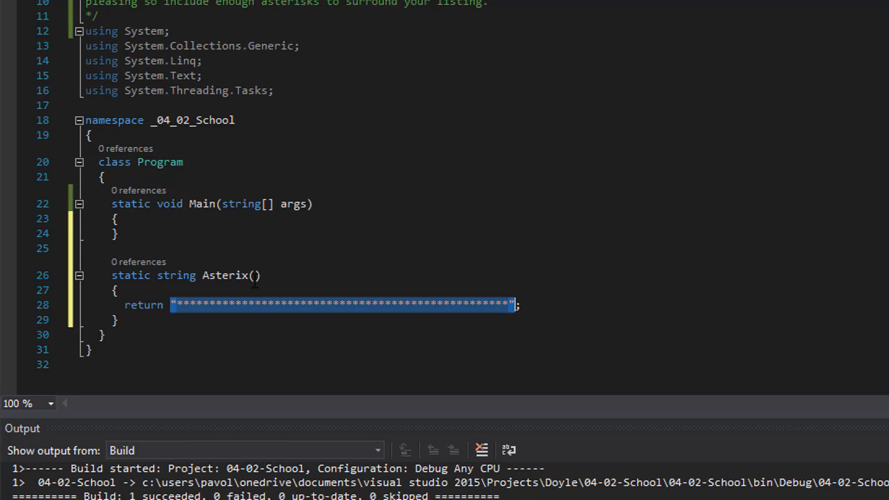
double_click(143, 305)
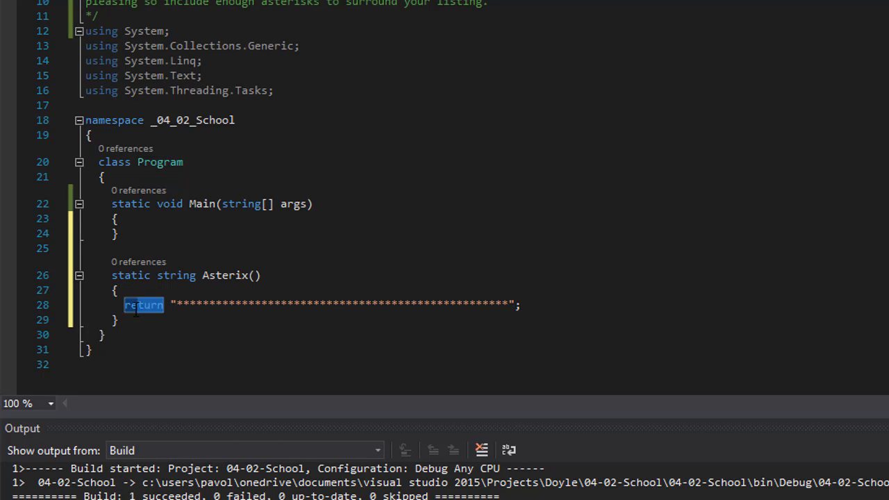
mouse_move(175, 275)
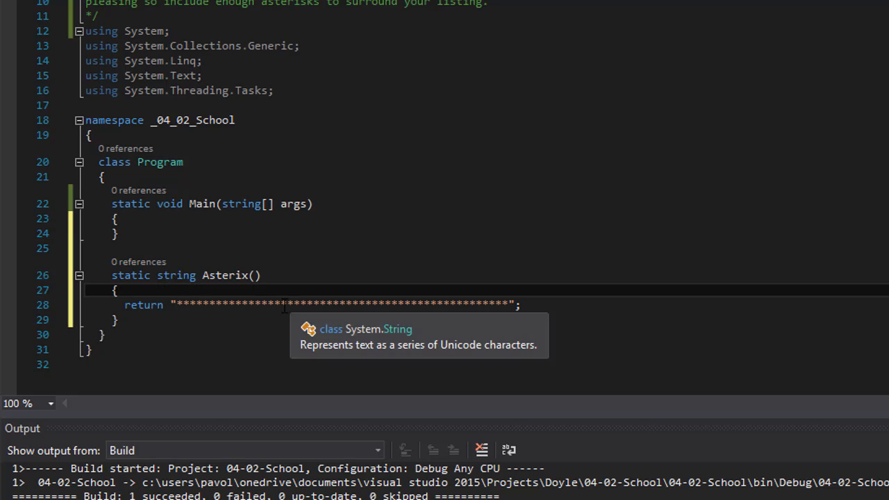
double_click(143, 305)
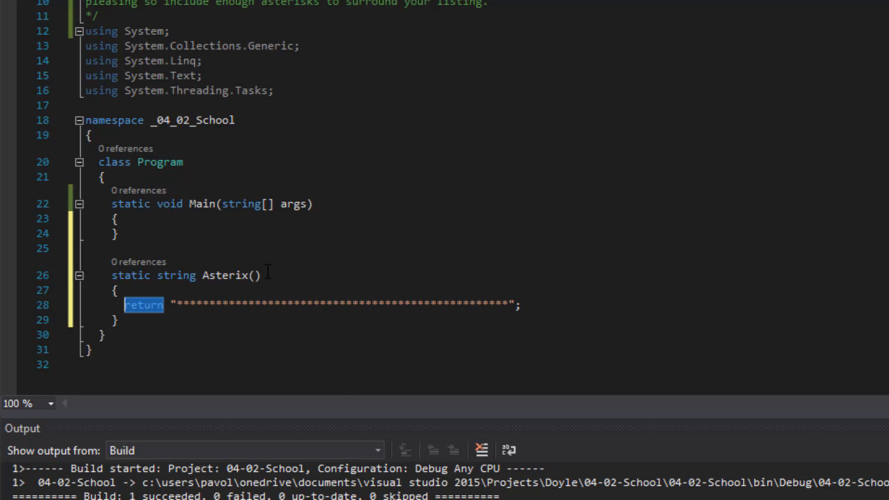
type("Asterix")
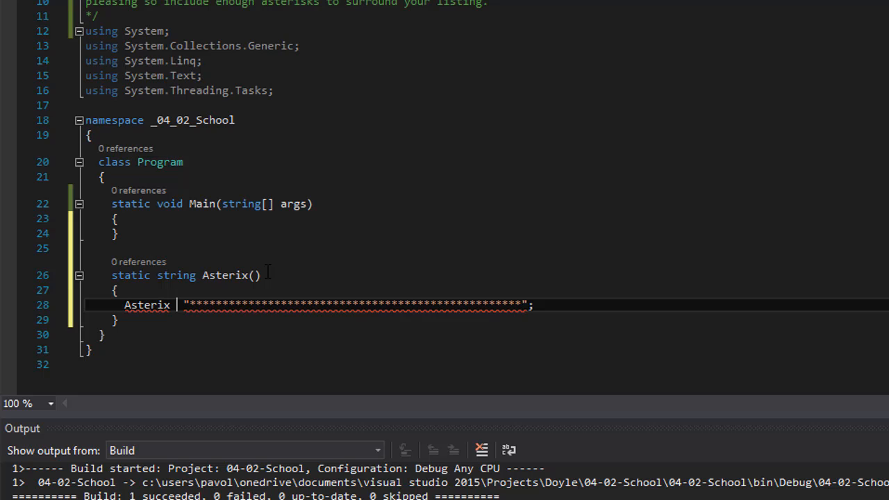
type("=")
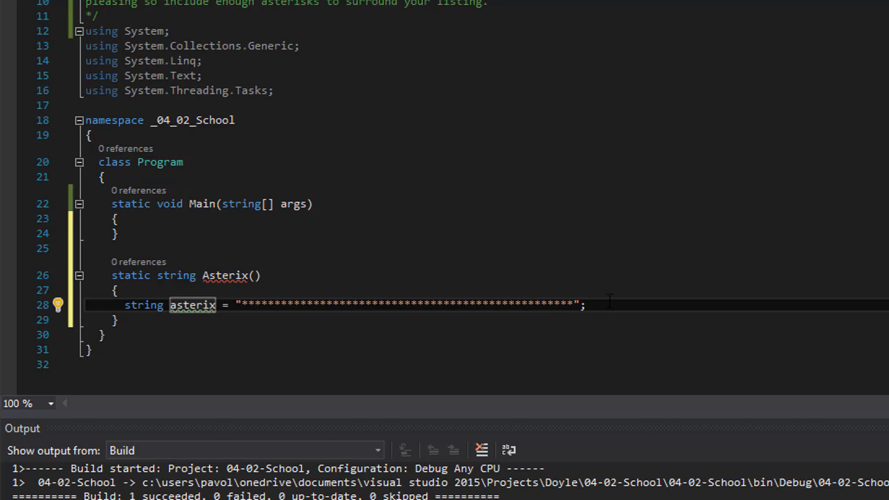
type("return asterix;")
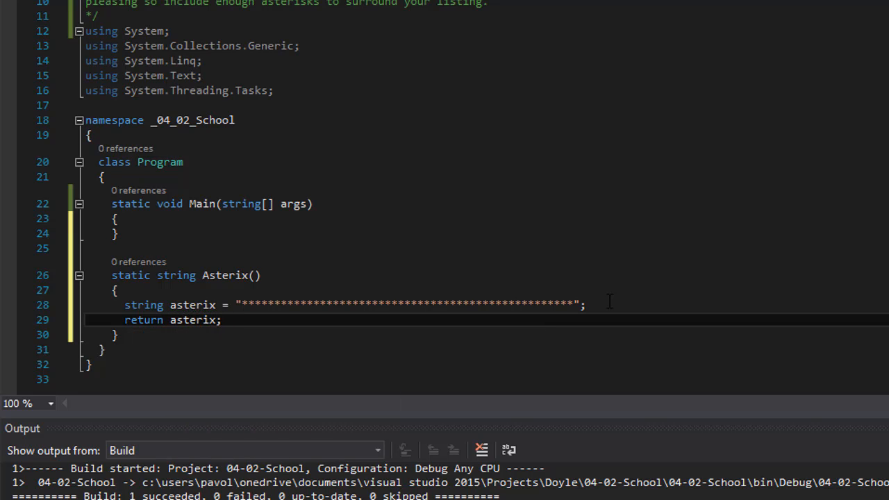
double_click(143, 320)
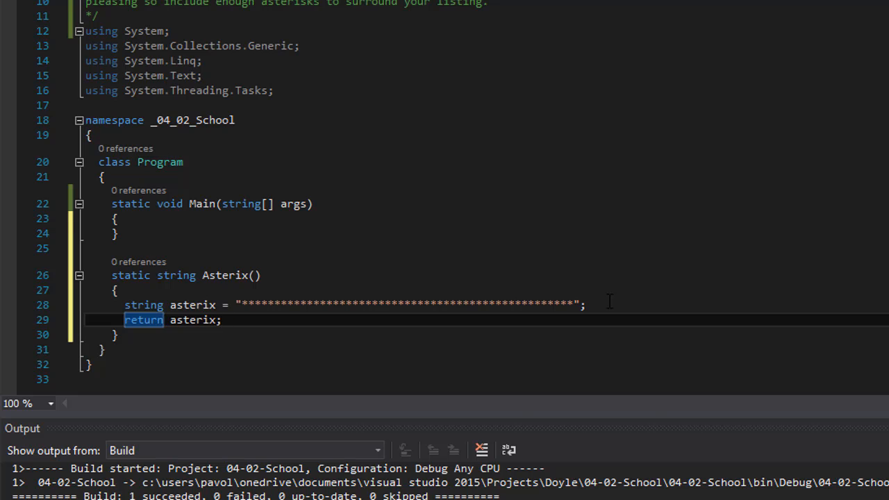
mouse_move(650, 307)
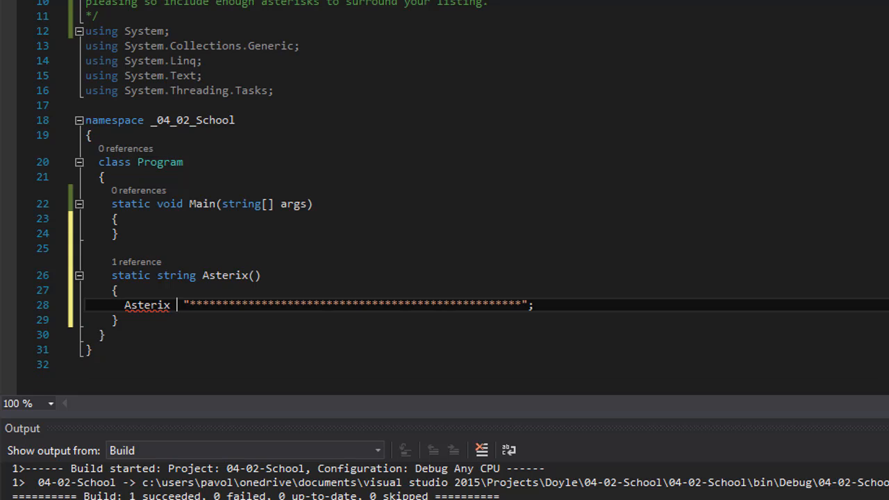
type("return")
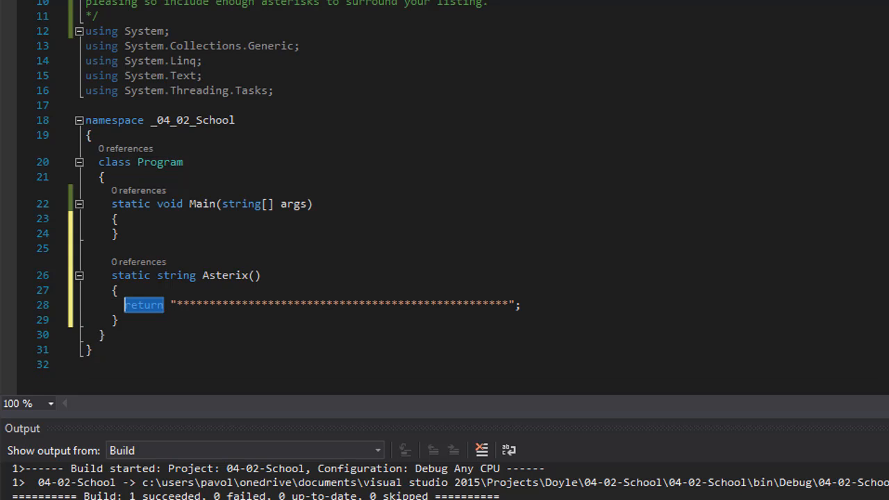
mouse_move(639, 395)
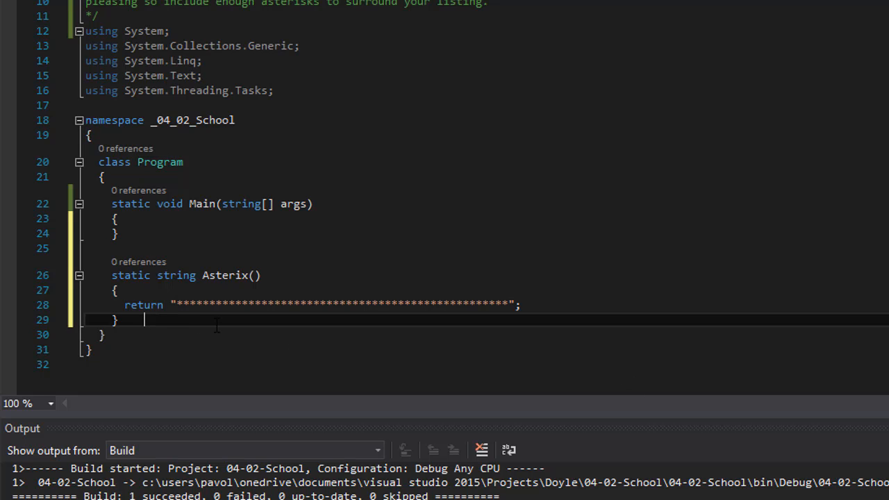
- Declare 'static string SchoolInfo()' on a new line below Asterix
key("enter")
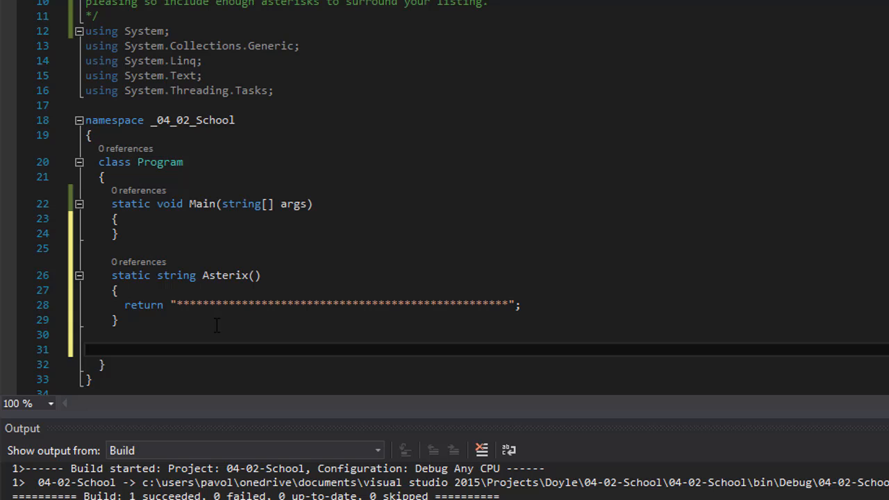
type("static string School")
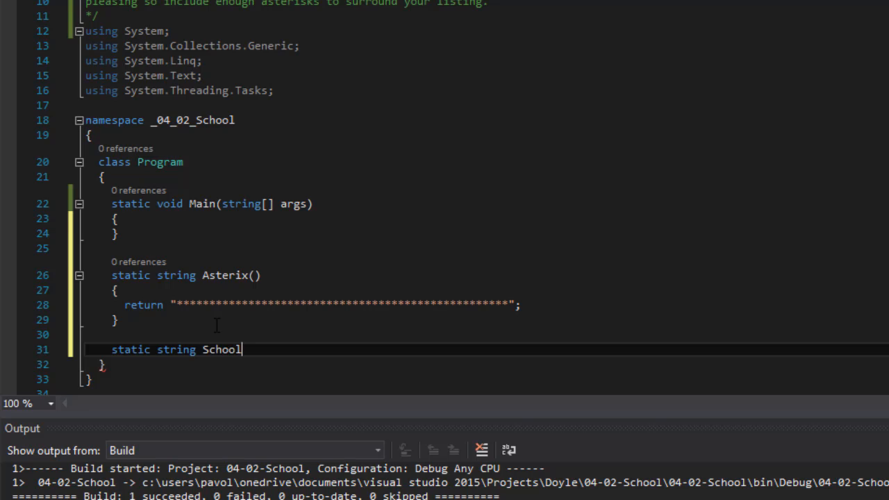
type("Info")
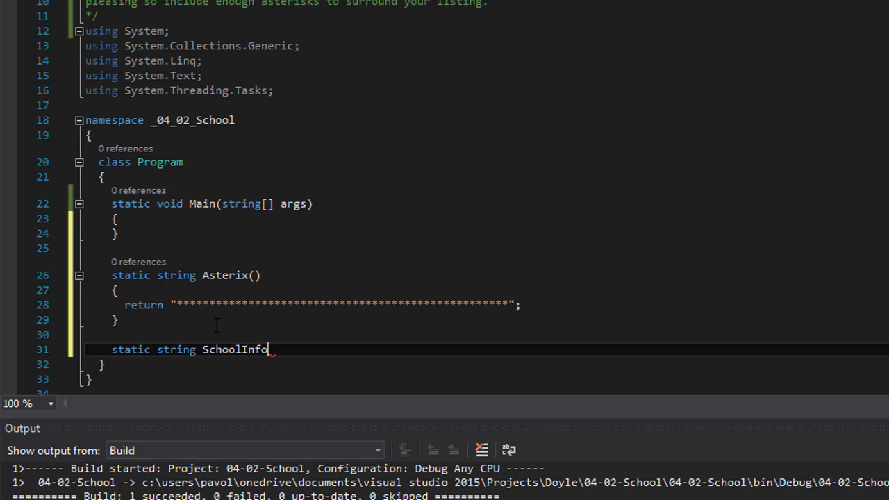
type("()")
type("{")
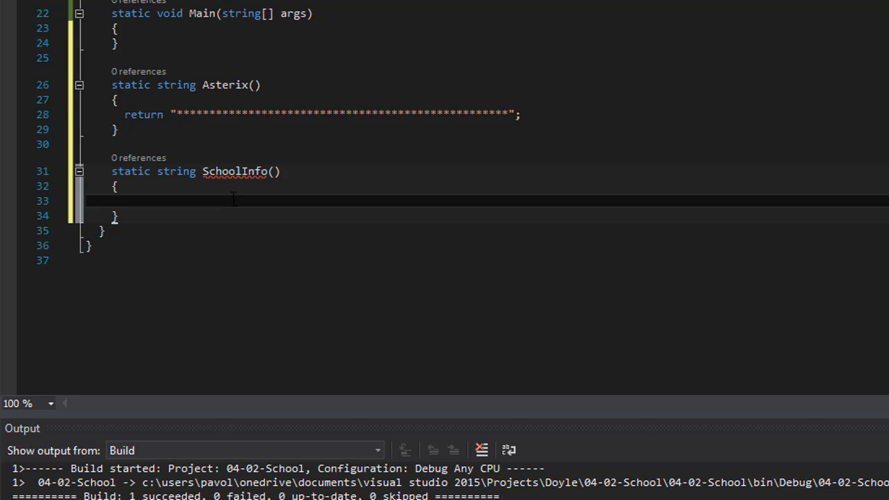
- Declare string schoolName "City University of Seattle" and schoolCountry "Slovakia"
type("string")
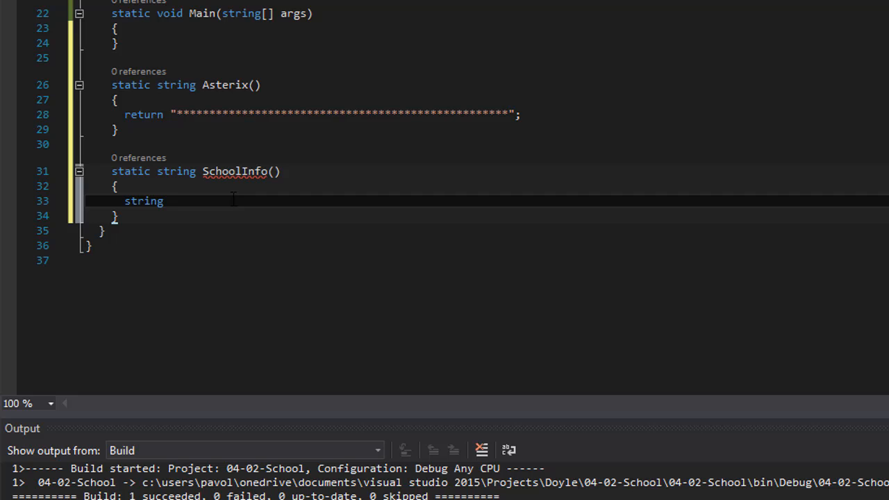
type("schoolNa")
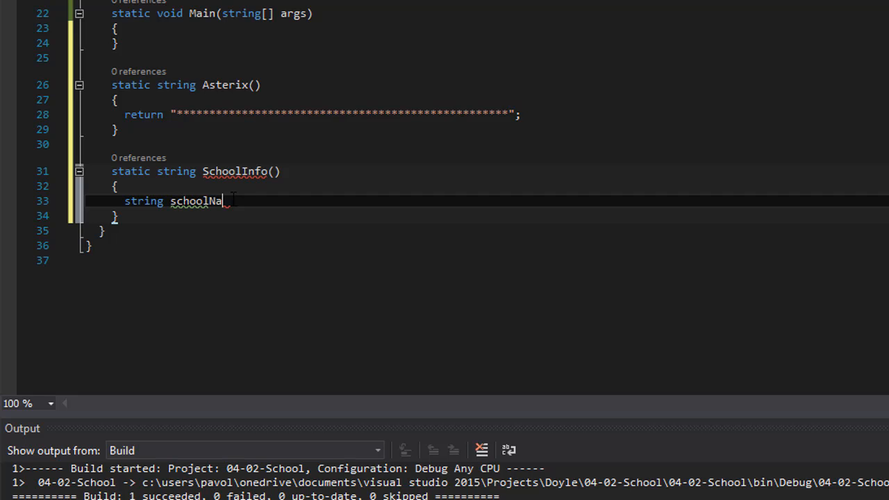
type("me = \"City")
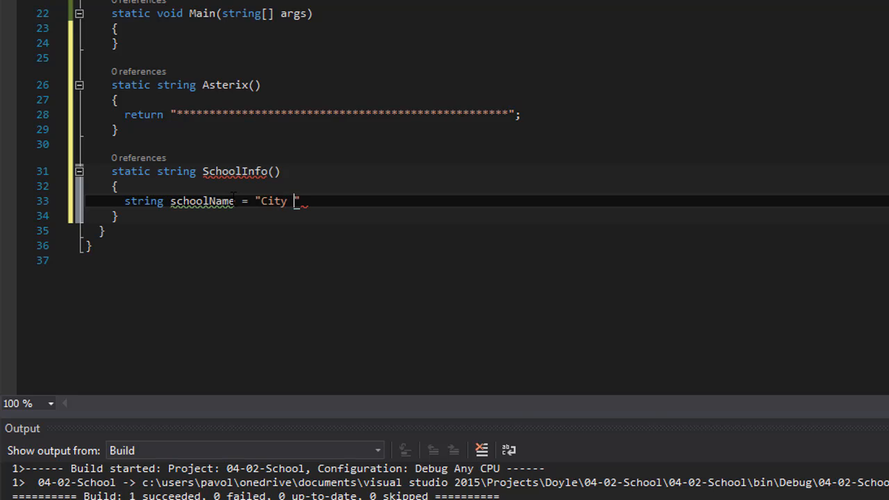
type("University of")
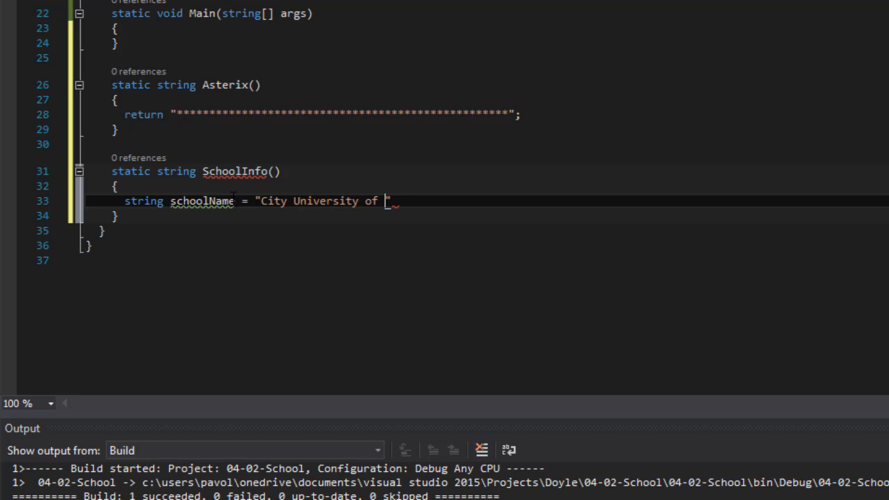
type("Seattle")
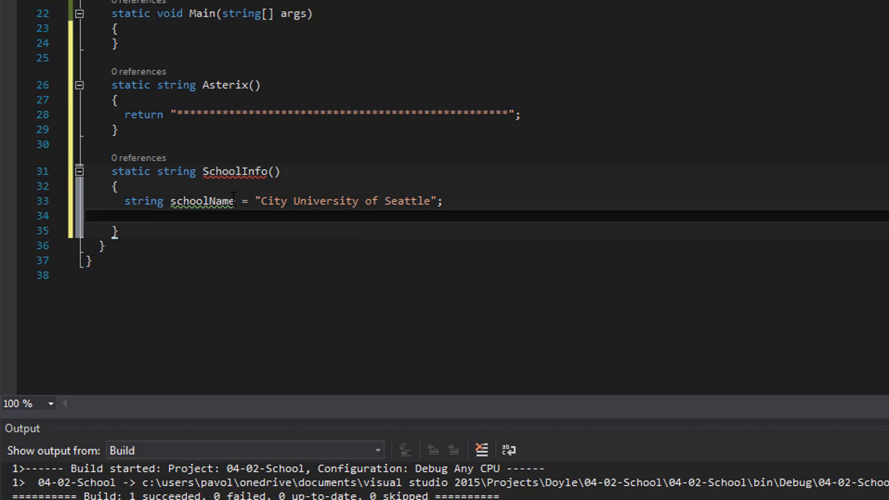
type("string")
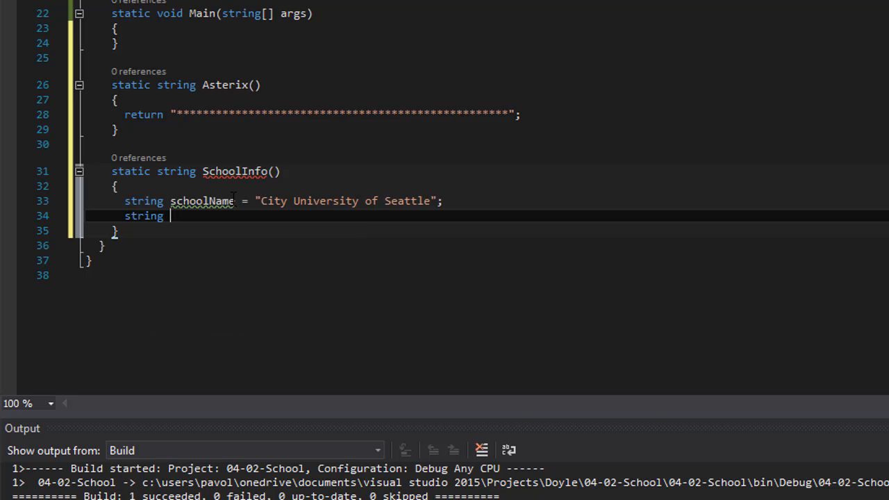
type("school")
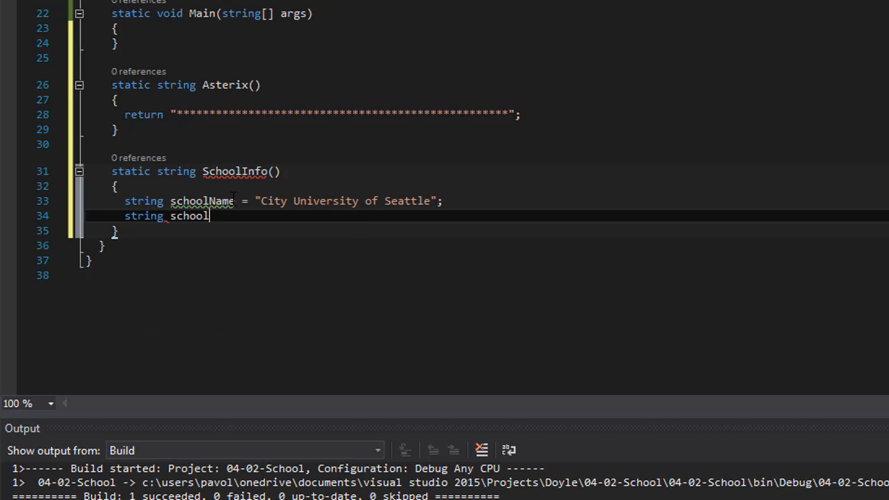
type("Country =")
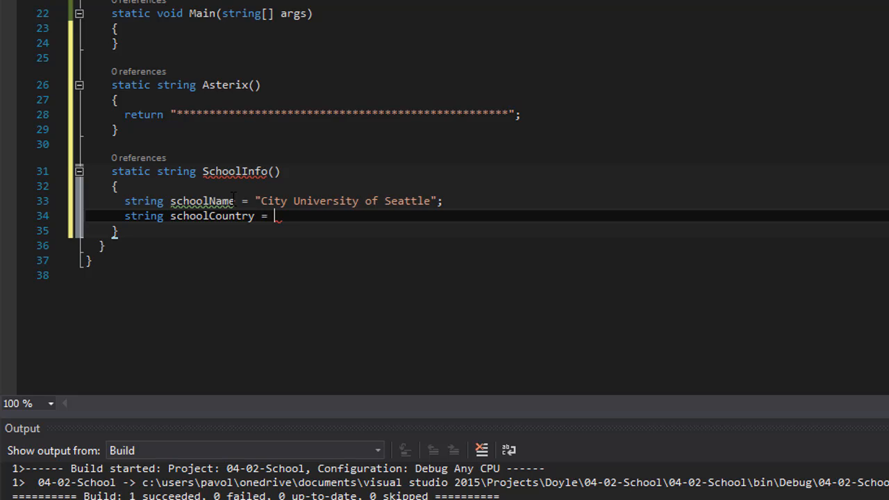
type("\"Slovak\"")
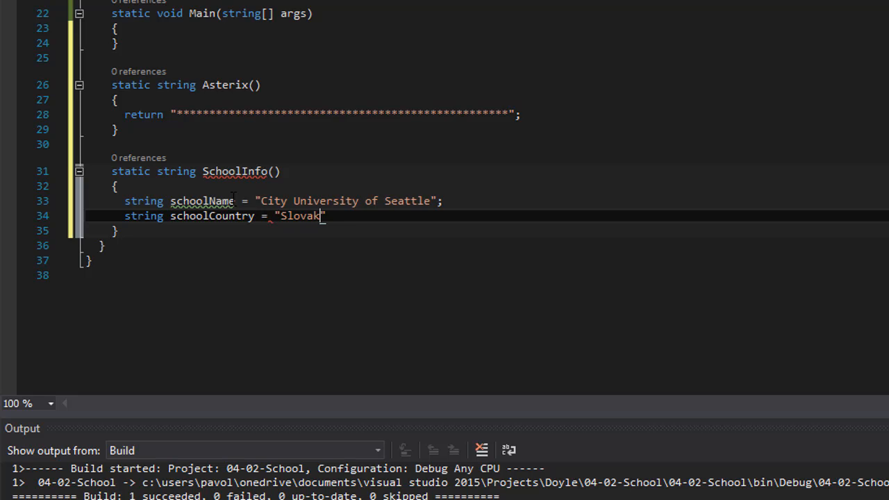
type("ia\";")
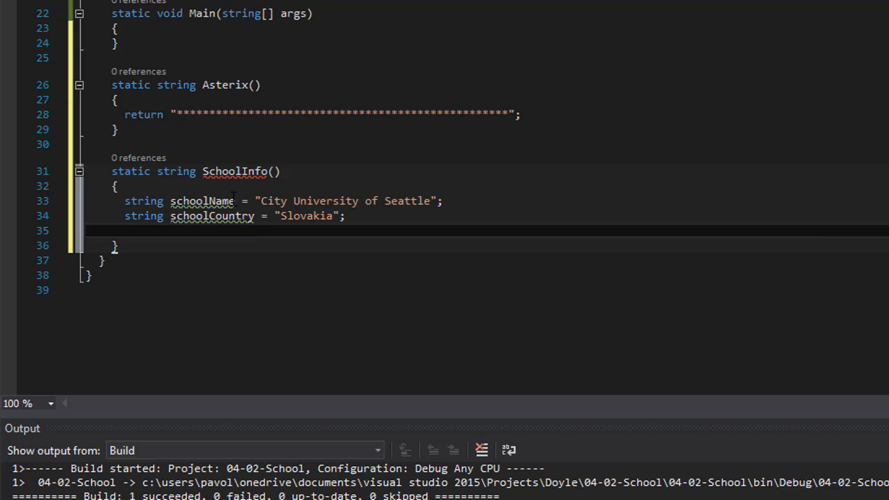
- Declare int schoolCost = 15000 and int numOfStudents = 1000
type("int")
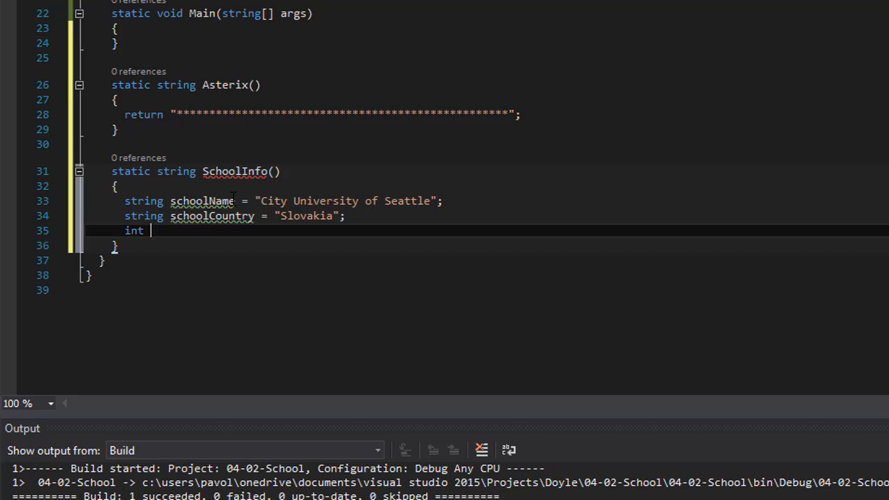
type("schoolCo")
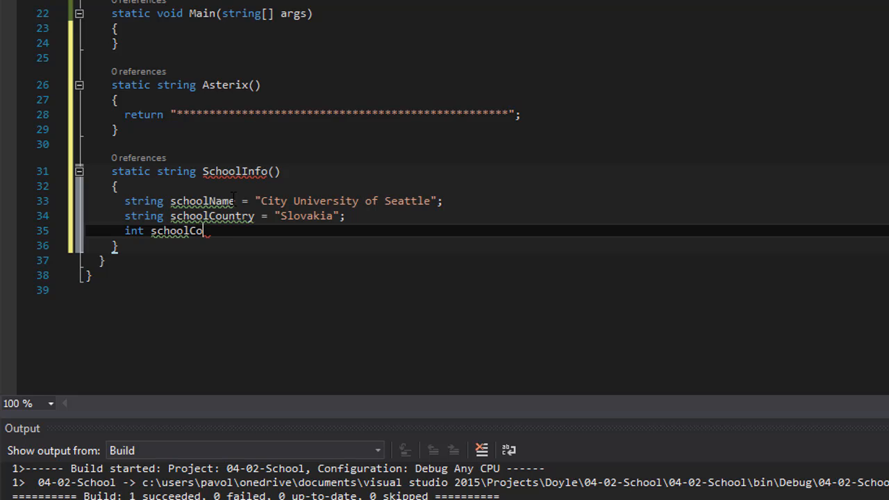
type("st =")
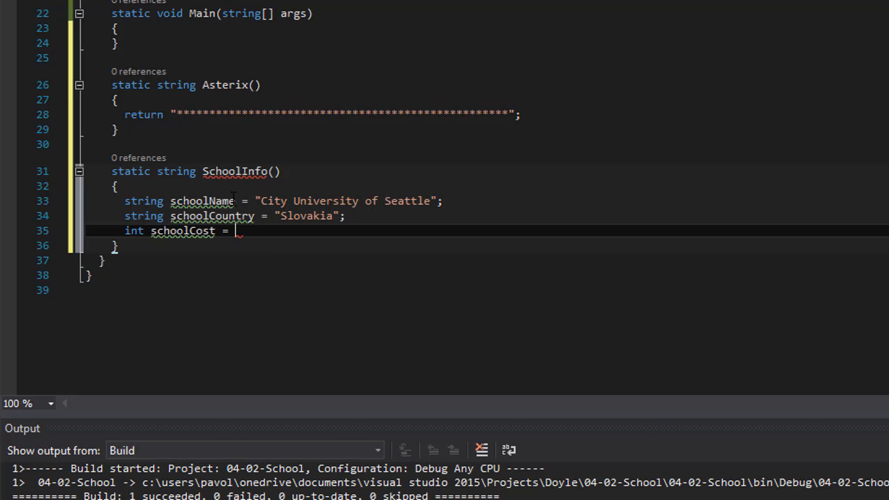
type("15000;")
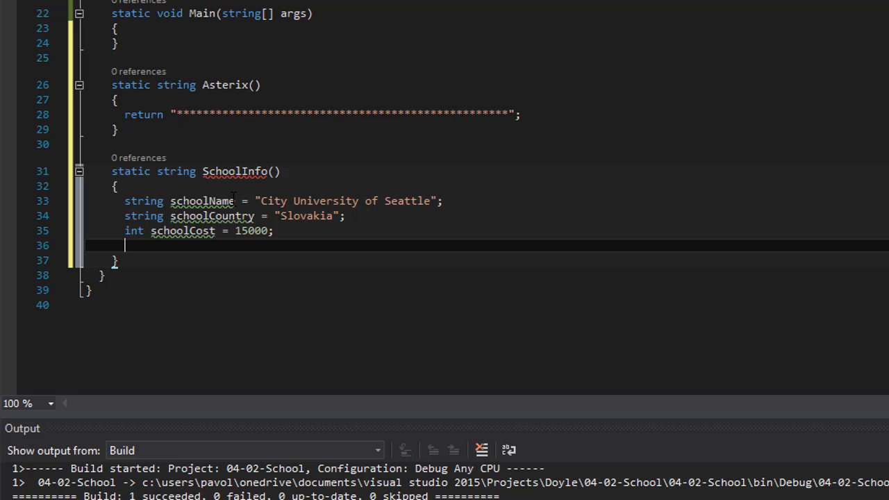
type("int")
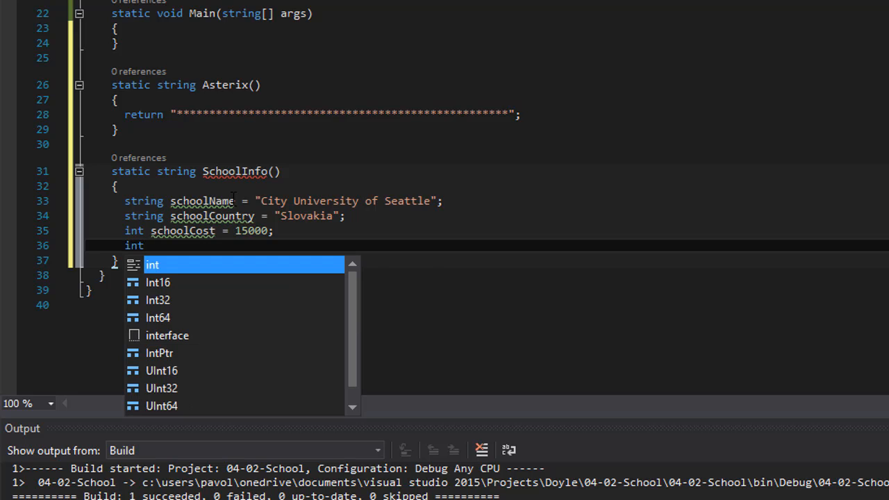
type("numOf")
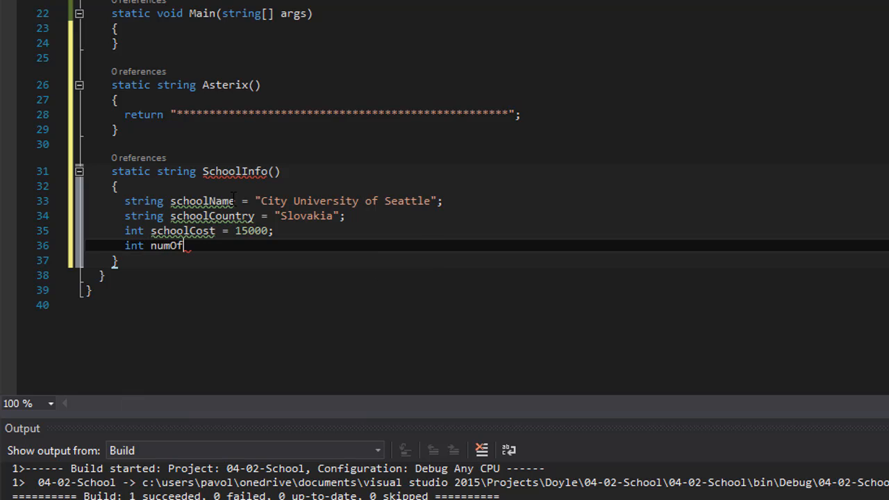
type("Students")
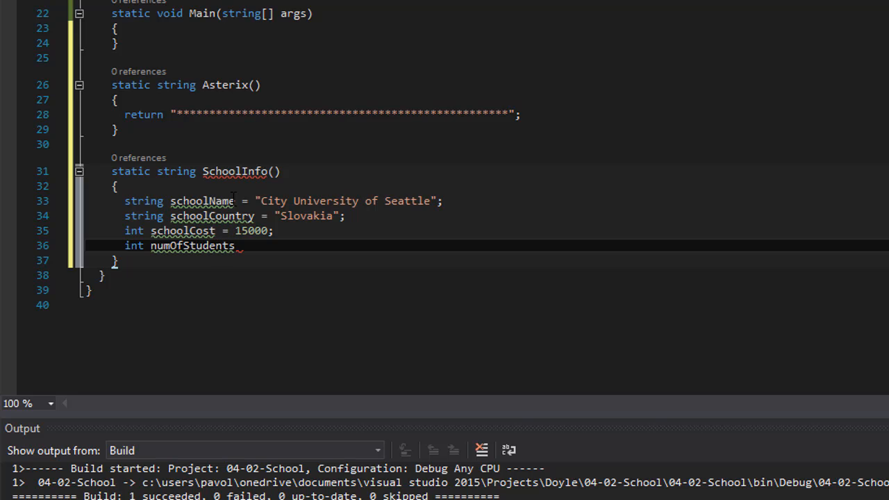
type("=")
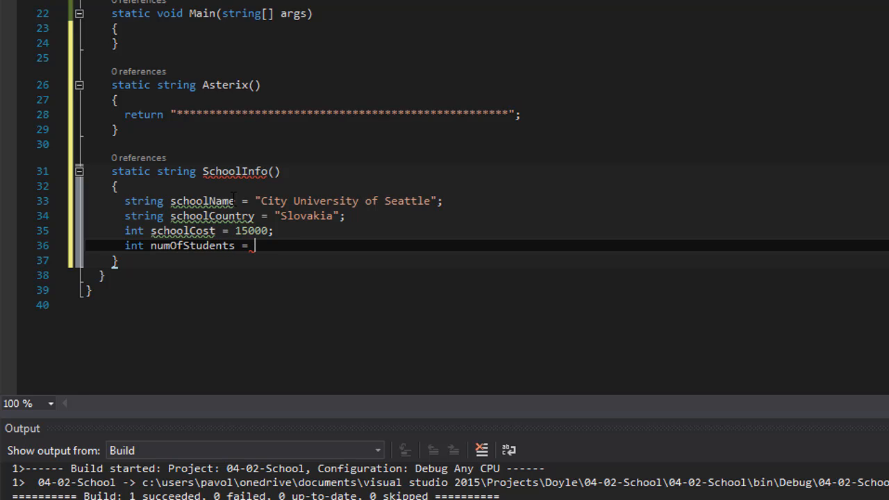
type("1000;")
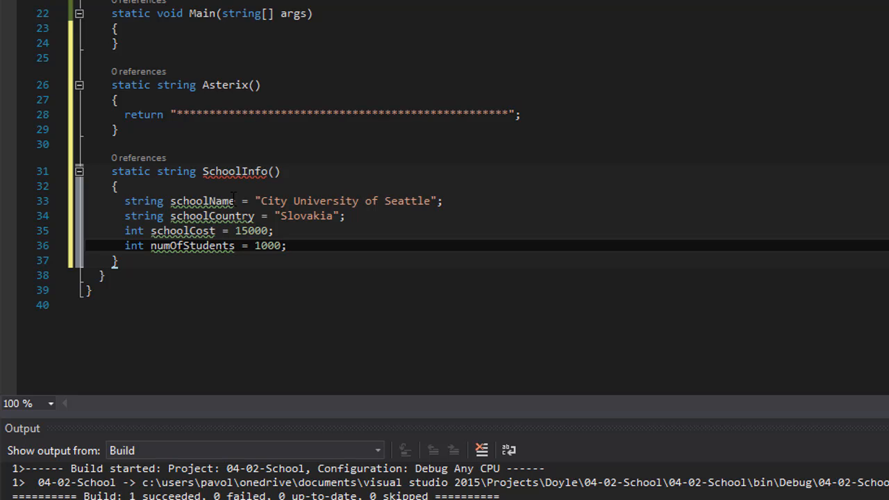
mouse_move(192, 184)
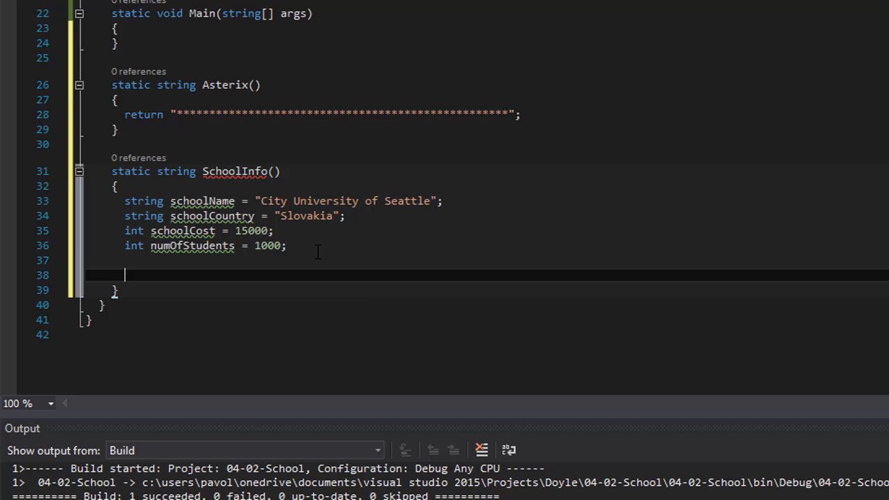
- Begin string schoolInfo = String.Format("School Name: {0}\n" below the variables
type("string s")
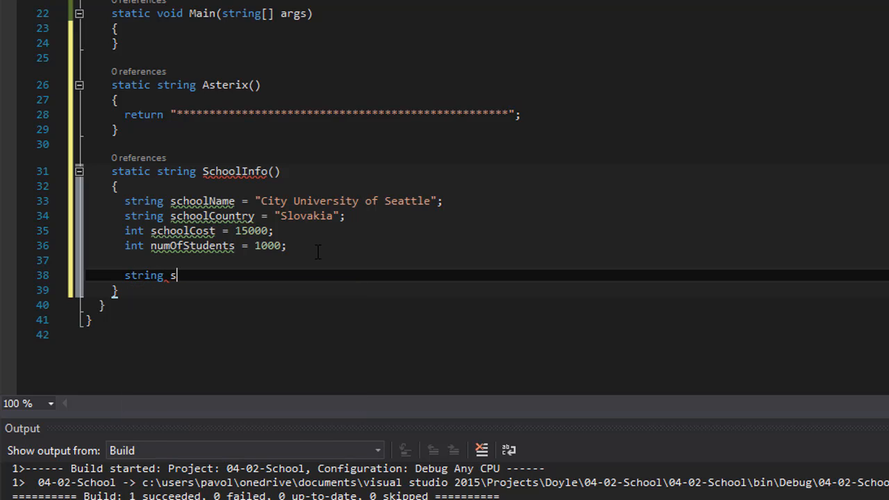
type("choolInfo =")
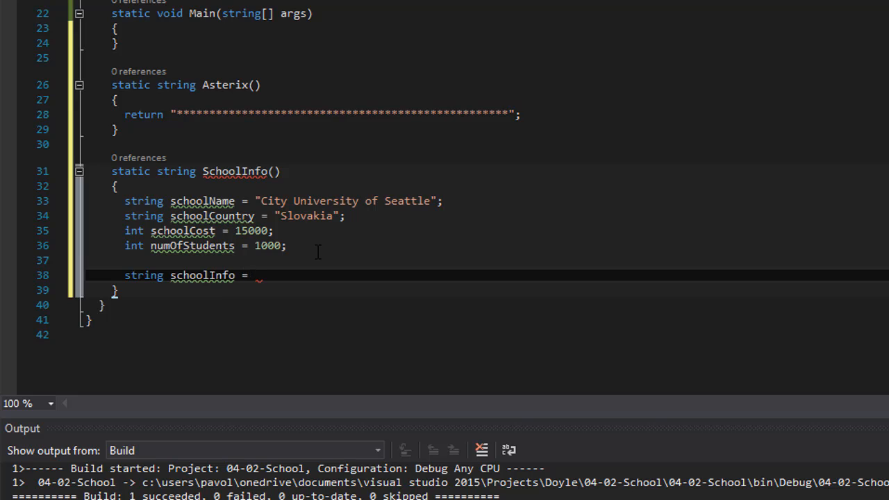
type("String.")
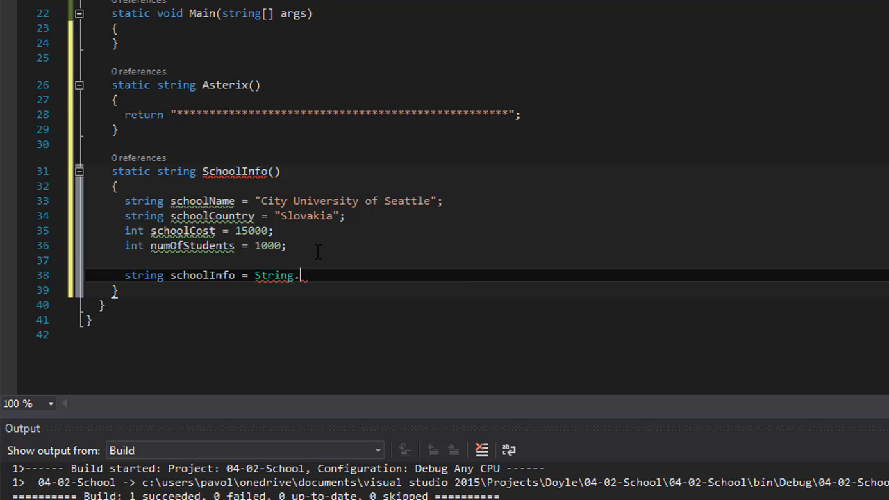
type("Format")
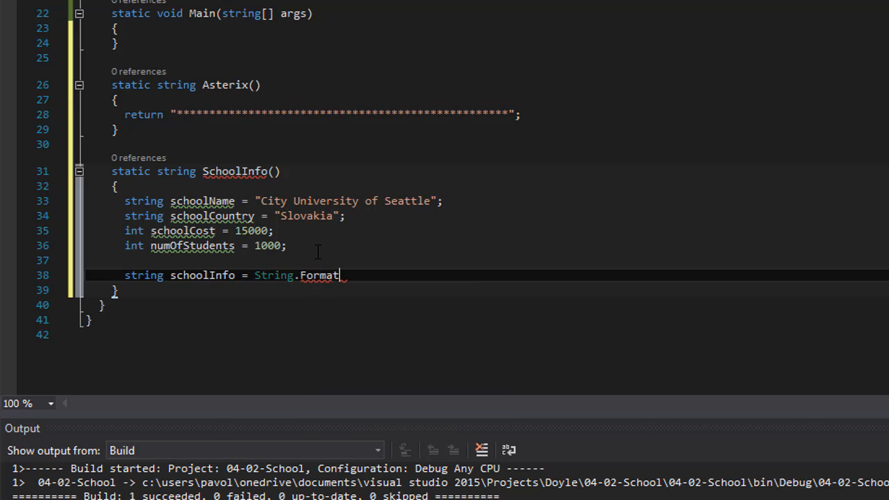
type("(")
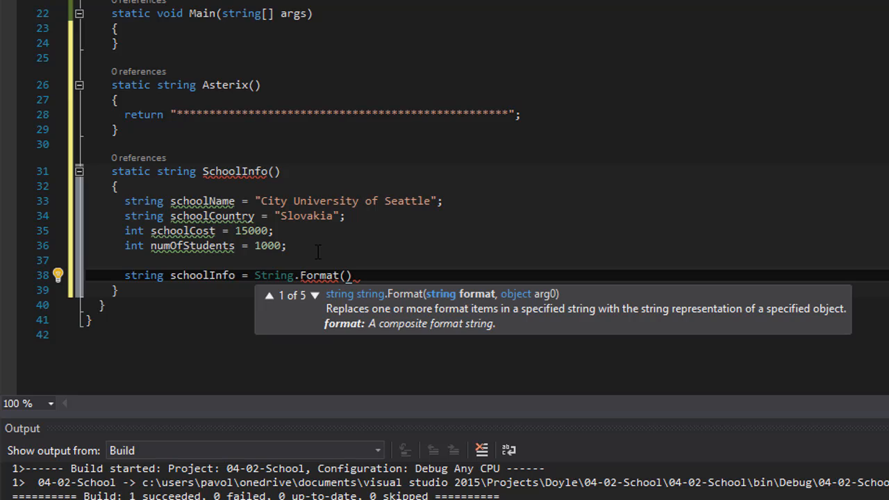
type("\"School Name")
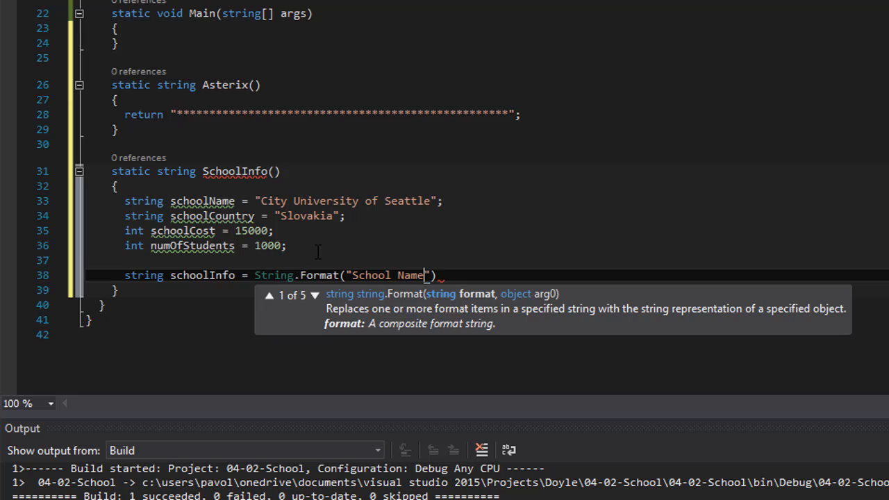
type(":")
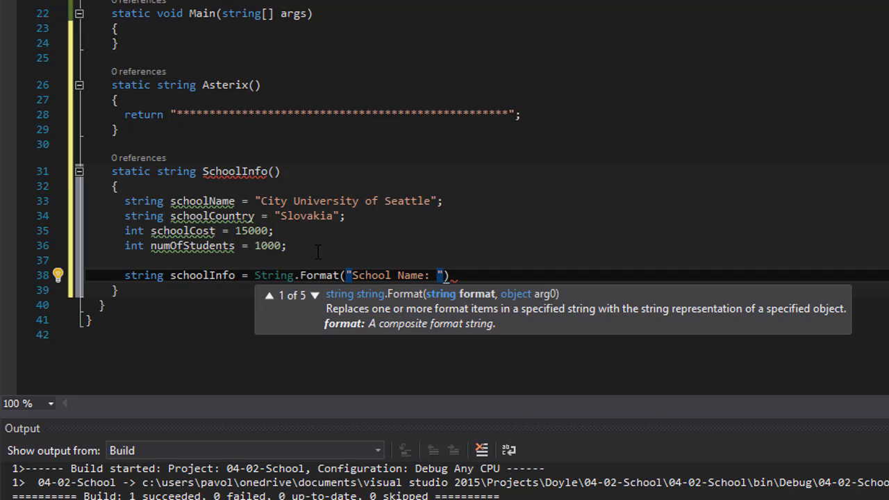
type("{")
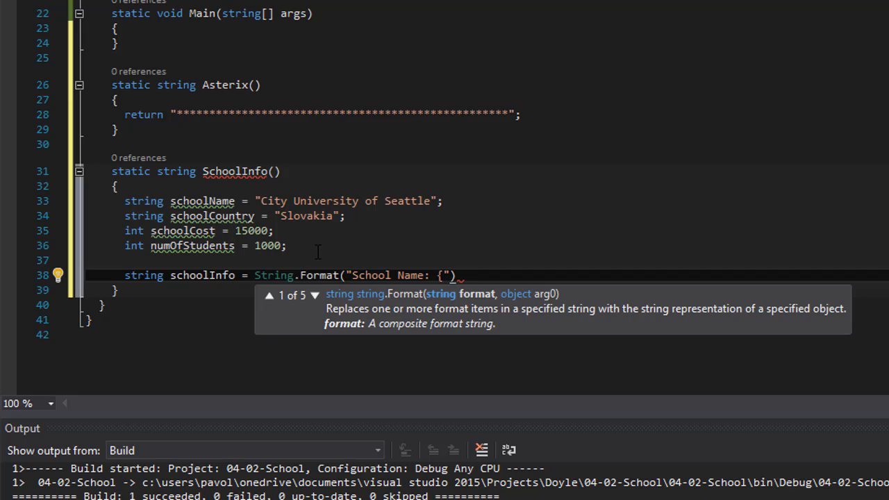
type("0")
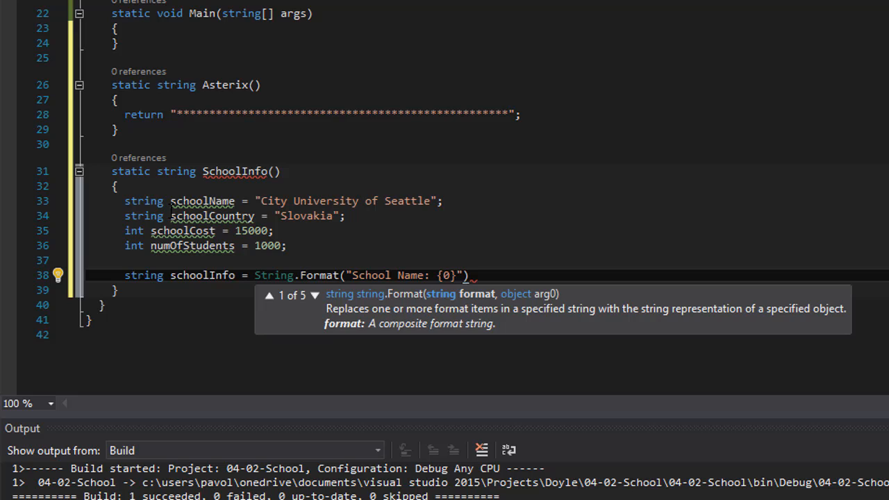
mouse_move(202, 201)
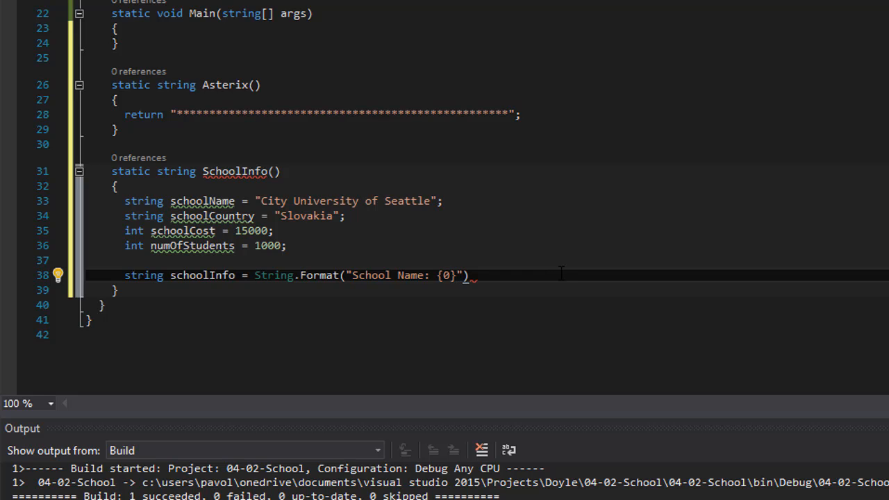
type("\\n")
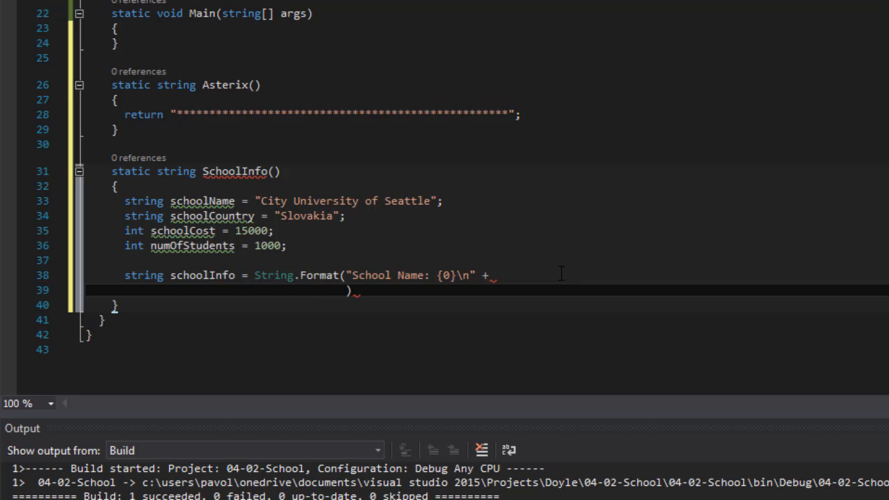
- Add the "School Country: {1}\n" line to the format string
type("\"")
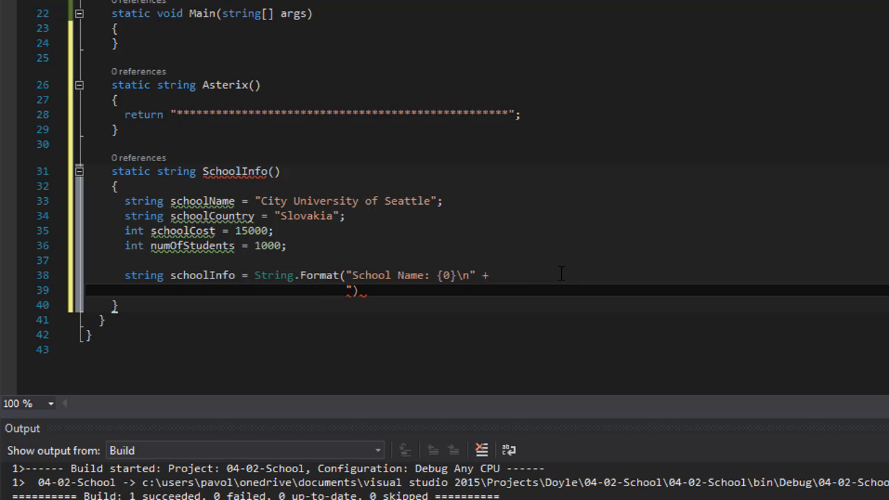
type("School")
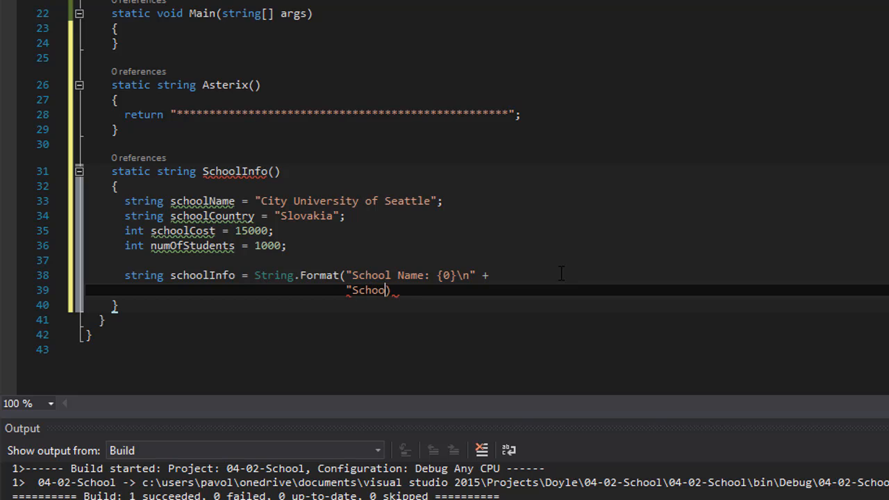
type("Country")
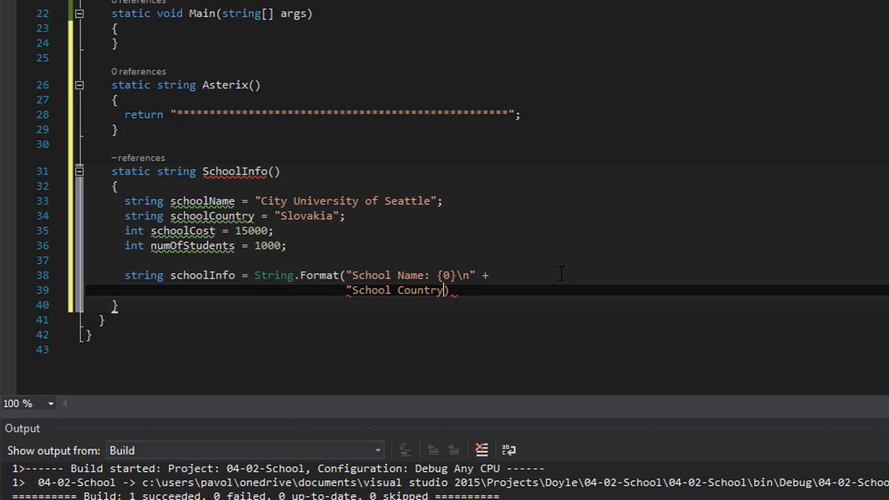
type(": {}")
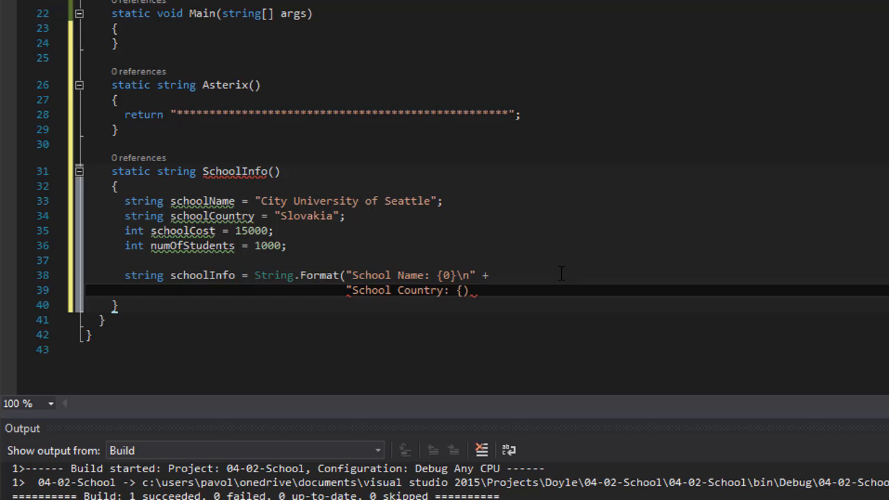
type("1")
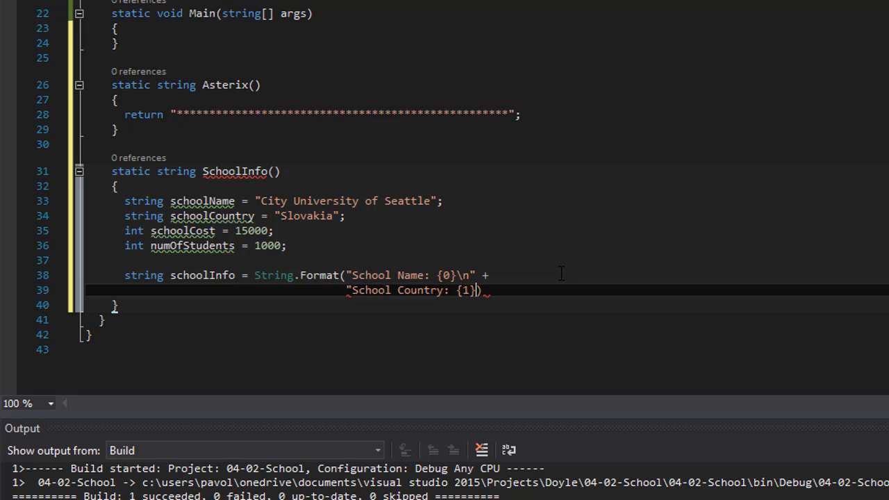
type("\\n")
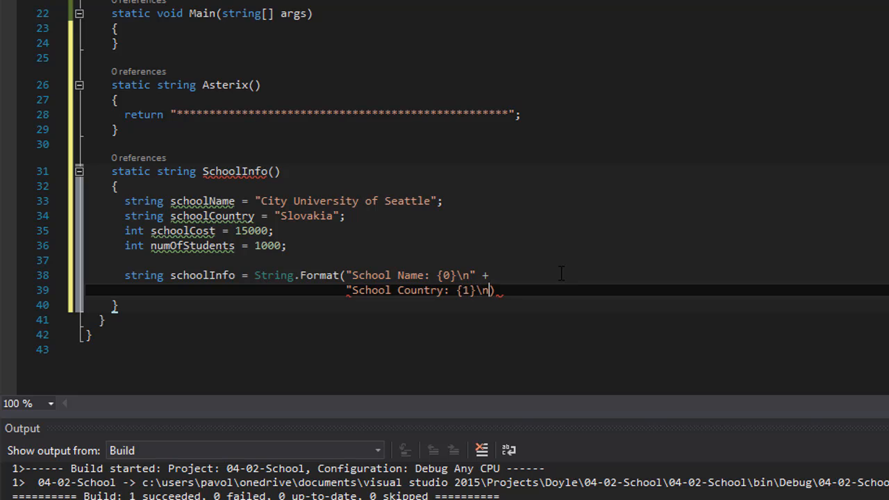
type("\" +")
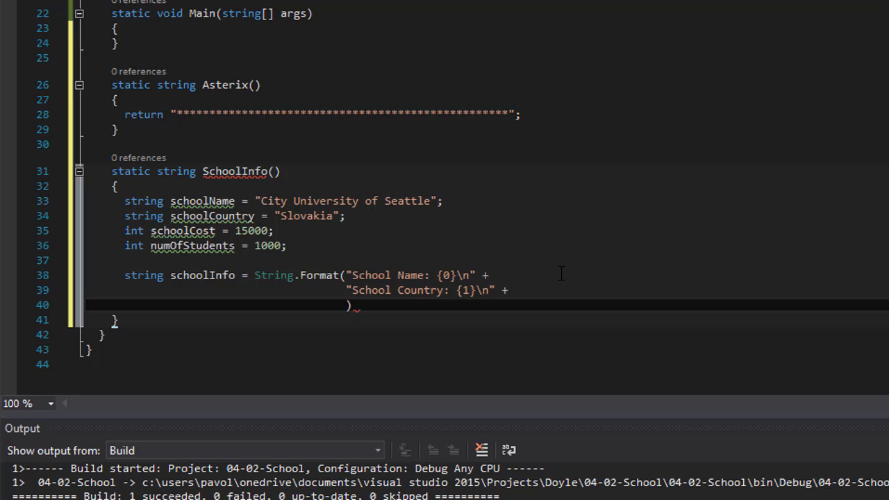
- Add the "School Cost: {2:C2}\n" line to the format string
type("\"")
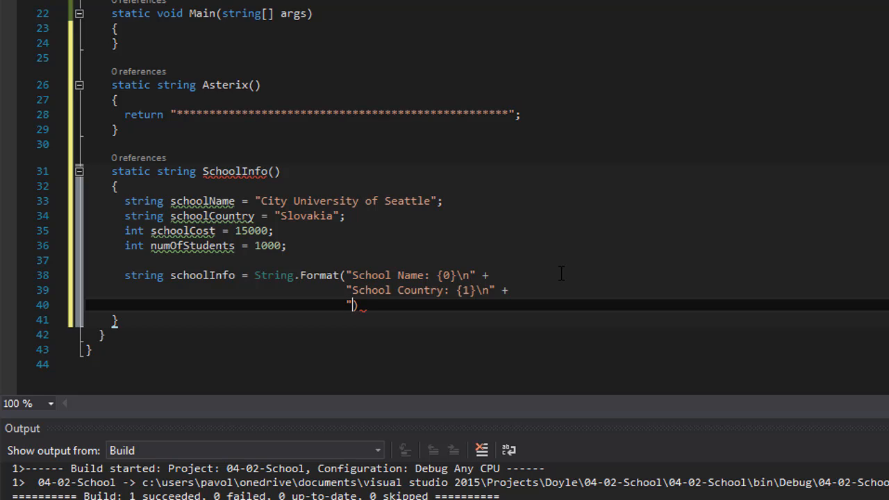
type("School Cost: {2")
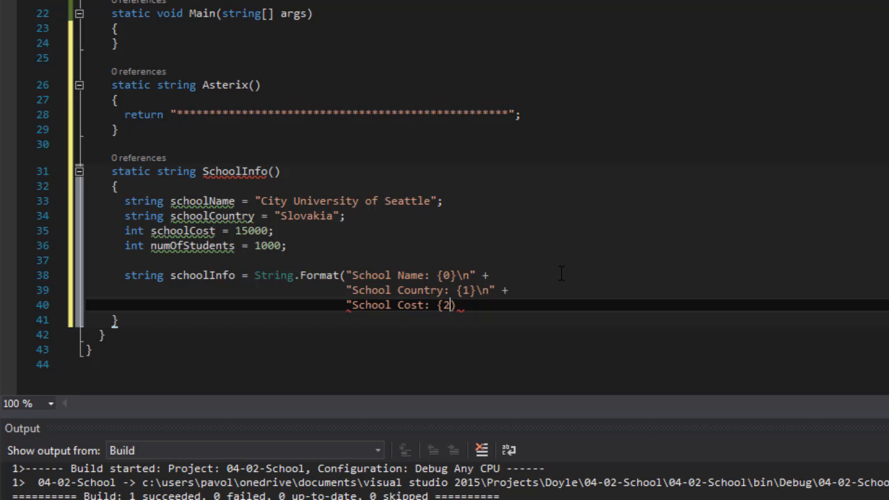
type(":")
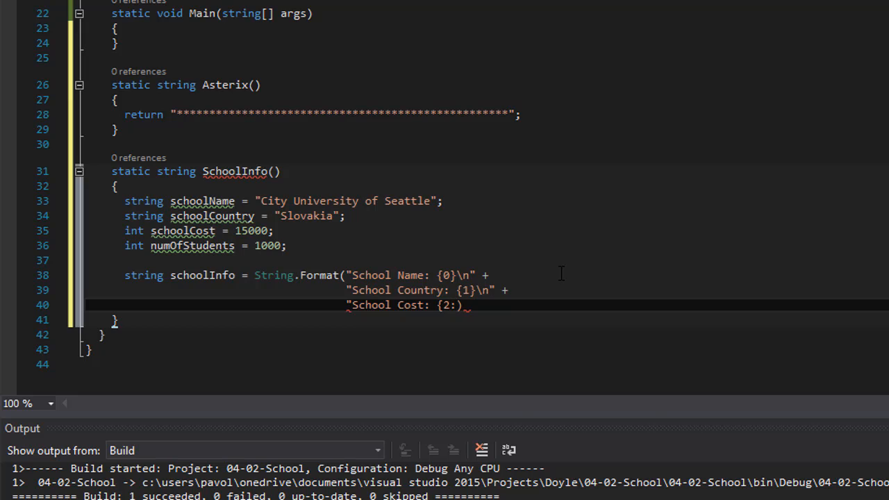
type("C")
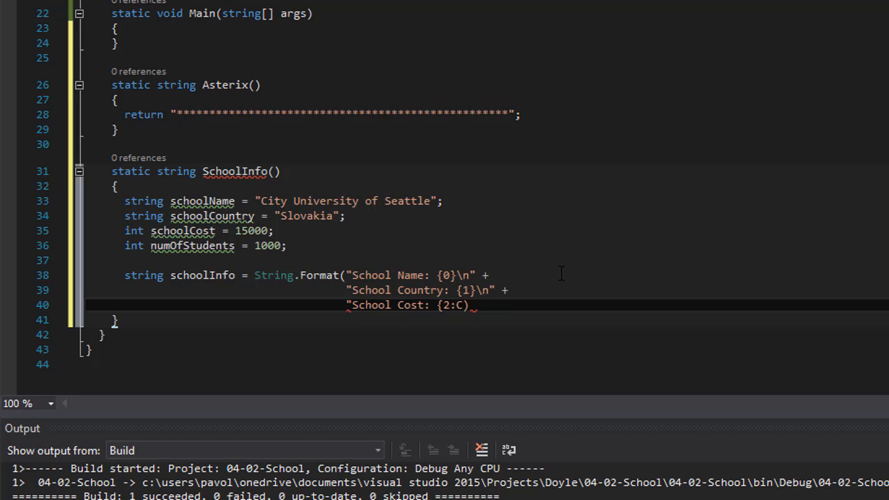
type("2")
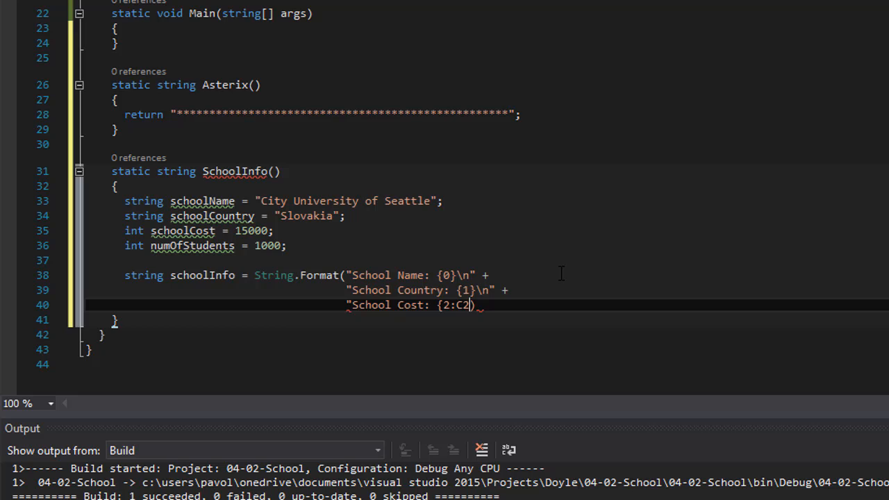
type(")")
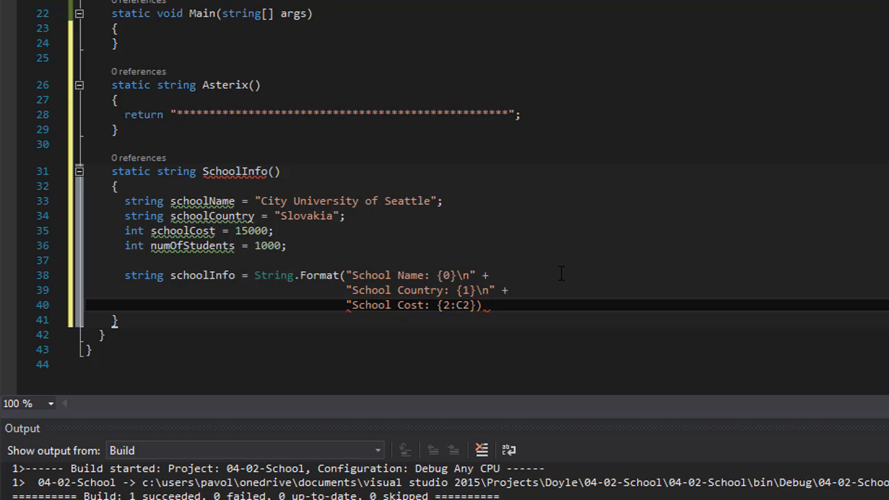
mouse_move(182, 230)
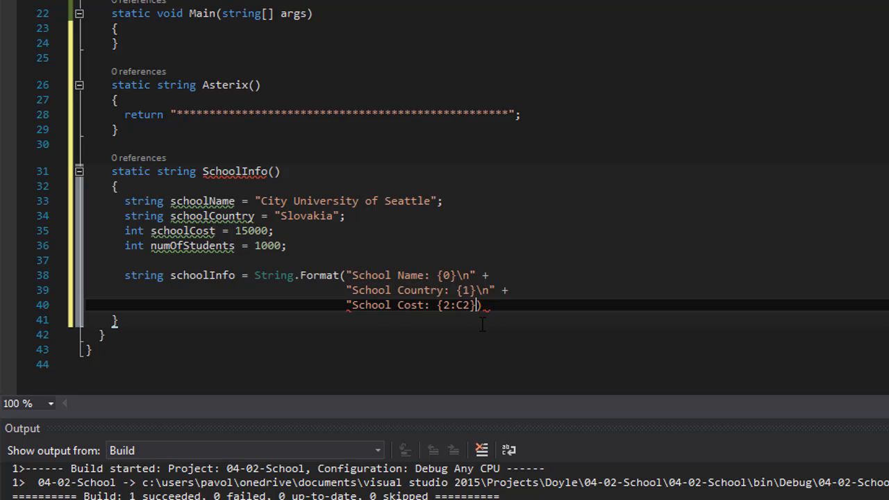
mouse_move(635, 319)
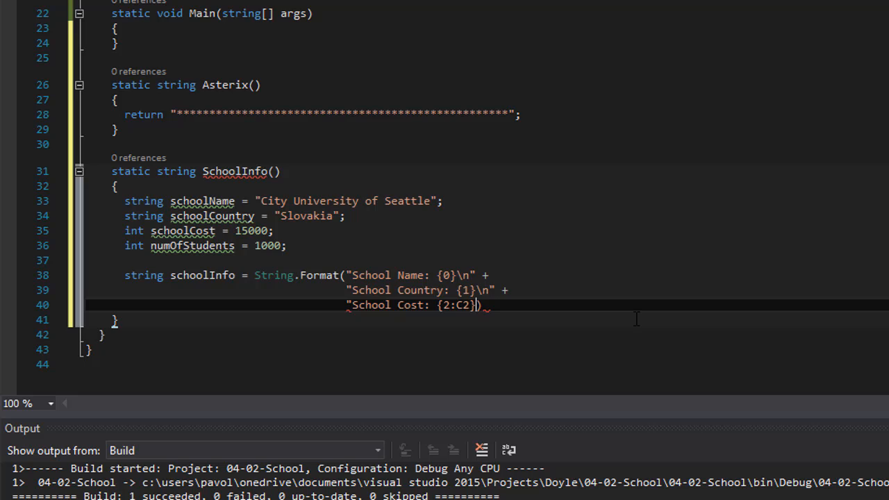
type("\\n\" +")
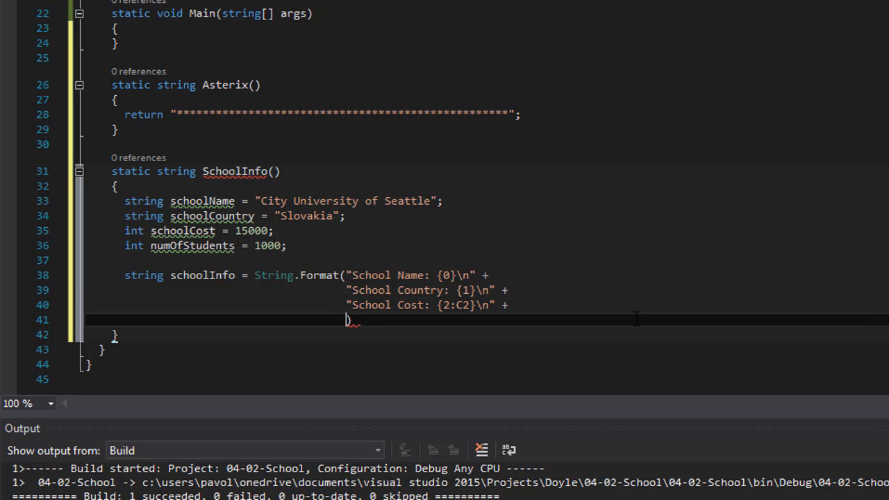
- End the format string with "Students Attending: {3}" followed by a comma
type("\"")
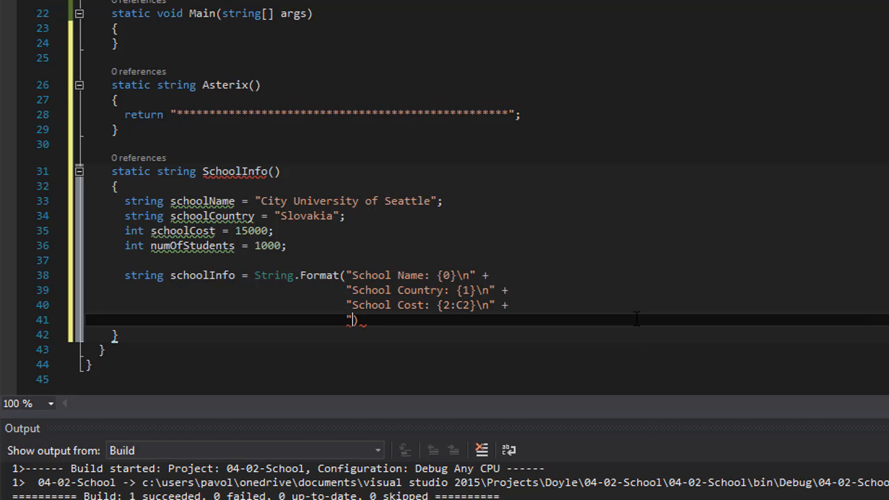
type("St")
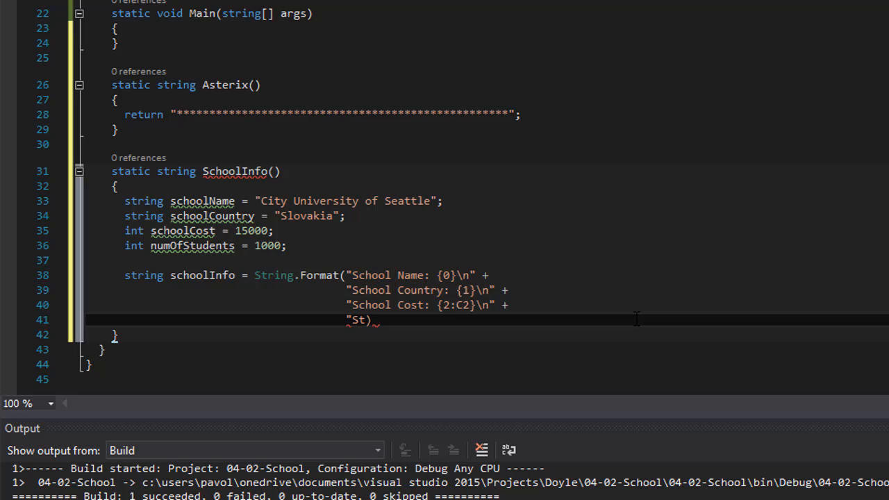
type("und")
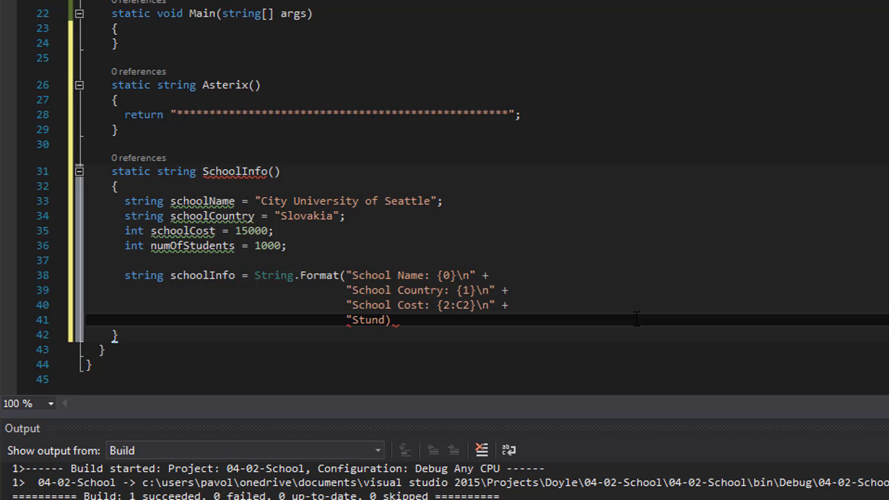
type("Students")
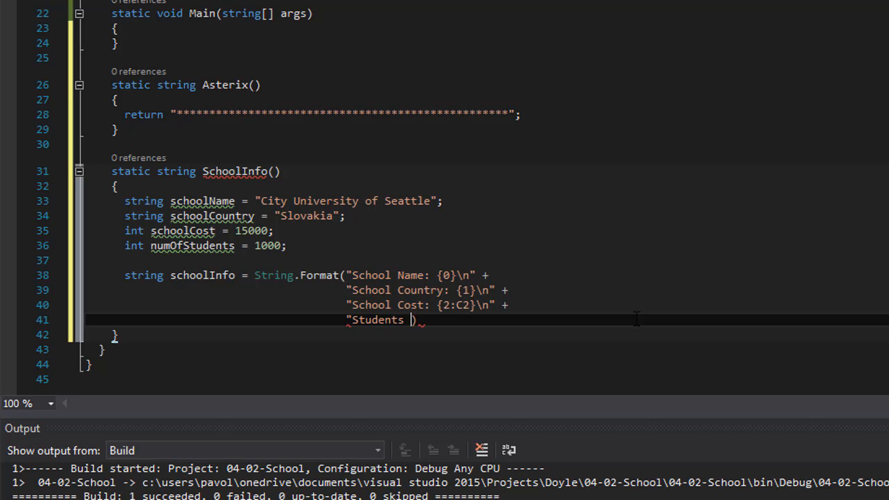
type("Attending)")
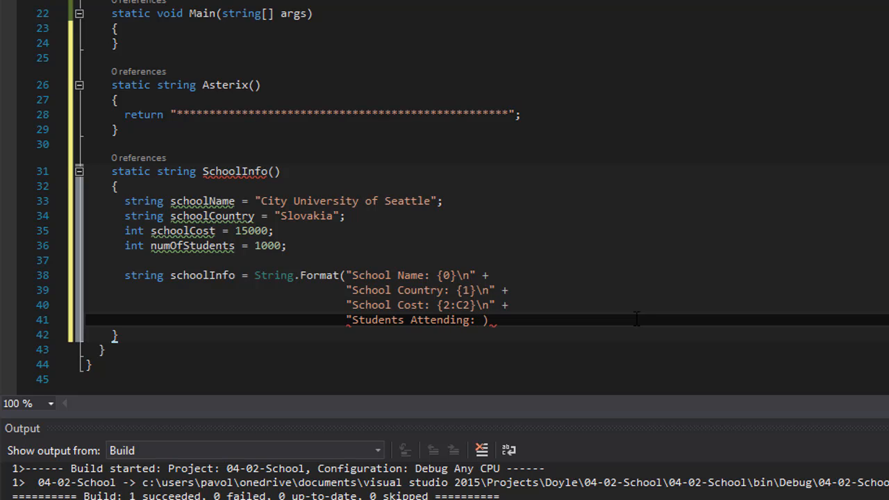
type("{3")
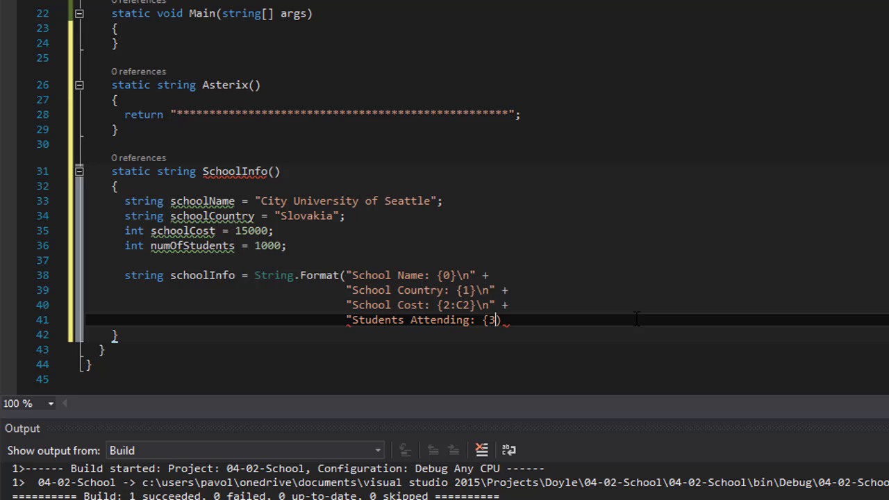
type(")")
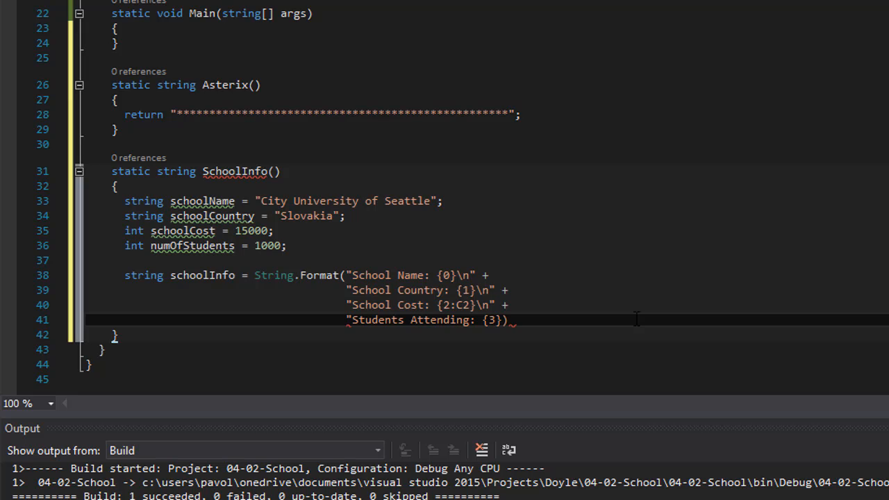
type(",")
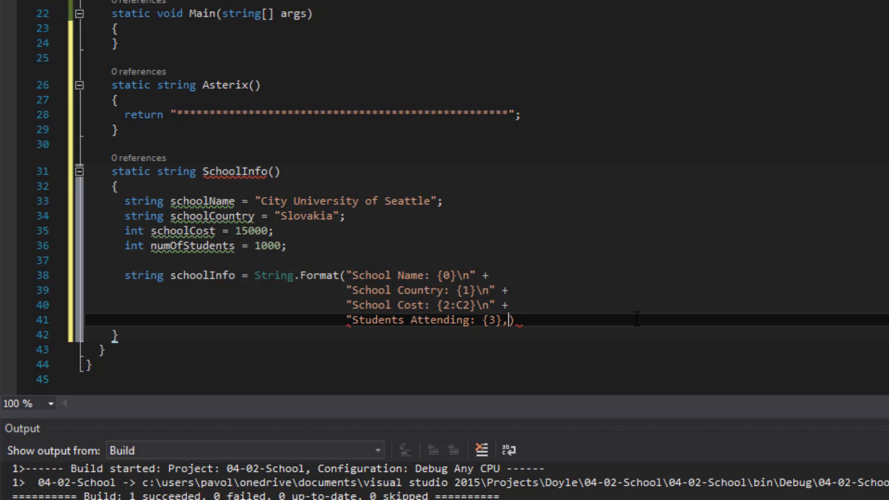
type("\"")
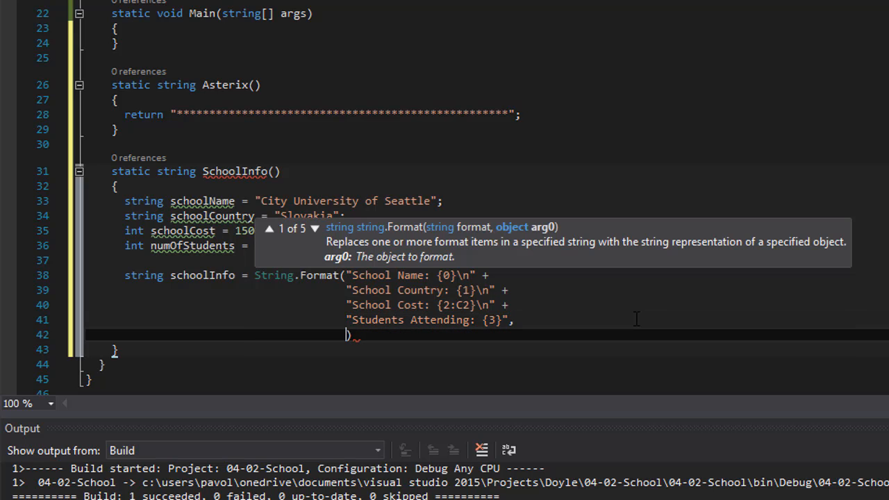
- Pass schoolName, schoolCountry, schoolCost, numOfStudents to String.Format and start the return line
type("schoolName")
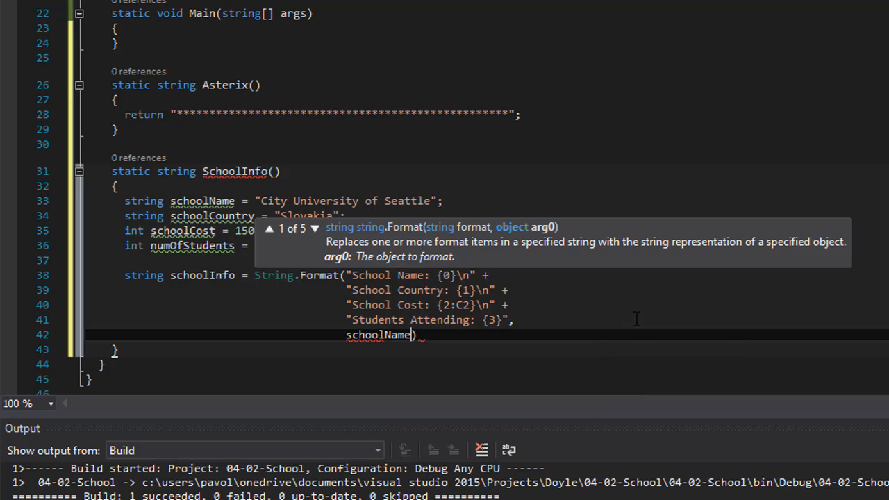
type(",s")
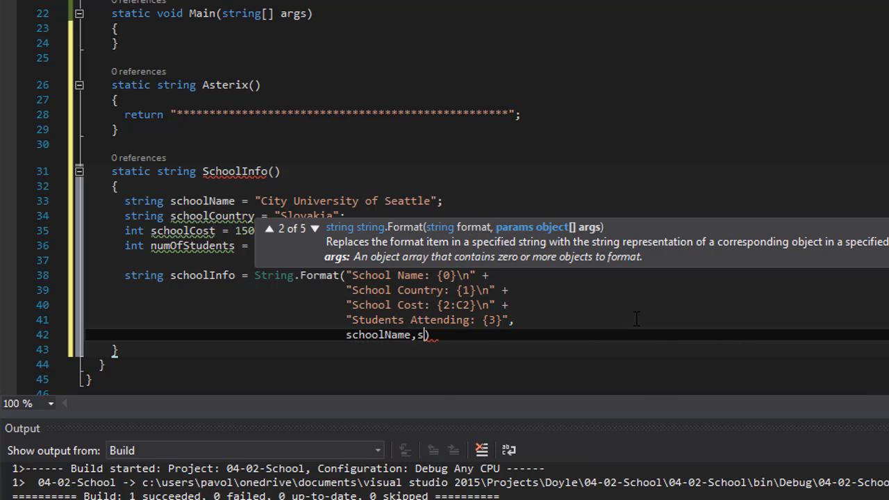
type("choolCountry,")
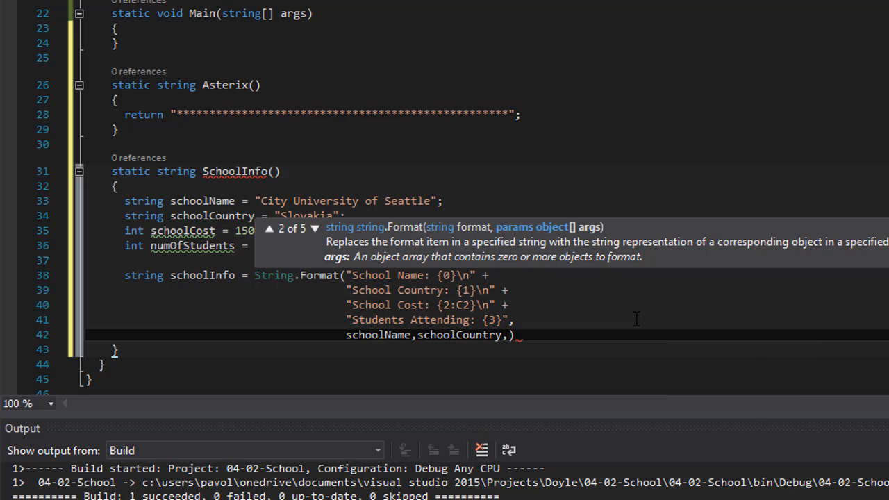
type("schoolCost,")
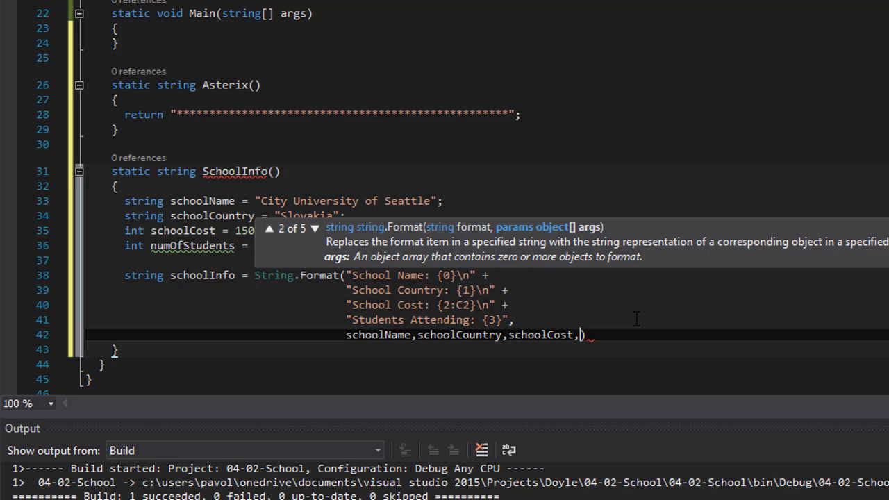
type("numOfStudents")
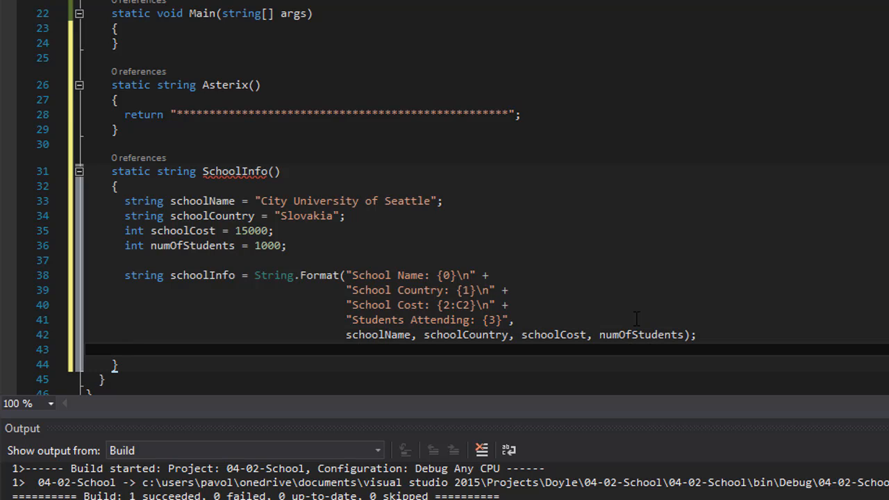
type("return schoolInfo")
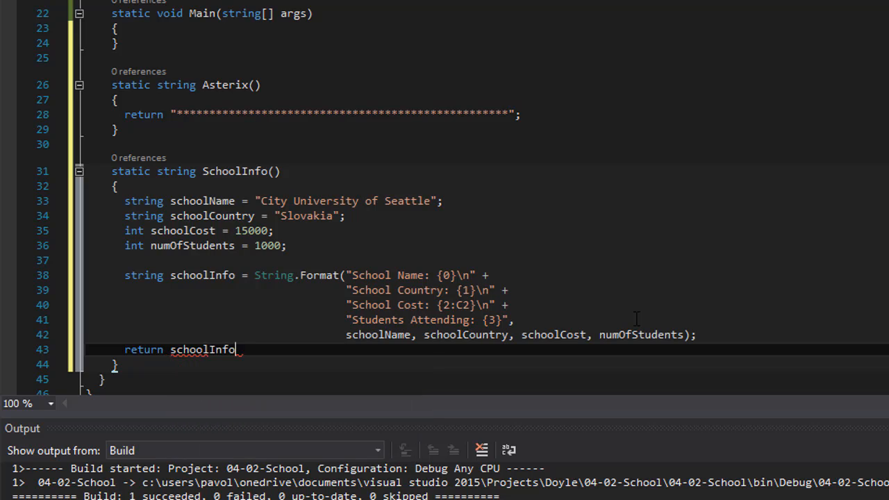
- Finish 'return schoolInfo;' and pad the format labels with spaces to align placeholders
type(";")
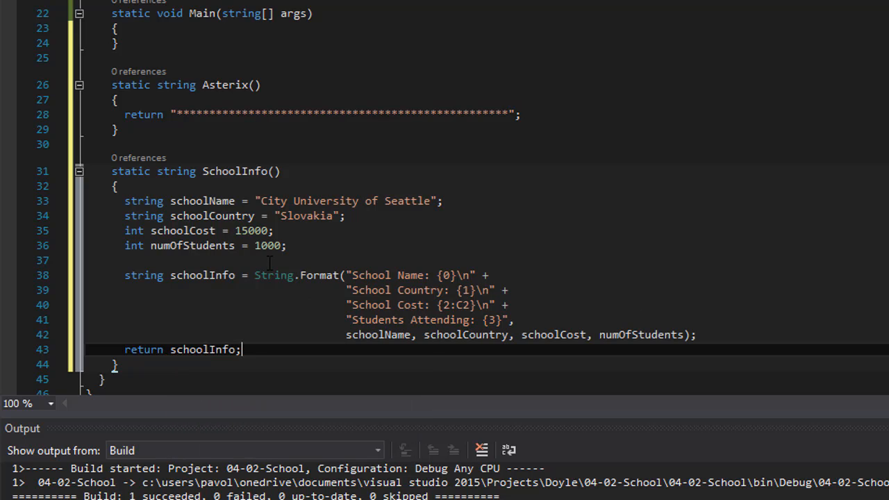
double_click(143, 349)
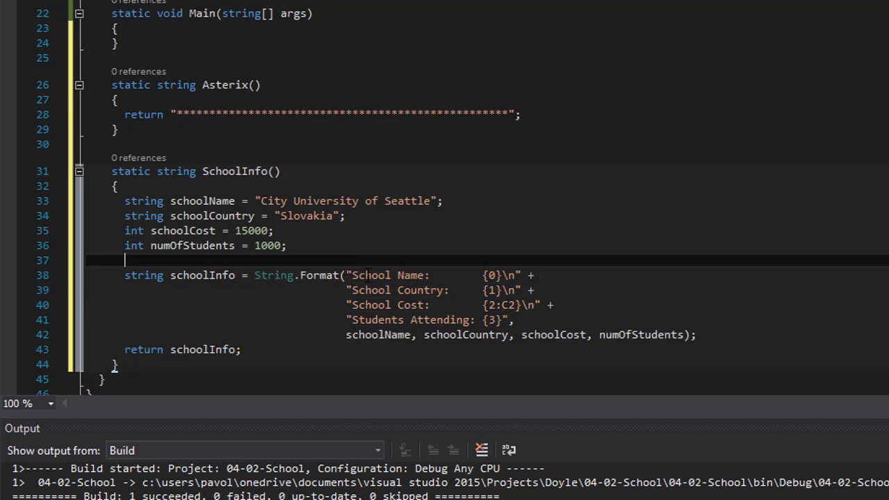
left_click_drag(124, 275, 514, 320)
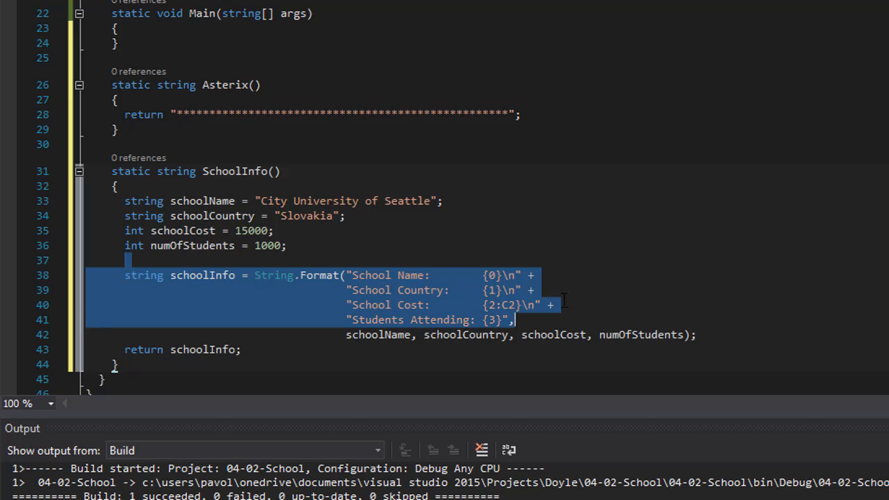
mouse_move(511, 248)
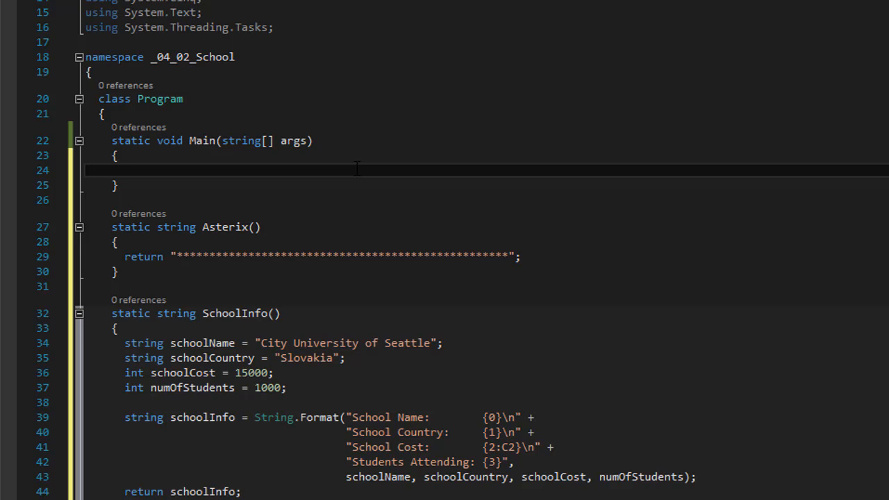
- In Main, type Console.WriteLine(Astrex()); with IntelliSense, misspelling the Asterix call
type("Consol")
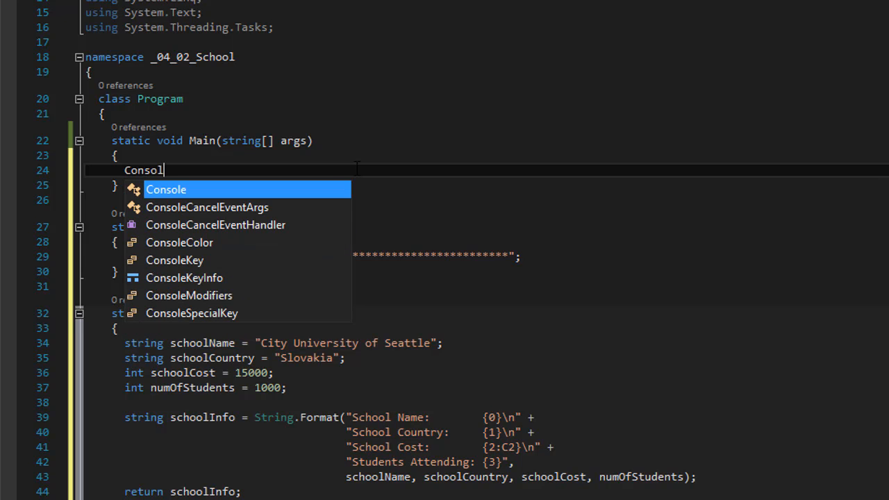
type(".W")
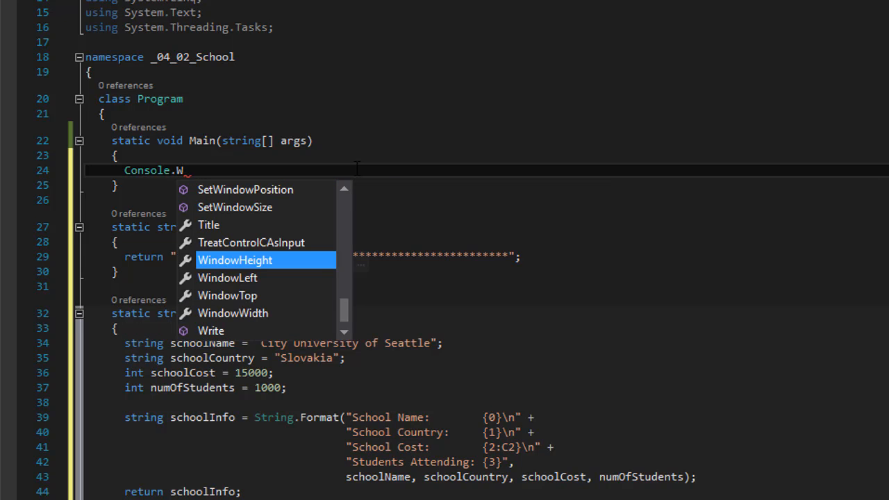
type("riteLine")
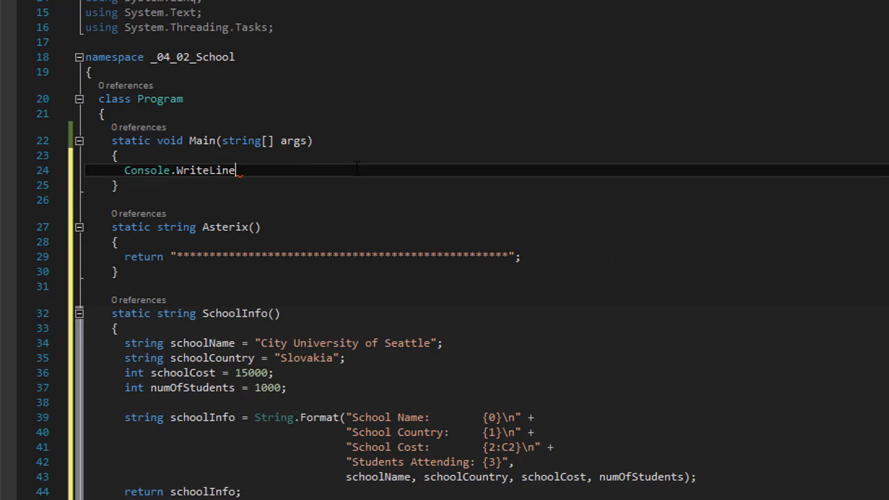
type("()")
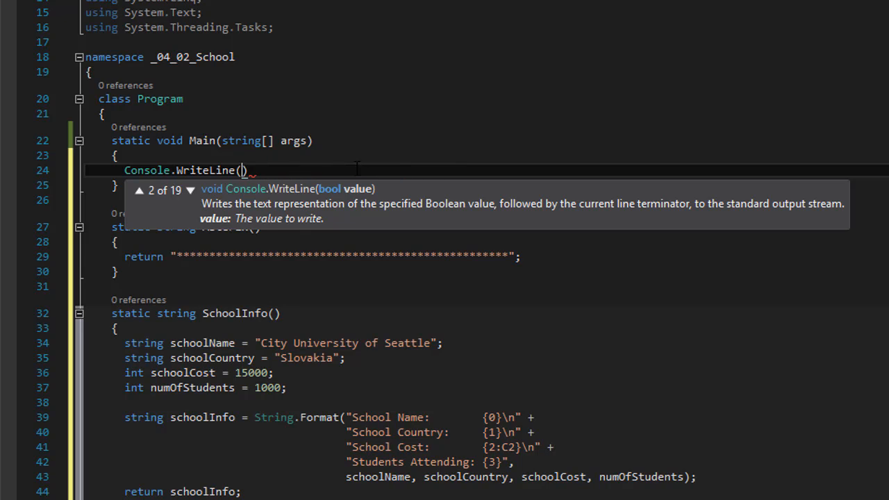
mouse_move(441, 308)
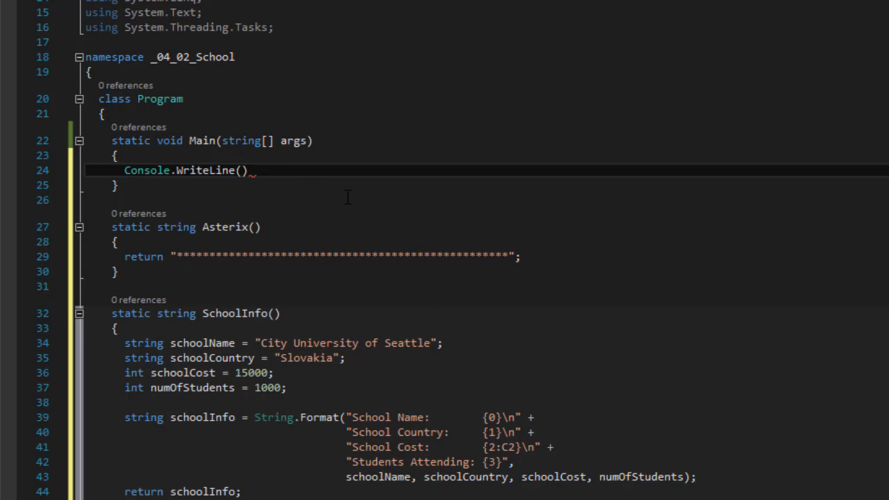
type("Astrex(")
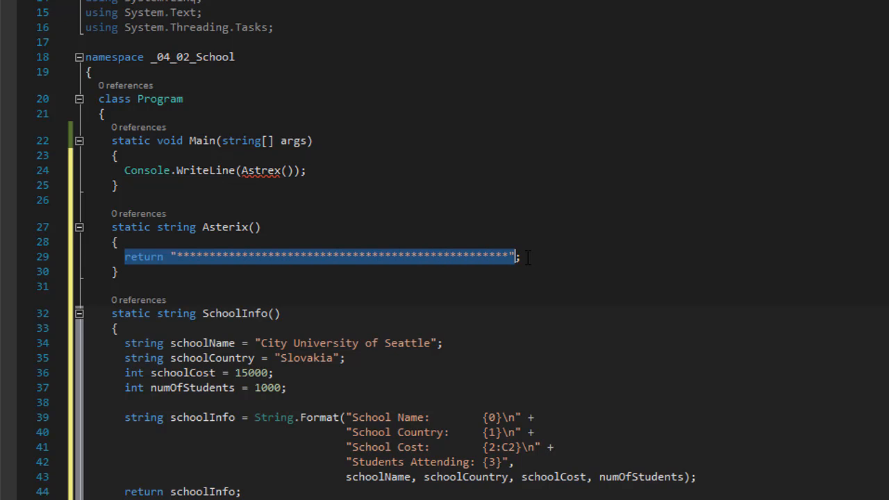
mouse_move(263, 171)
type("eri")
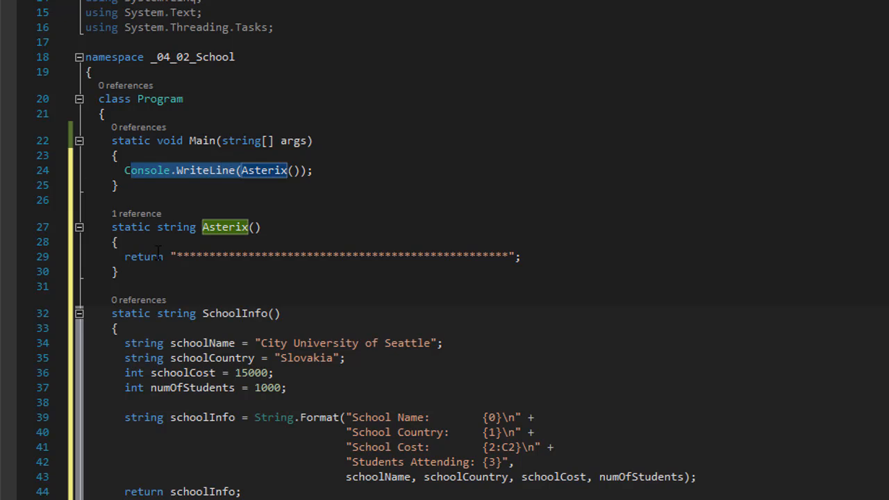
- Add a Console.WriteLine(SchoolInfo()); line below the first WriteLine in Main
double_click(341, 256)
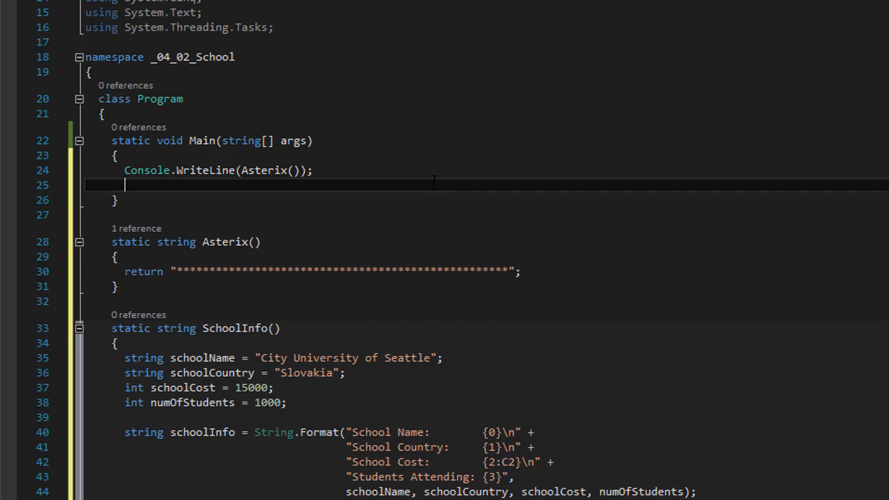
type("Console.W")
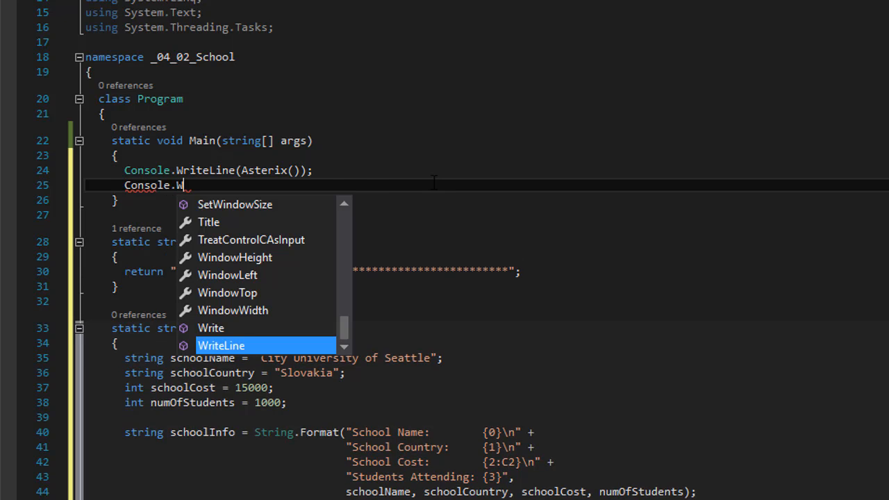
type("riteLine(")
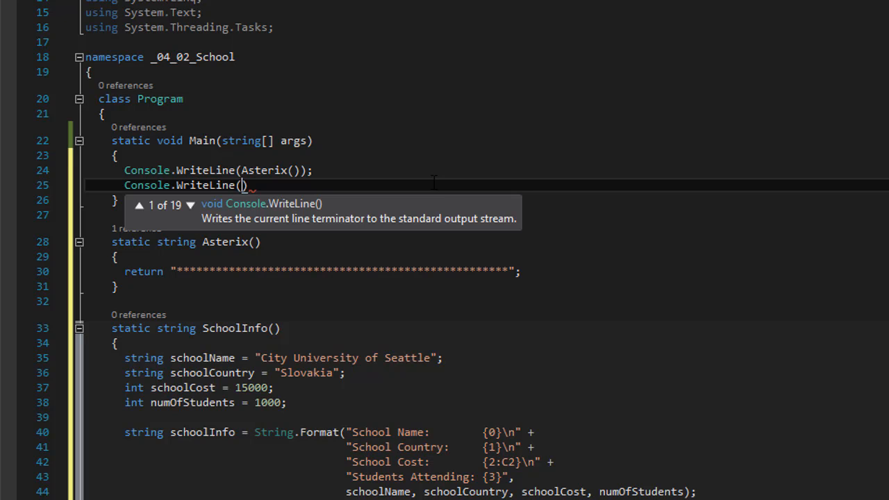
type("SchoolInfo(")
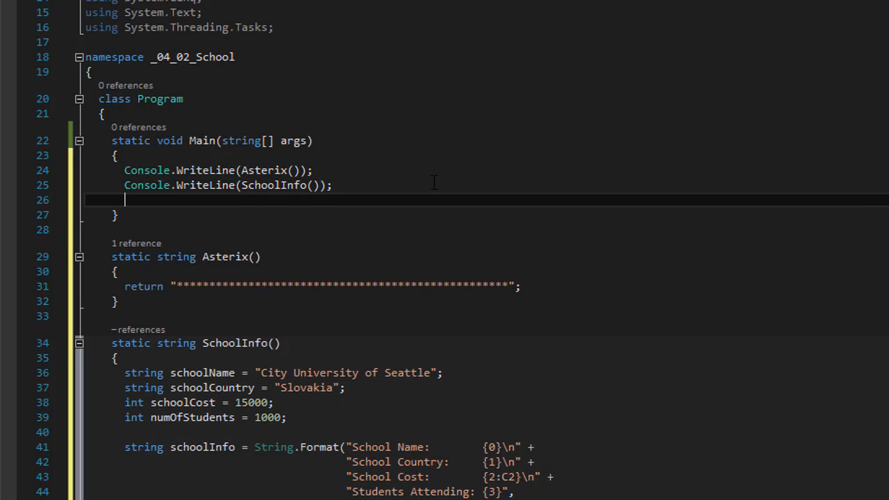
- Add Console.WriteLine(Asterix()); below it and run the program to view the output
type("Console")
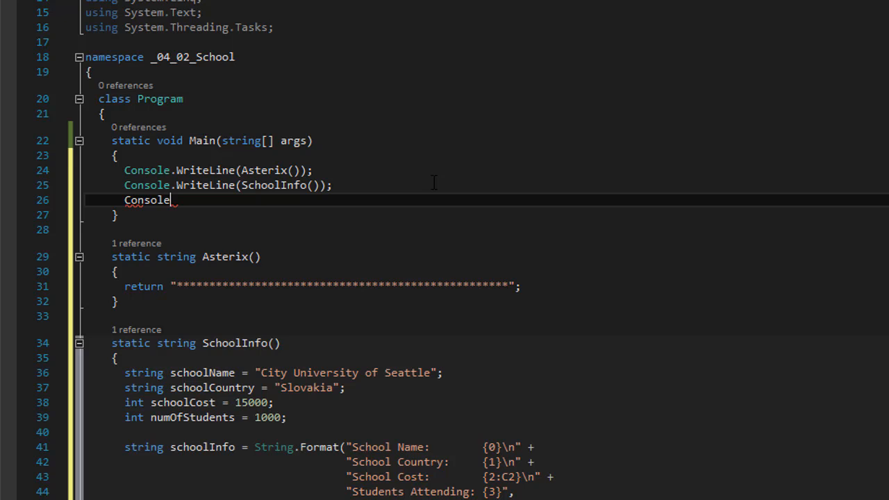
type(".WriteLine")
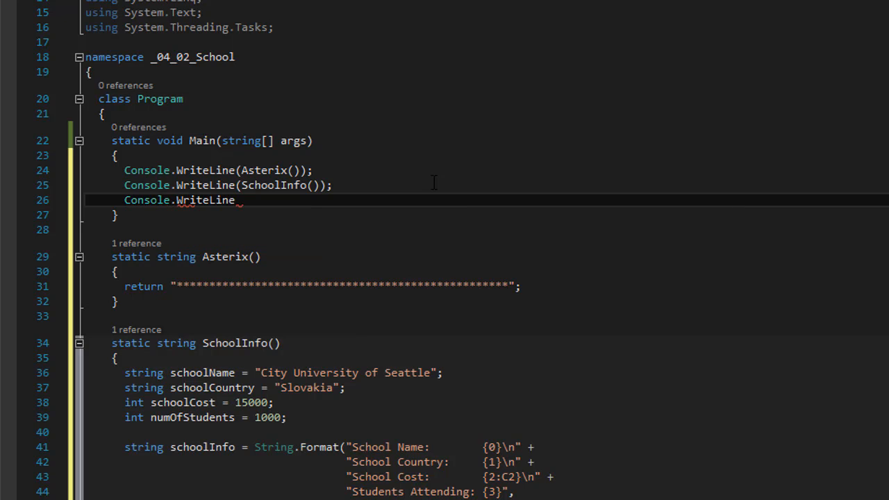
type("(Asterix(")
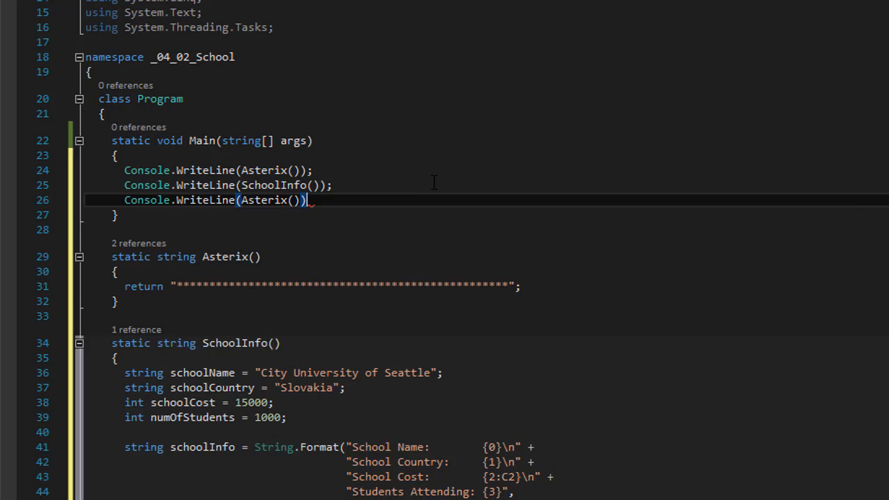
type(";")
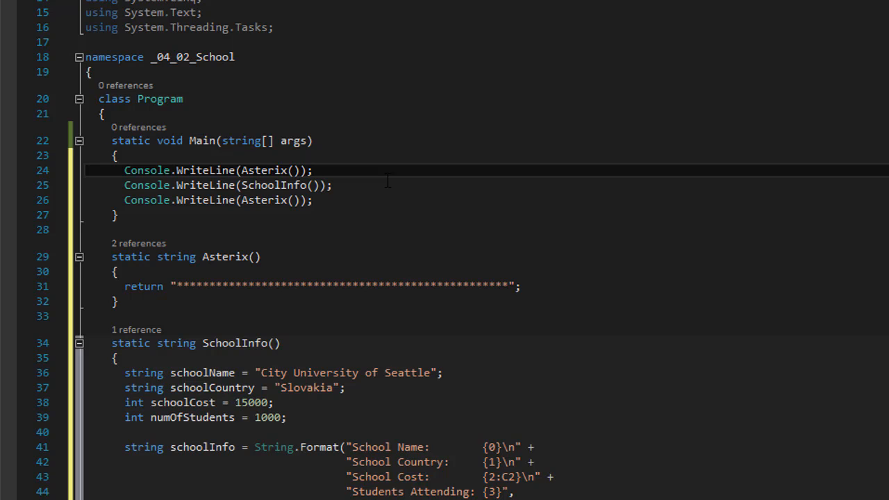
key("F5")
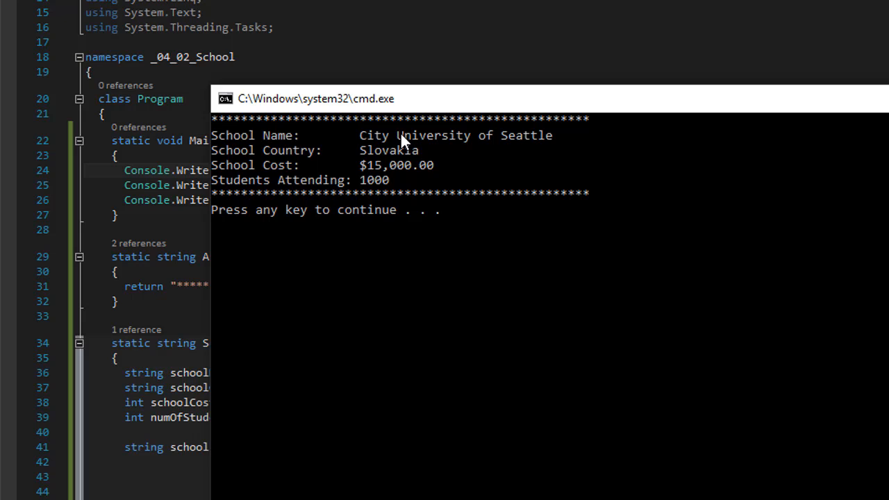
mouse_move(553, 172)
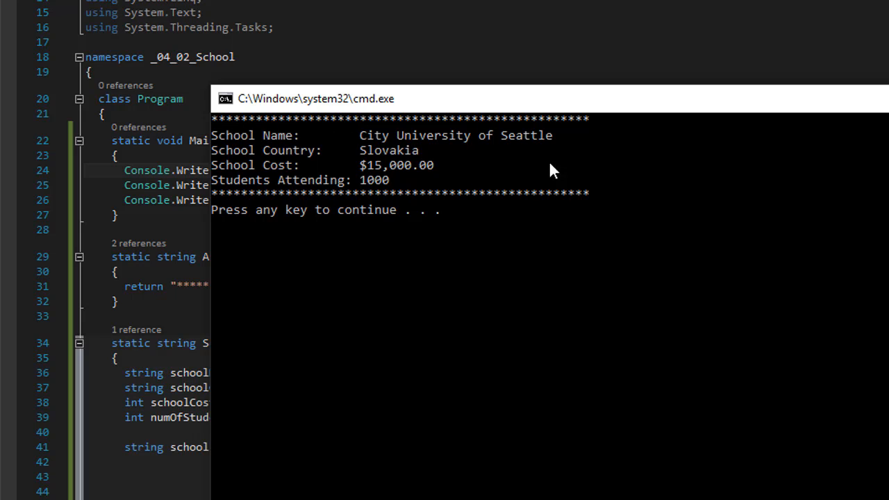
mouse_move(437, 179)
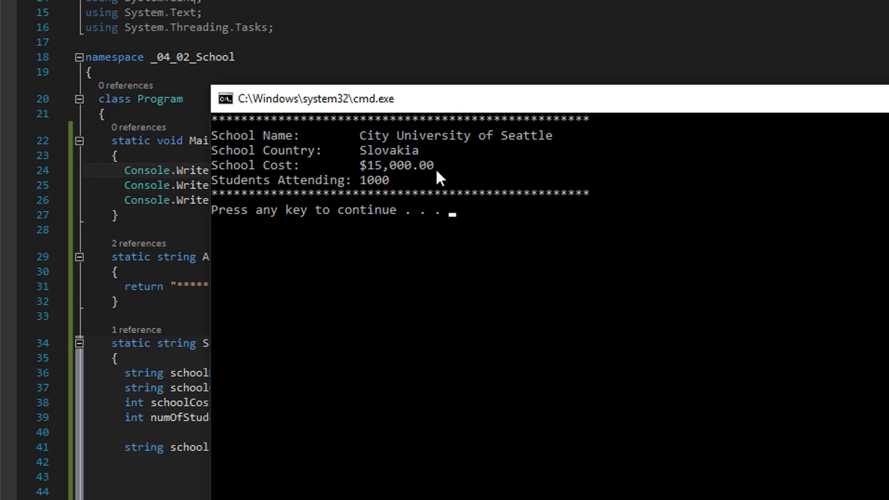
mouse_move(312, 173)
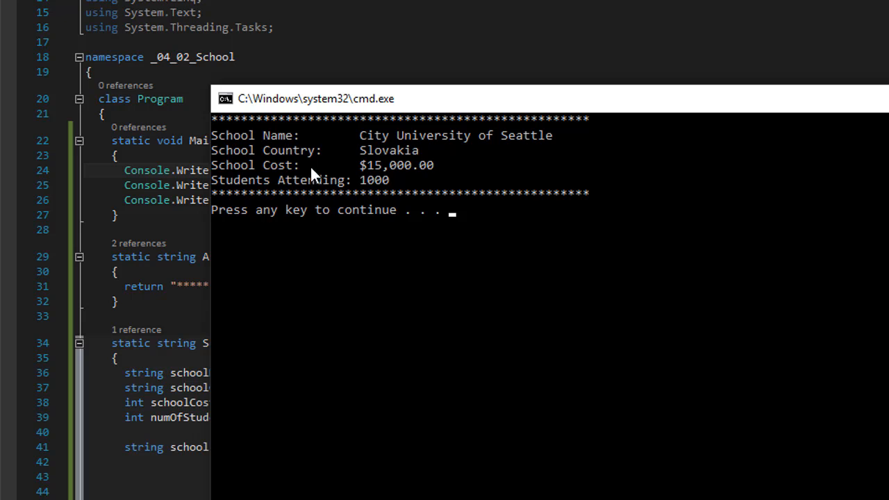
mouse_move(312, 174)
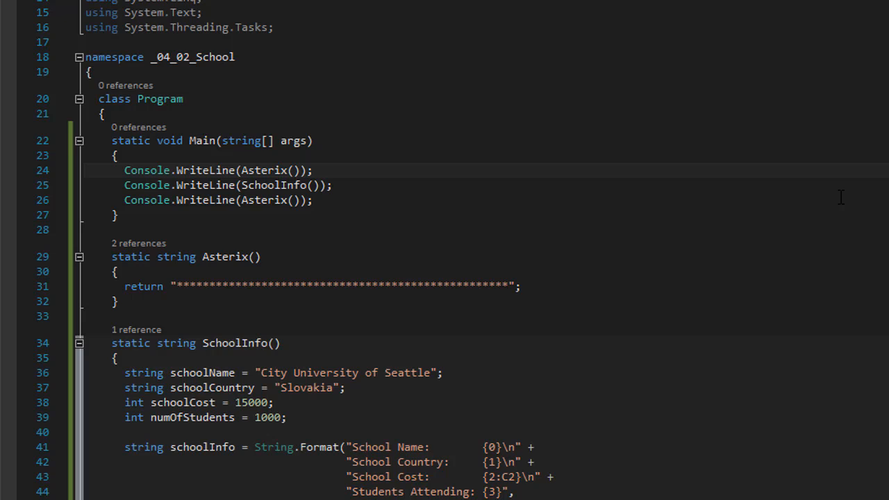
mouse_move(533, 280)
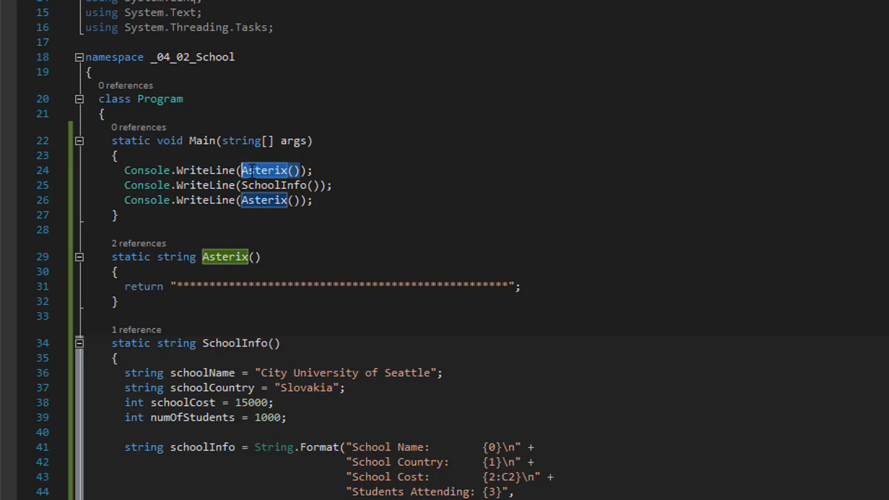
- Declare a variable asterix = Asterix() at the top of Main
left_click(264, 170)
type("string a")
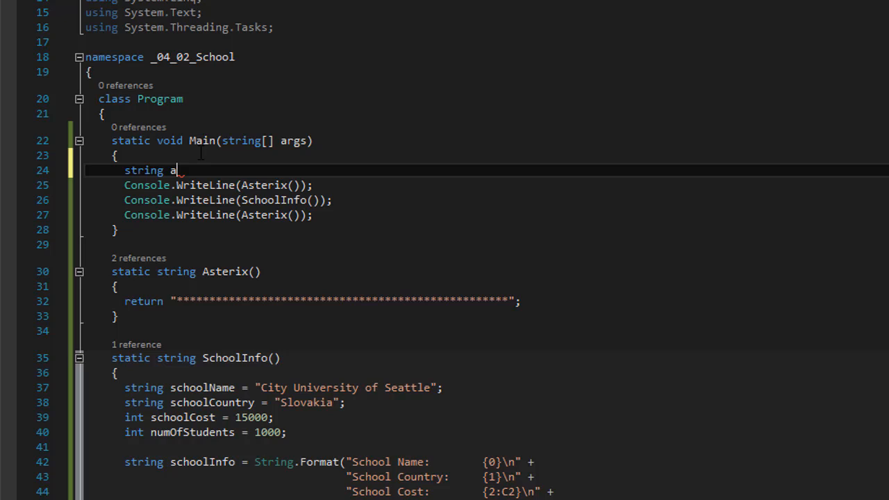
double_click(171, 171)
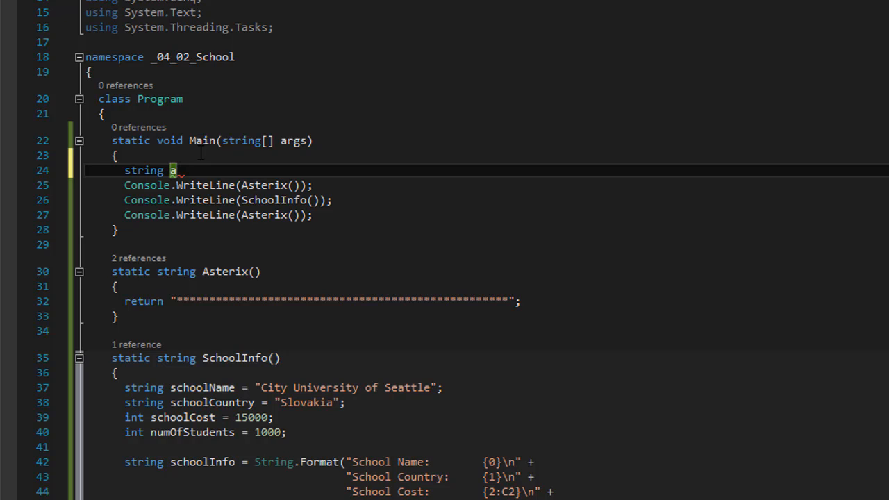
type("sterix")
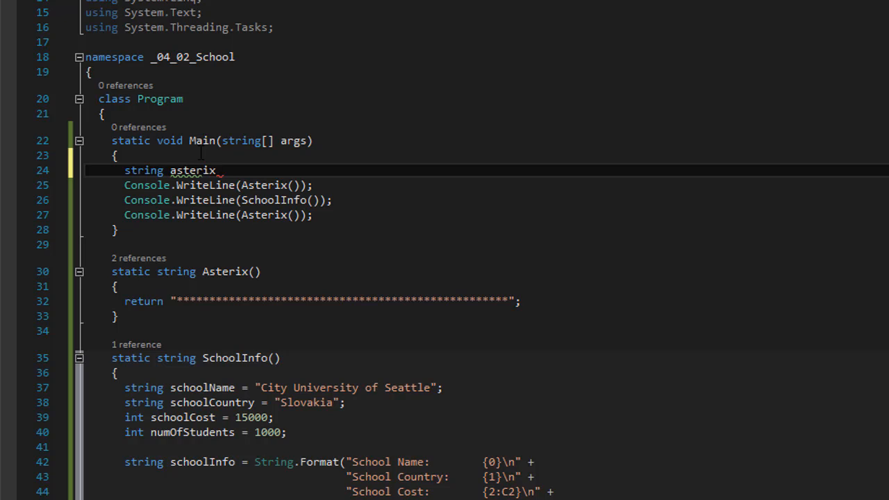
double_click(192, 170)
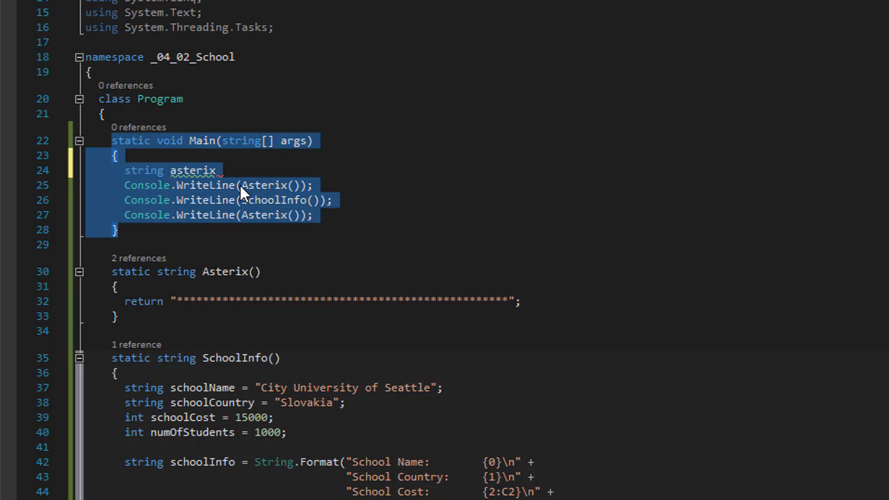
mouse_move(192, 170)
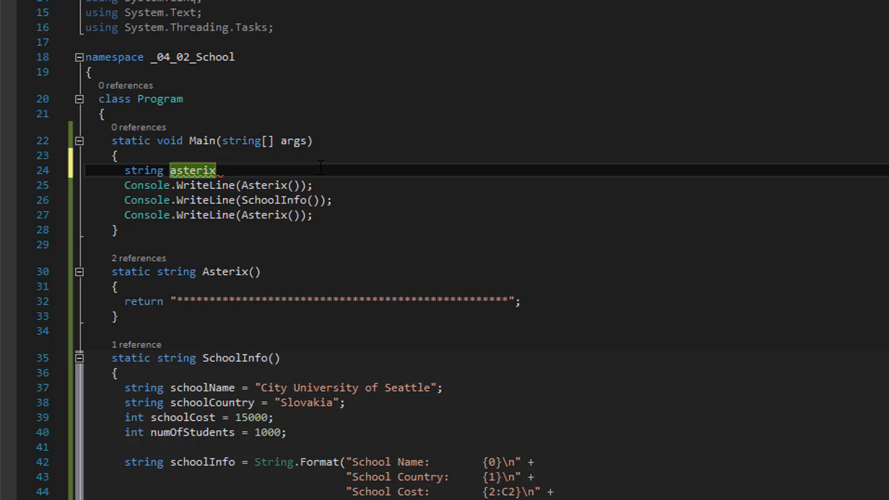
type("=")
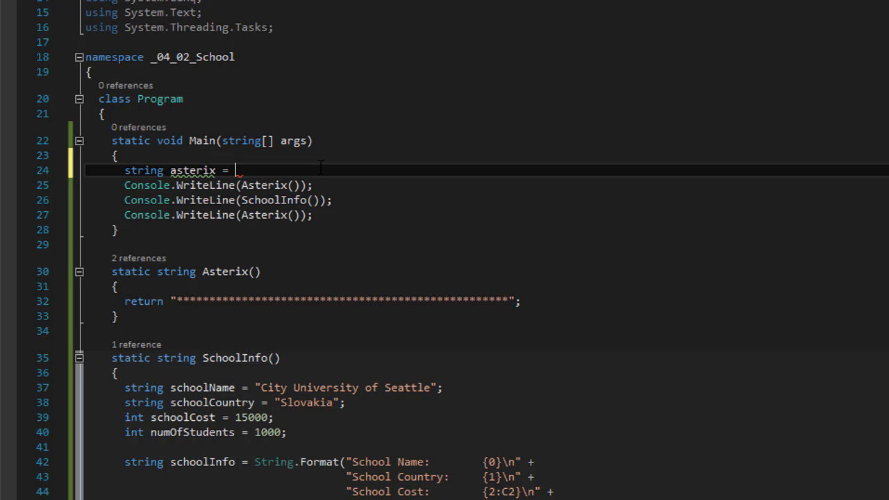
type("Asterix();")
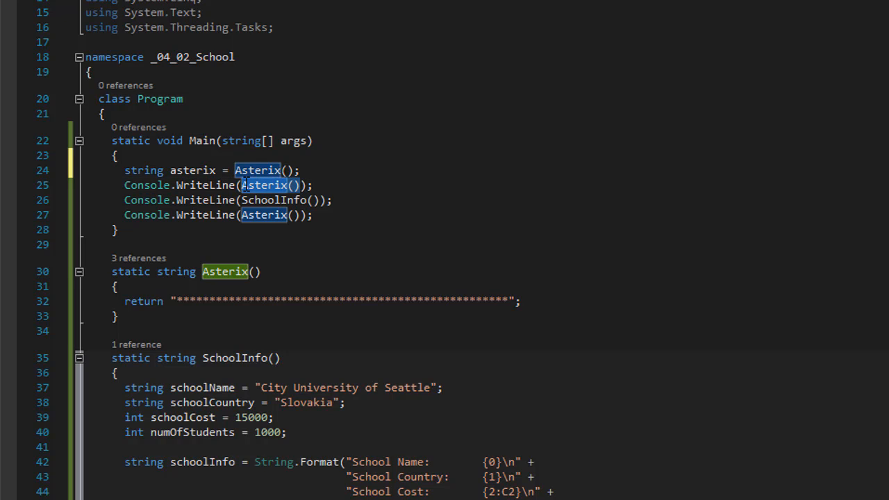
type("a")
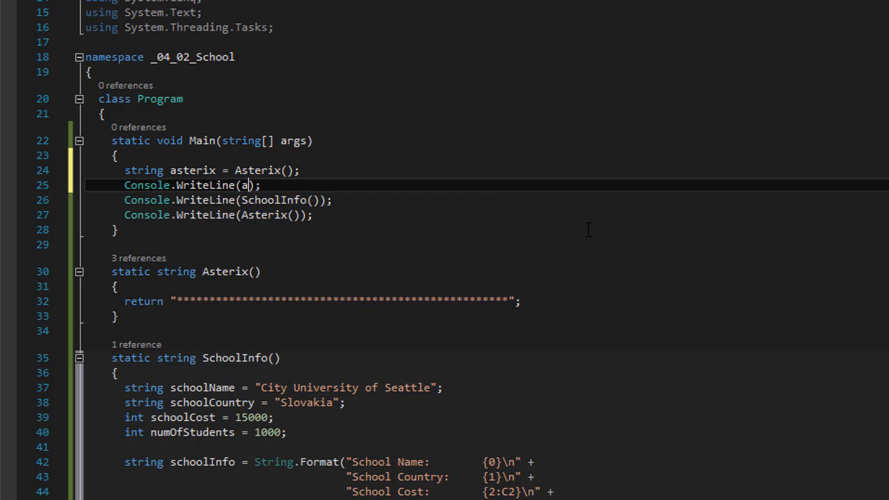
type("sterix")
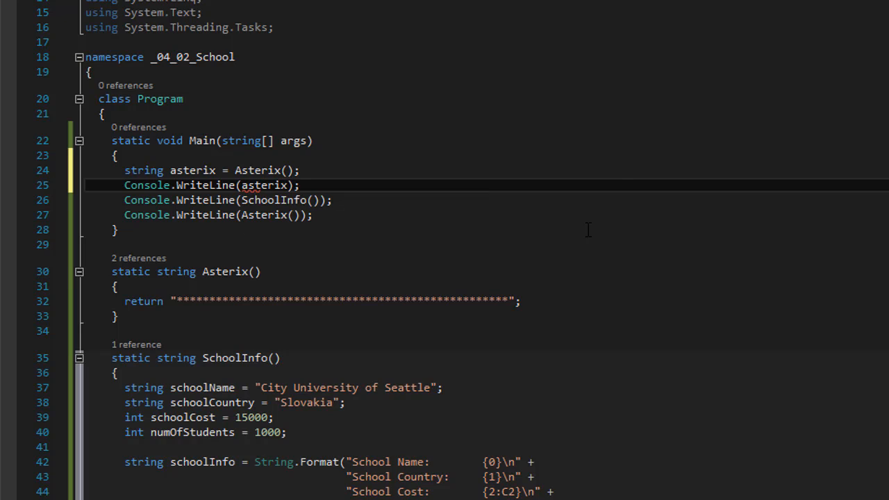
- Print asterix in the first WriteLine, keeping the last Asterix() call, and save
double_click(265, 185)
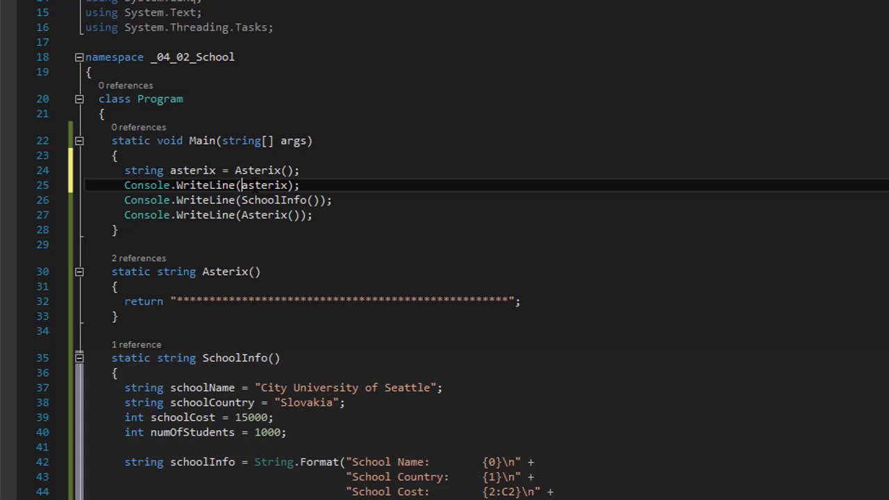
double_click(266, 215)
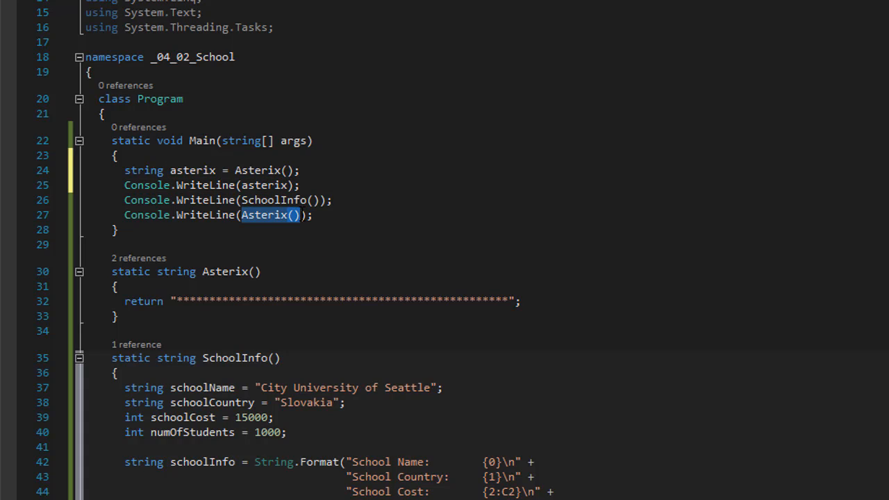
left_click(428, 155)
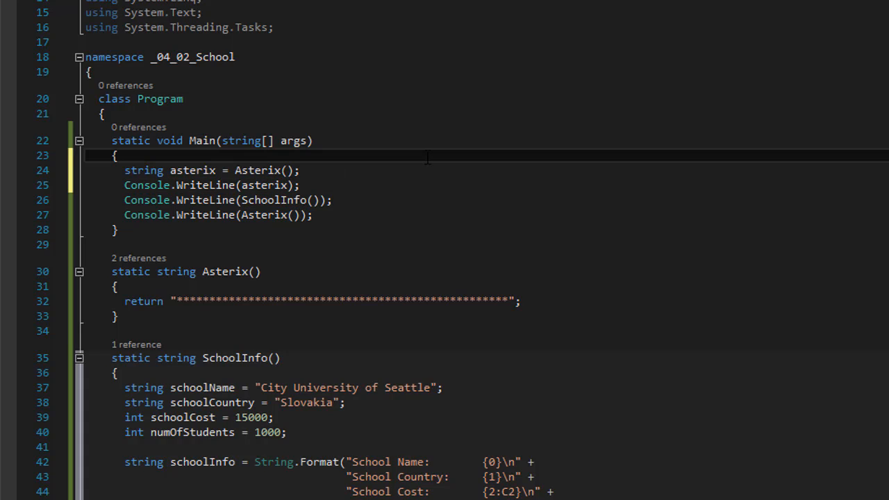
key("F5")
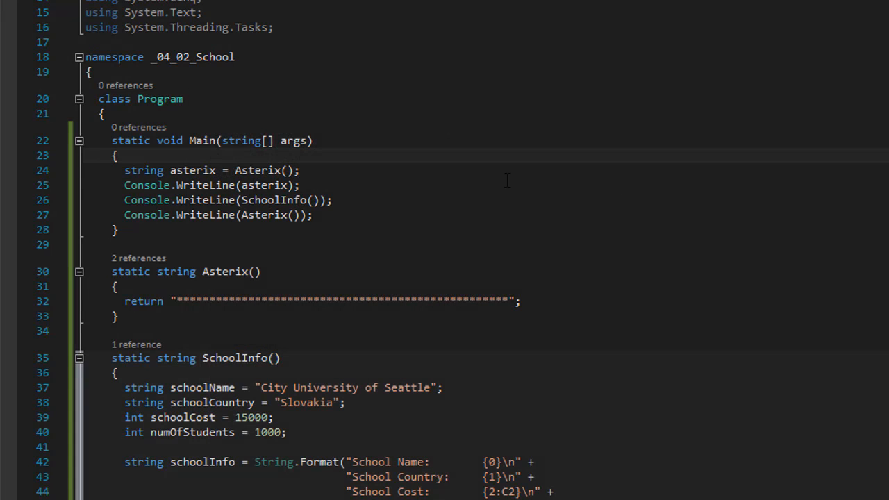
left_click(482, 185)
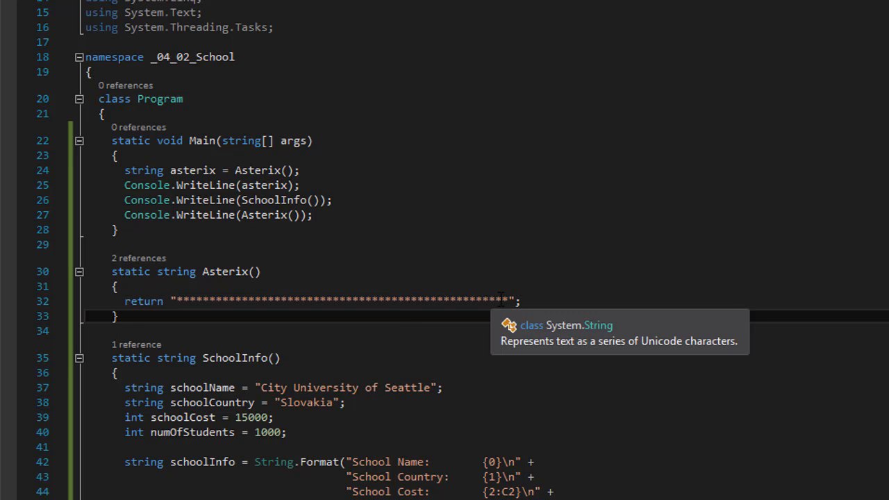
- Comment out the long asterisk-literal return line inside Asterix()
double_click(341, 300)
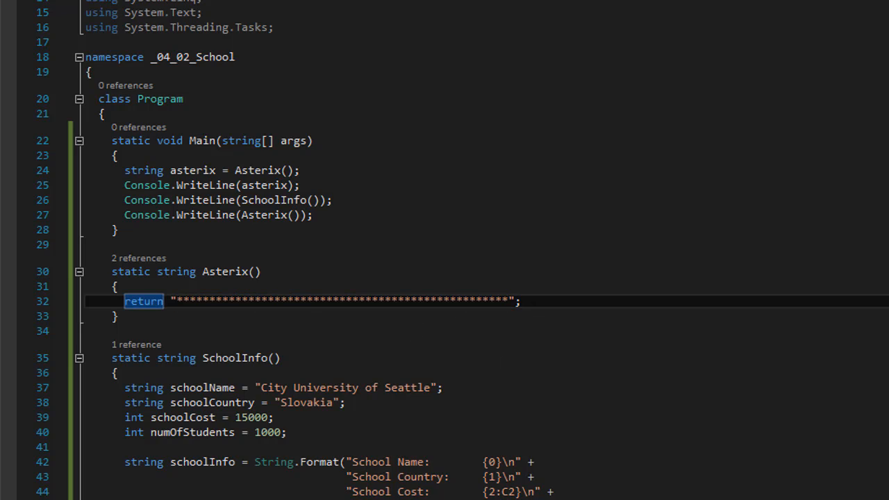
mouse_move(605, 279)
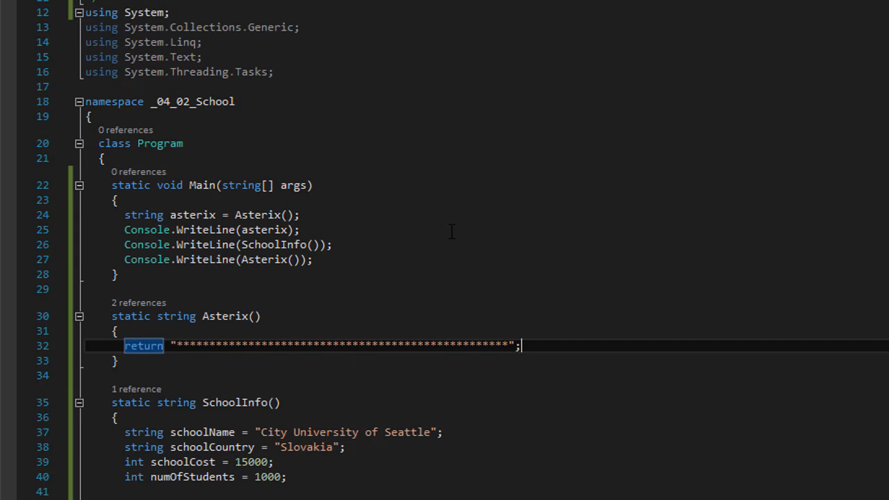
scroll("down", 3)
type("//")
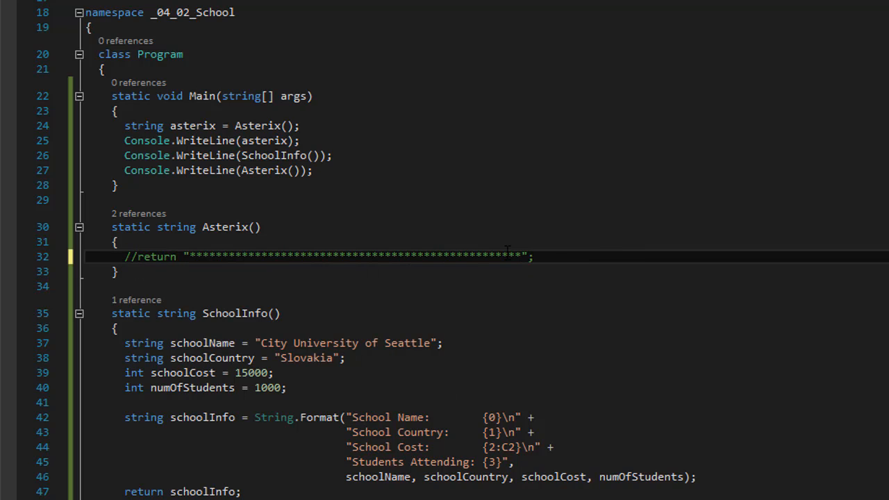
- Below the commented return, declare string asterix = "*"
left_click(533, 256)
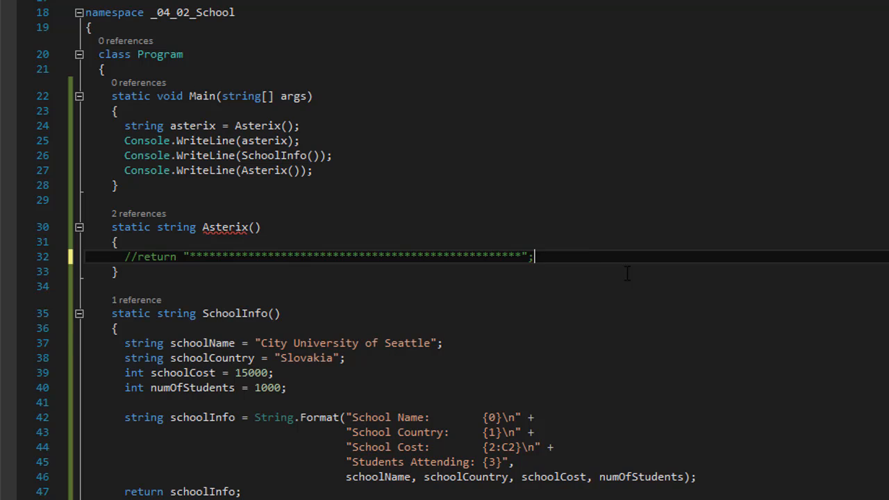
type("stri")
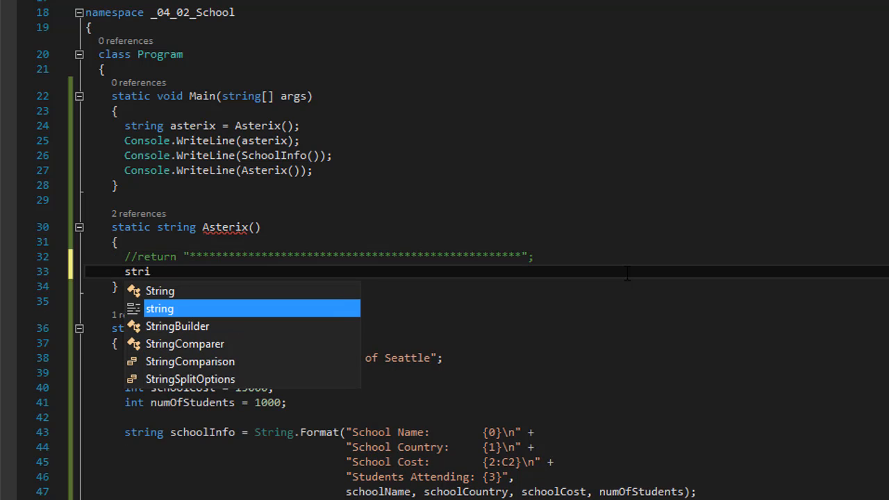
key("Escape")
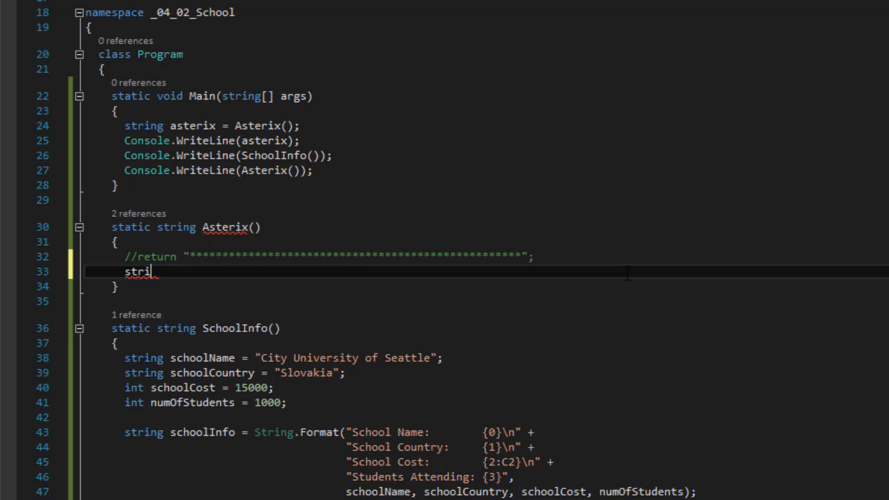
type("ng asterix =")
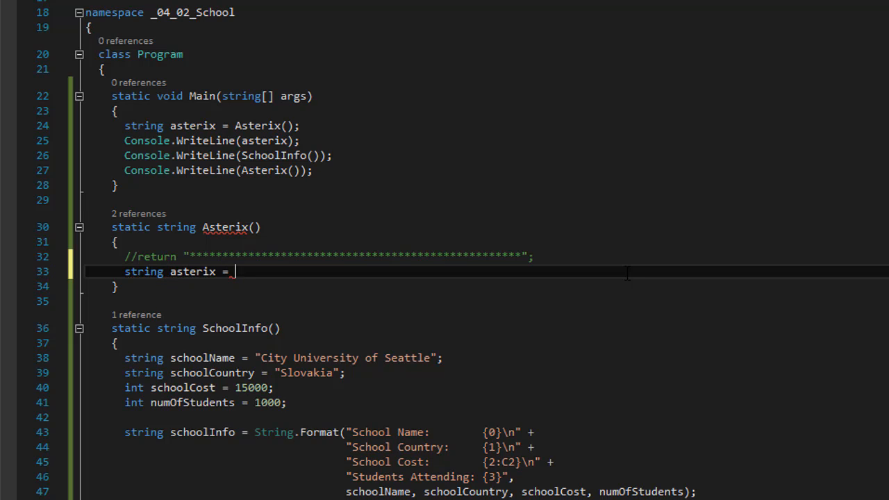
type("\"*\";")
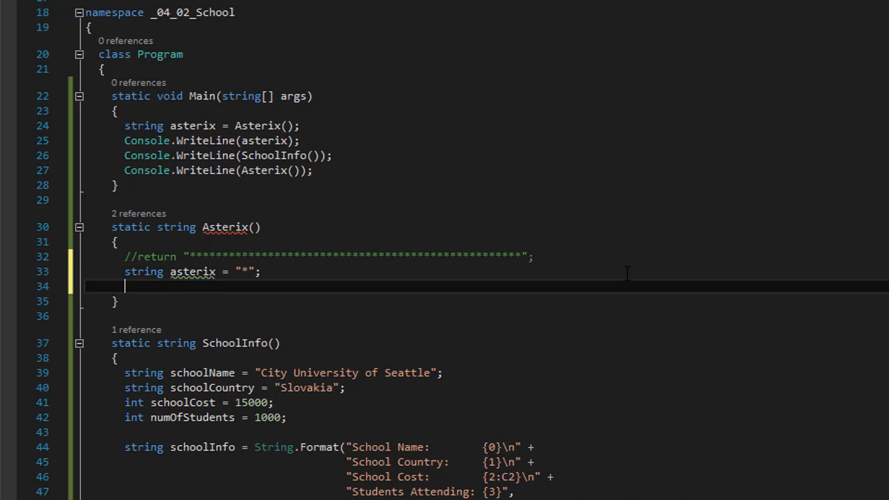
- Add a for loop running to 50 that appends "*" to asterix
type("for (")
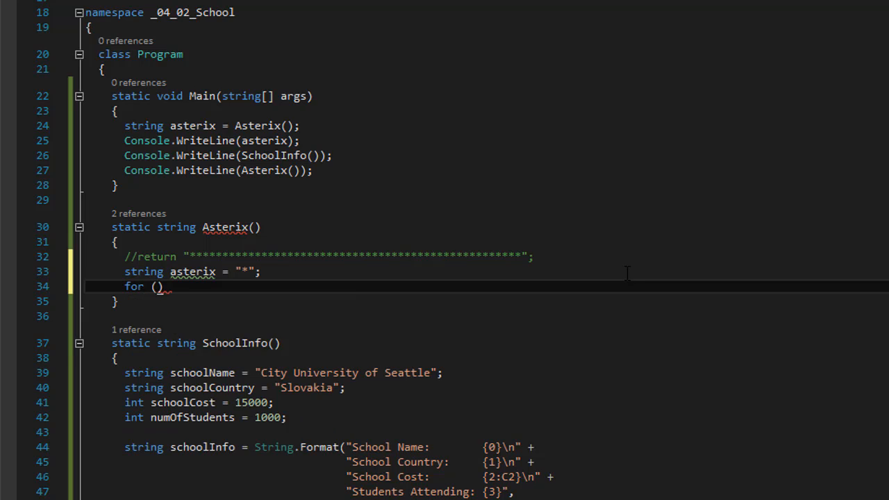
type("int i = 0;")
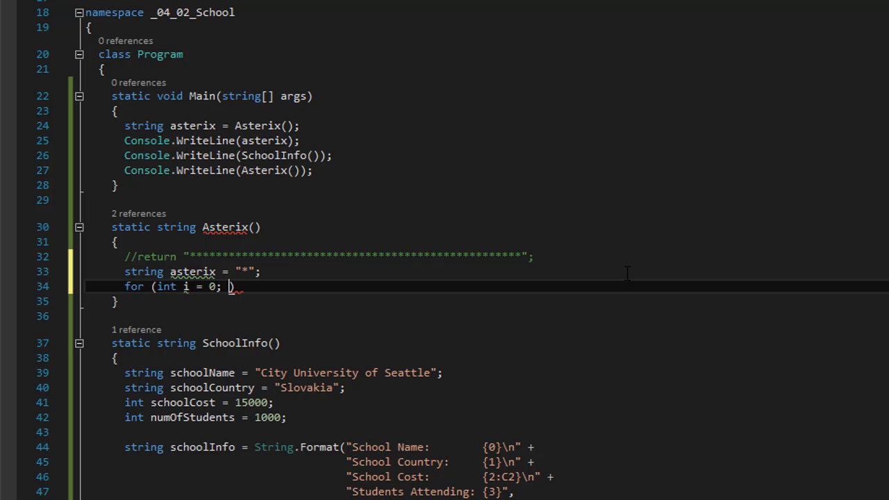
type("i")
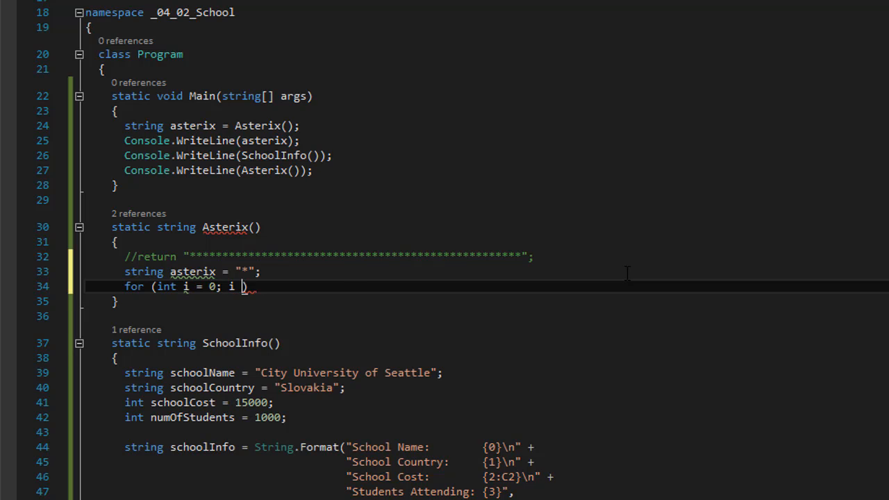
type("<")
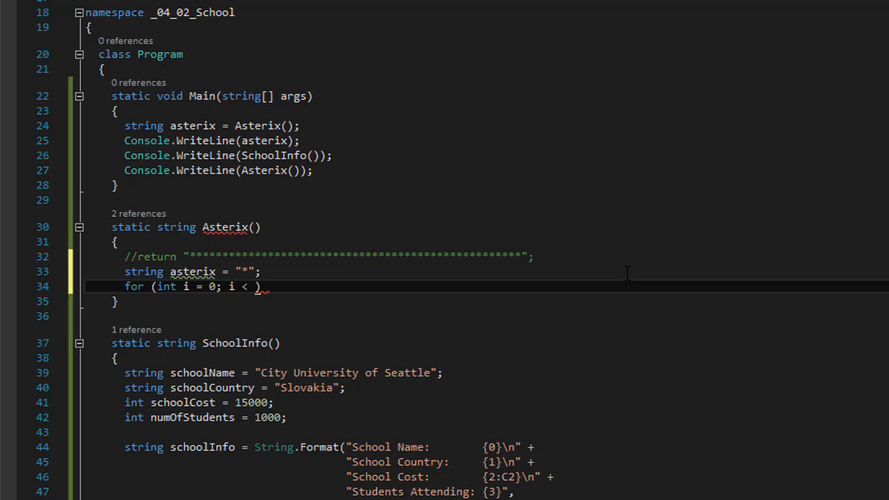
type("50;")
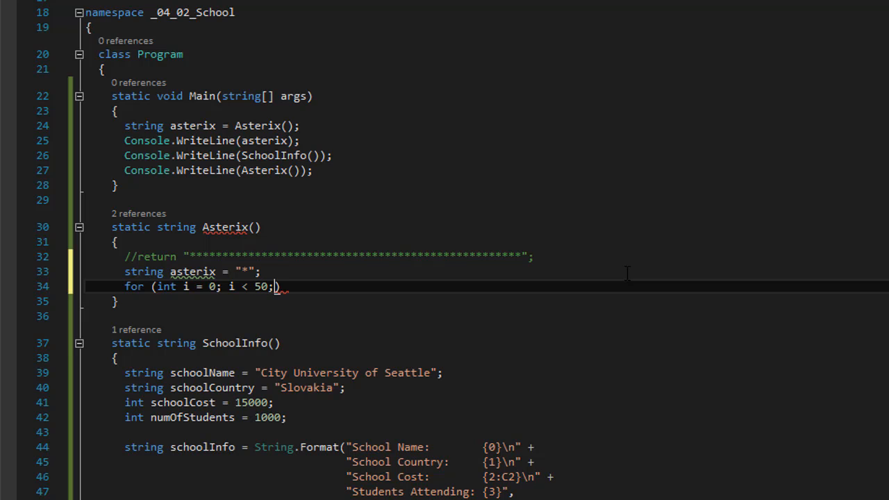
type("i++")
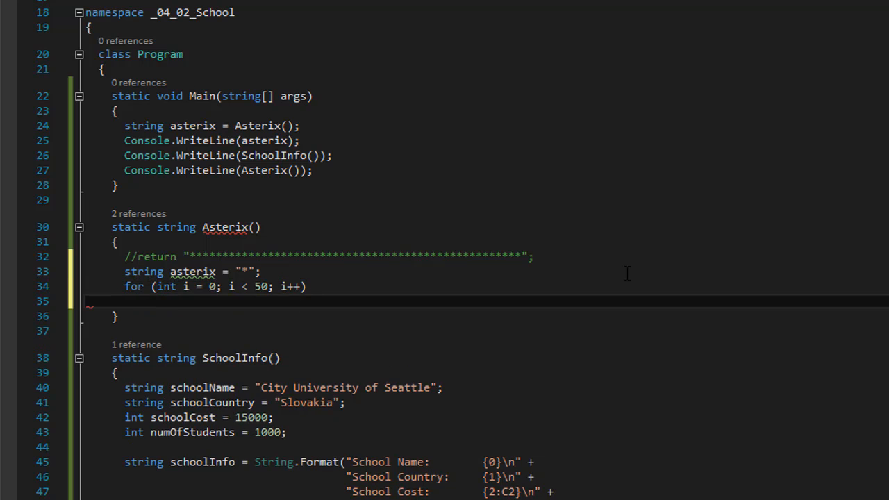
type("asterix +=")
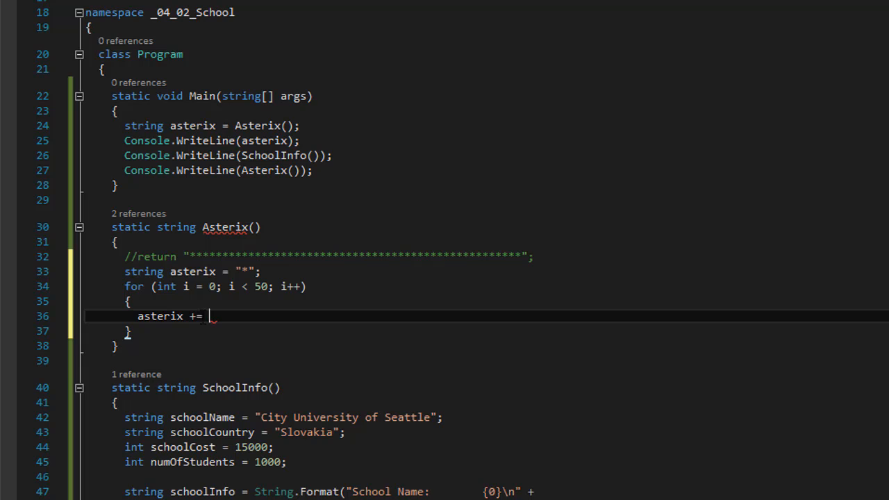
type("\"*\";")
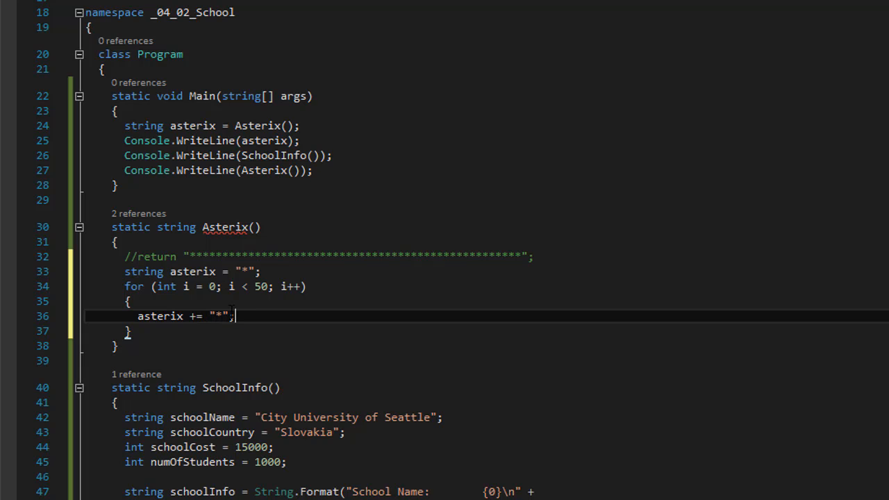
mouse_move(161, 316)
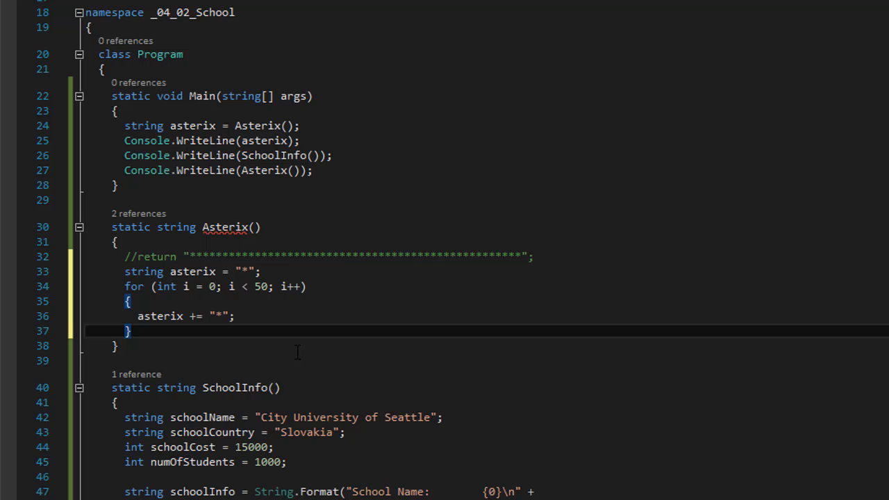
- End Asterix() with return asterix; and select the loop limit
type("retur")
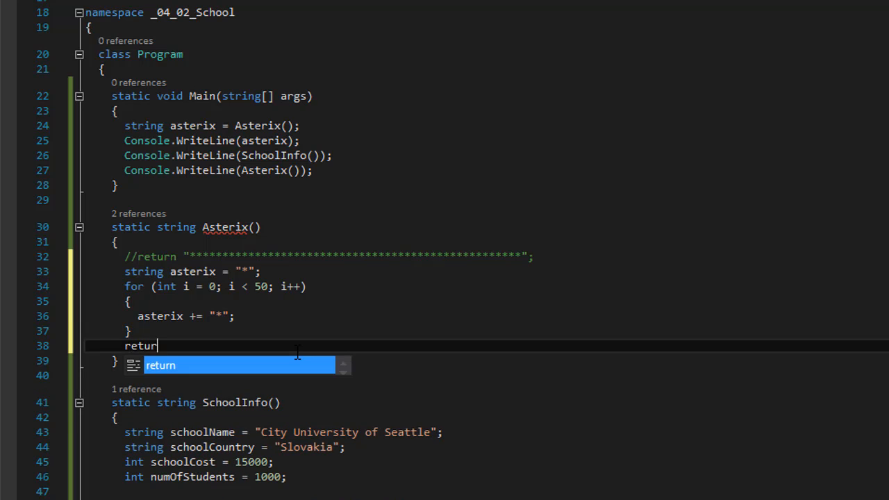
type("asterix;")
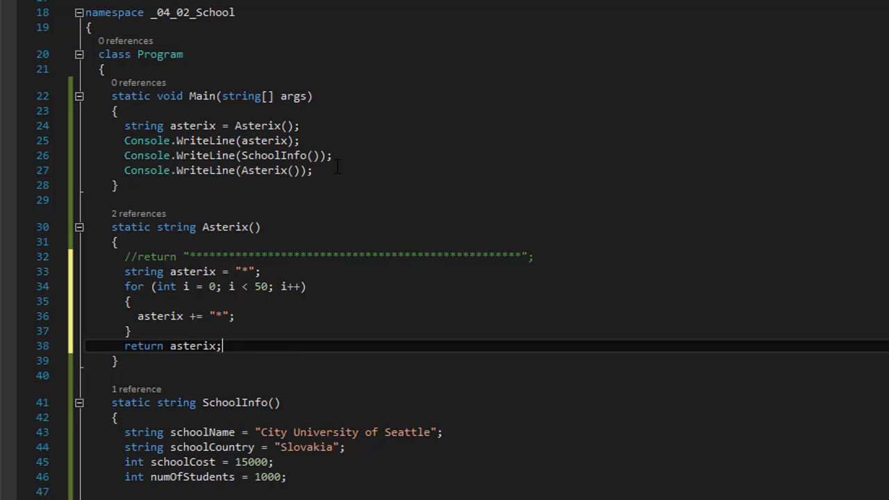
double_click(143, 346)
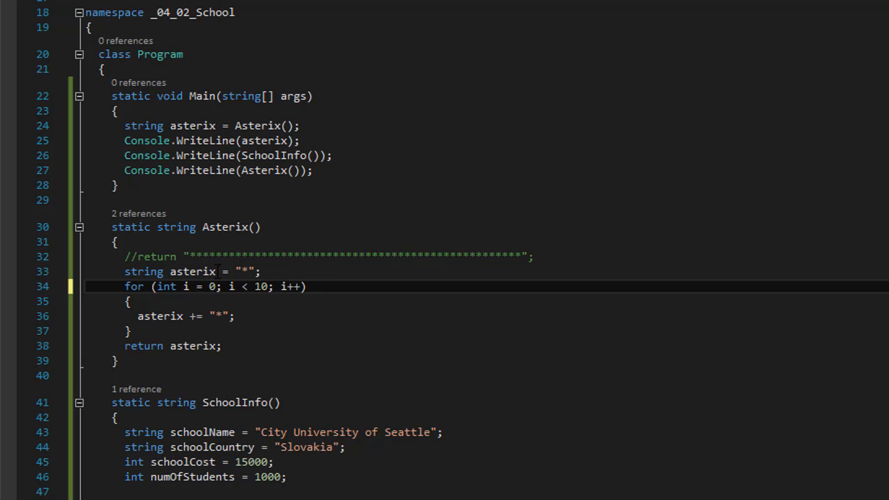
- Run with loop limit 10 to see short asterisk rows, then change the limit back to 50
left_click(128, 301)
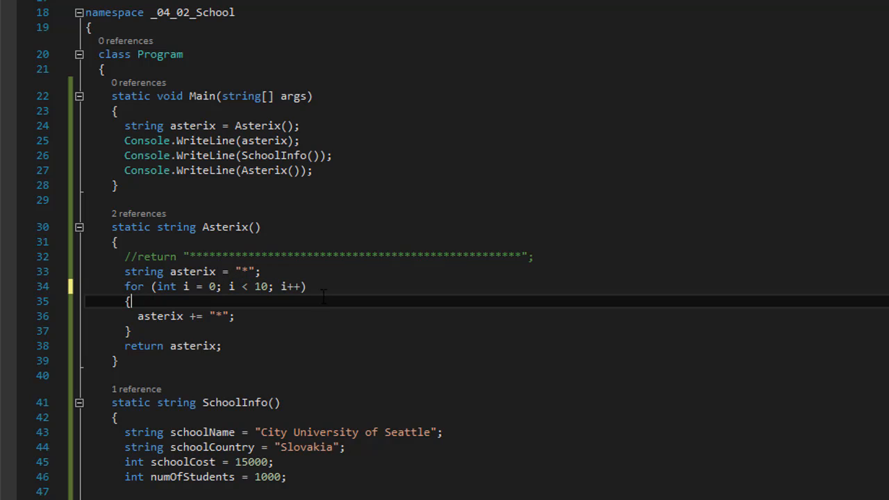
key("f5")
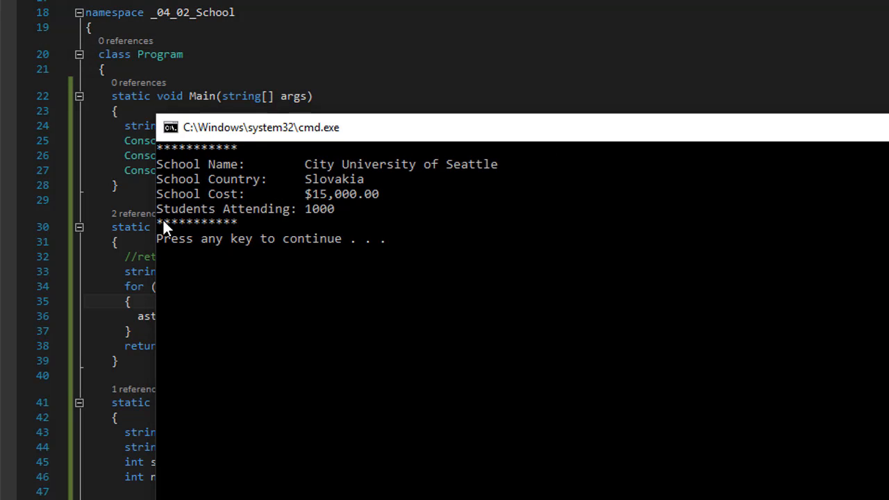
mouse_move(764, 159)
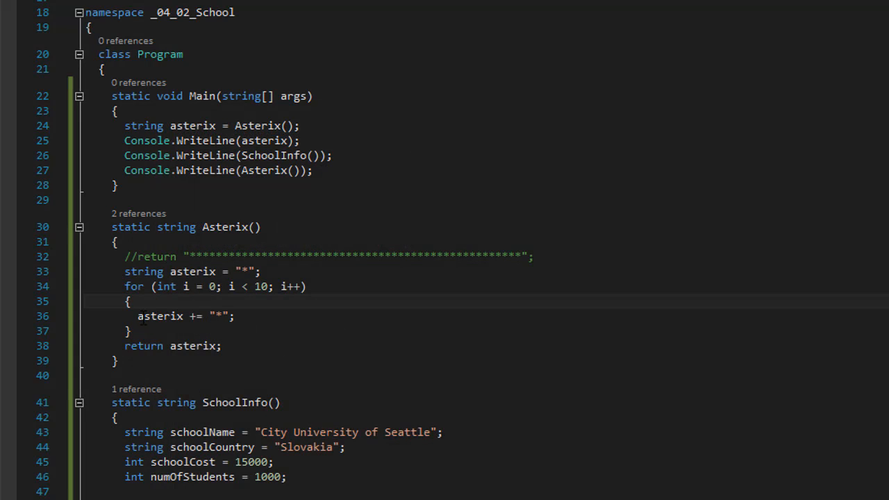
double_click(159, 316)
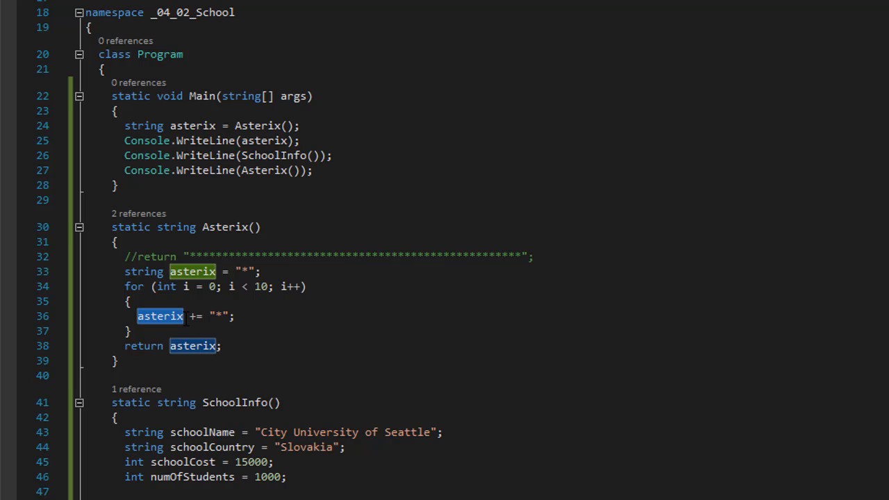
mouse_move(196, 294)
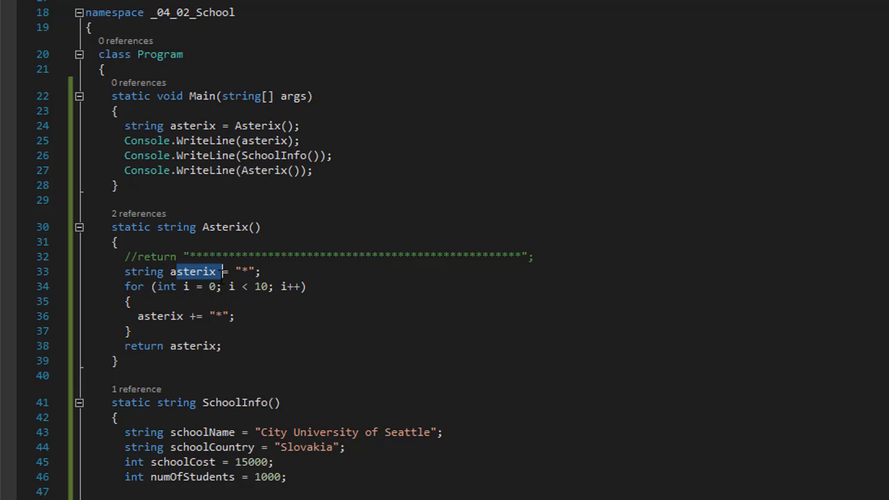
left_click(257, 286)
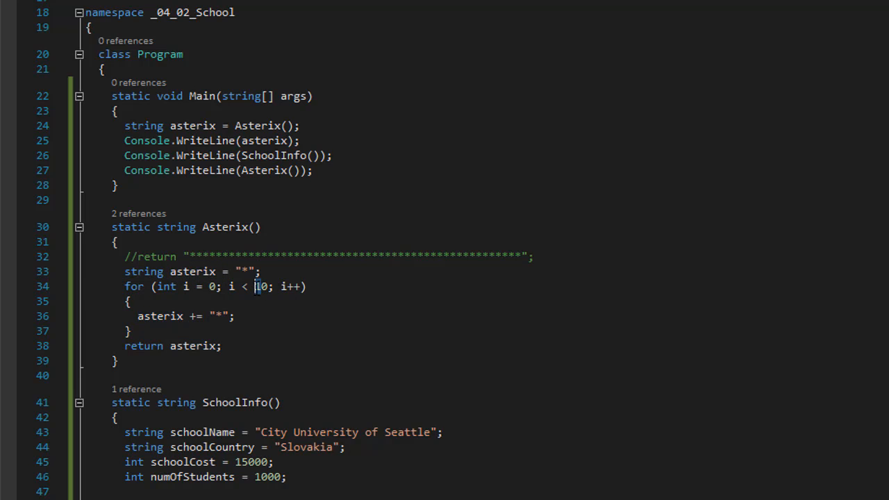
type("50")
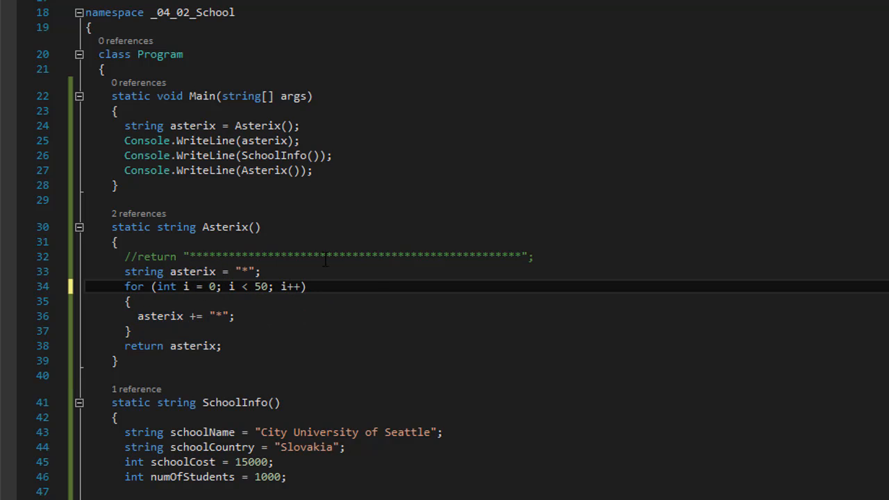
left_click(129, 331)
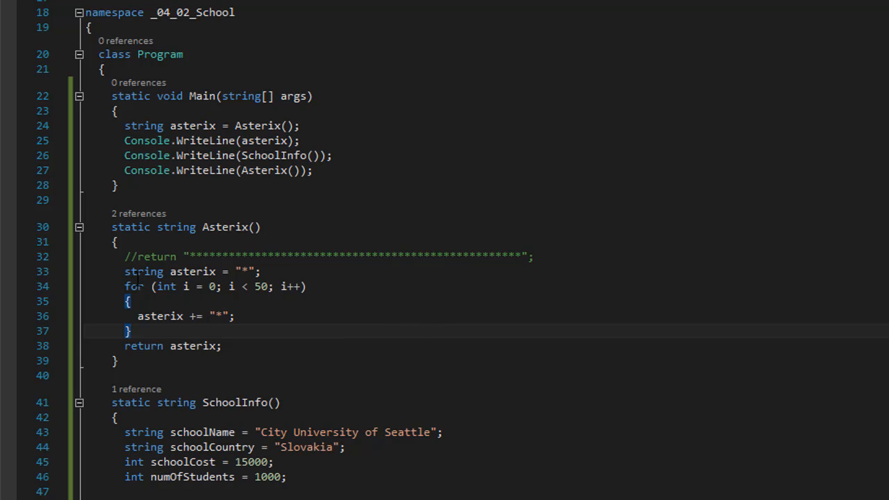
- Wrap the loop version of Asterix() in a /* */ block comment
key("Enter")
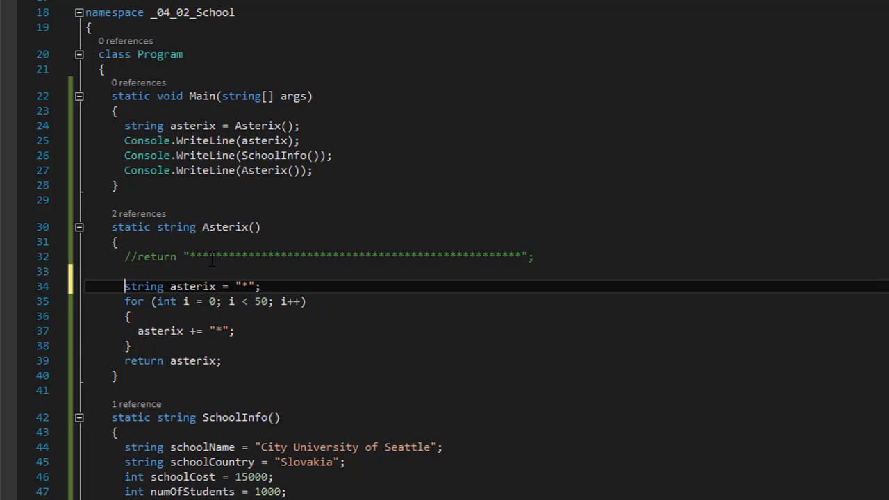
type("/*")
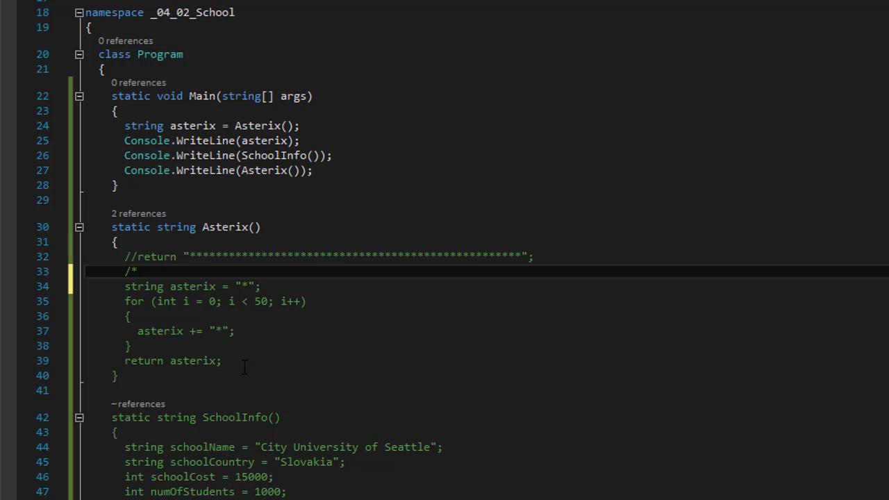
type("*/")
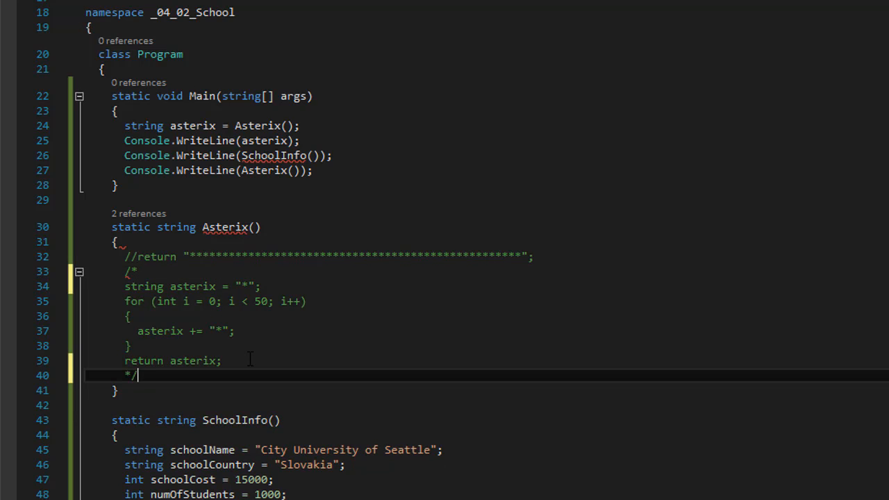
- Below the comment block, add return new string("*", 50);
key("enter")
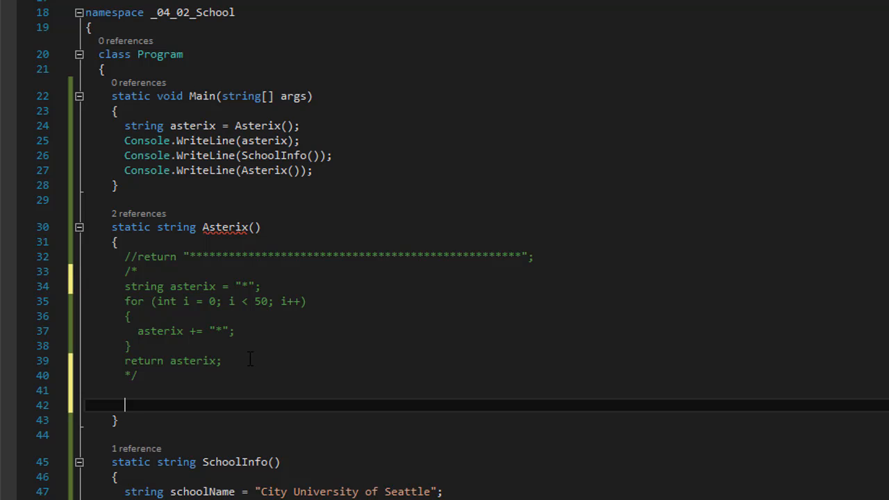
type("return")
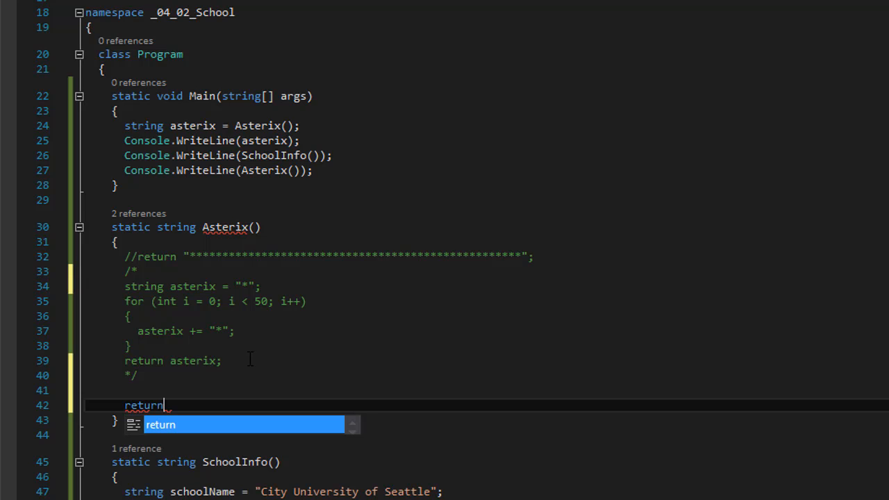
type("new string(")
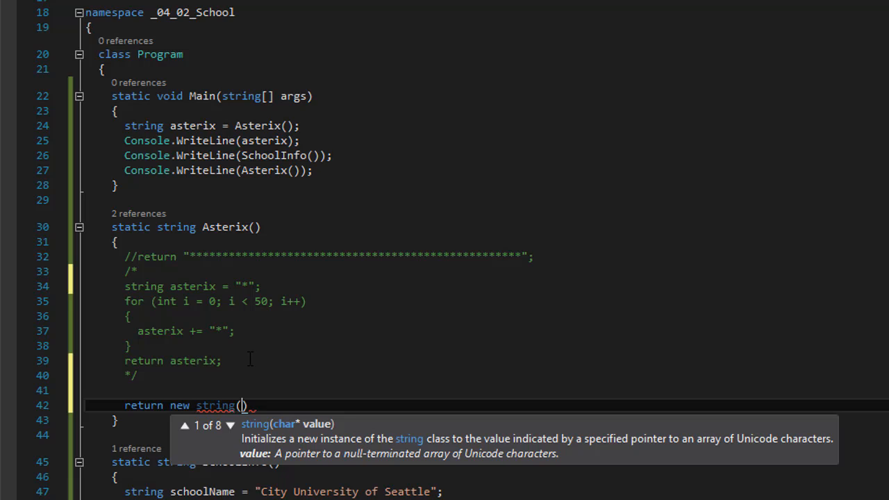
mouse_move(354, 436)
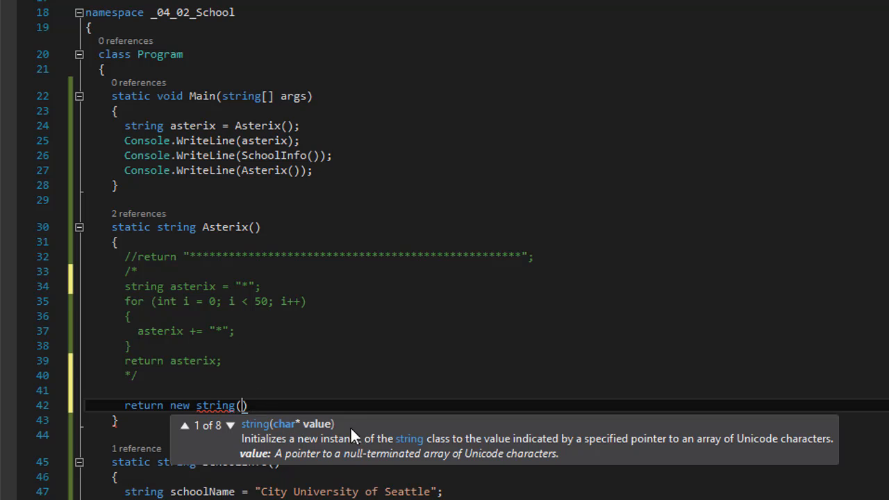
mouse_move(337, 427)
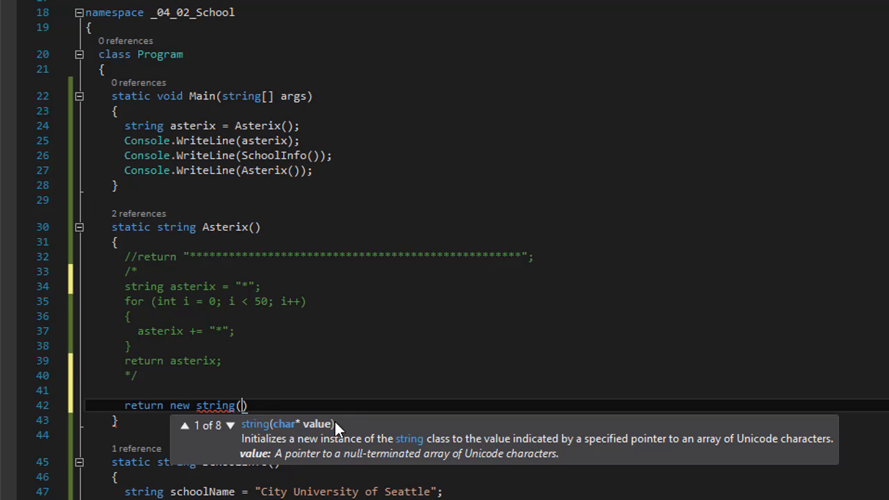
type("\"\"")
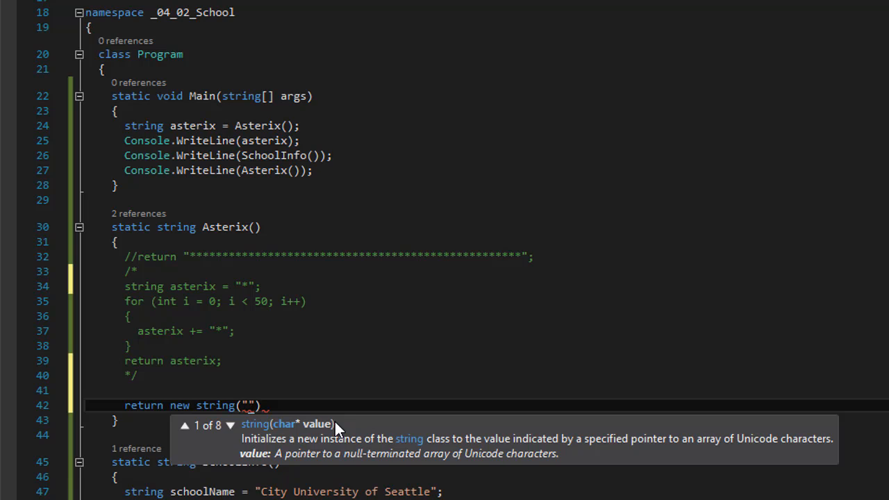
type("*")
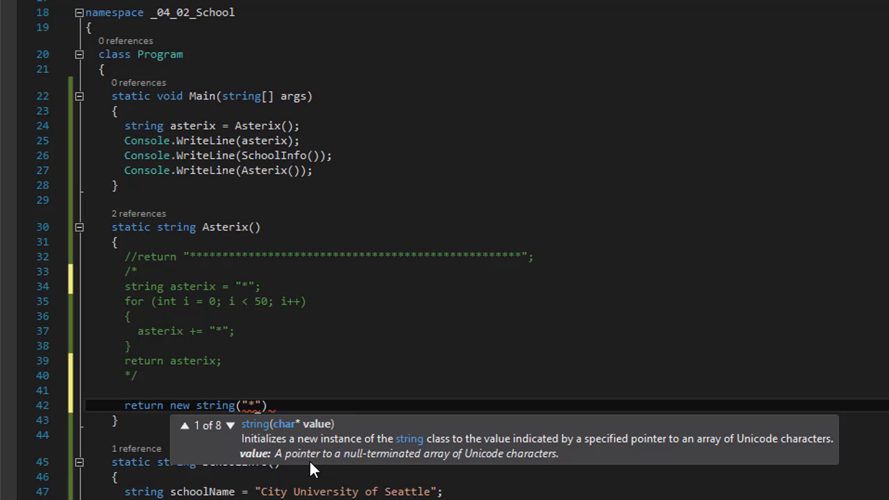
type(",")
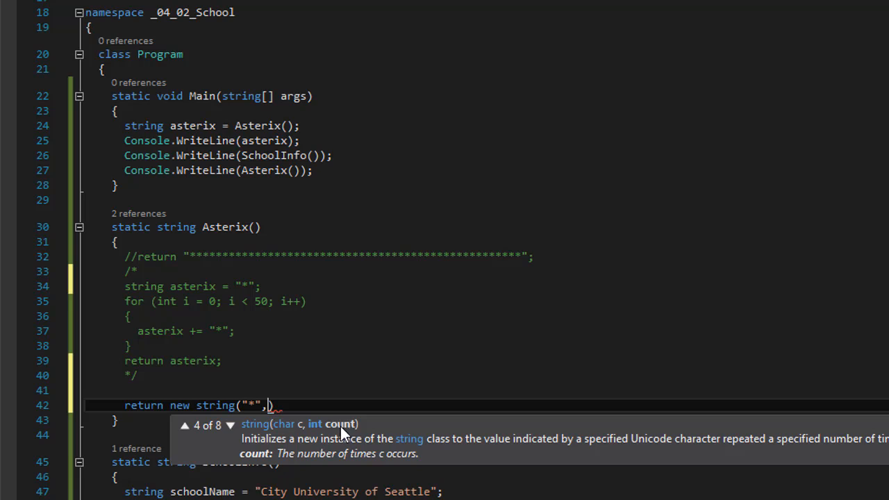
mouse_move(380, 465)
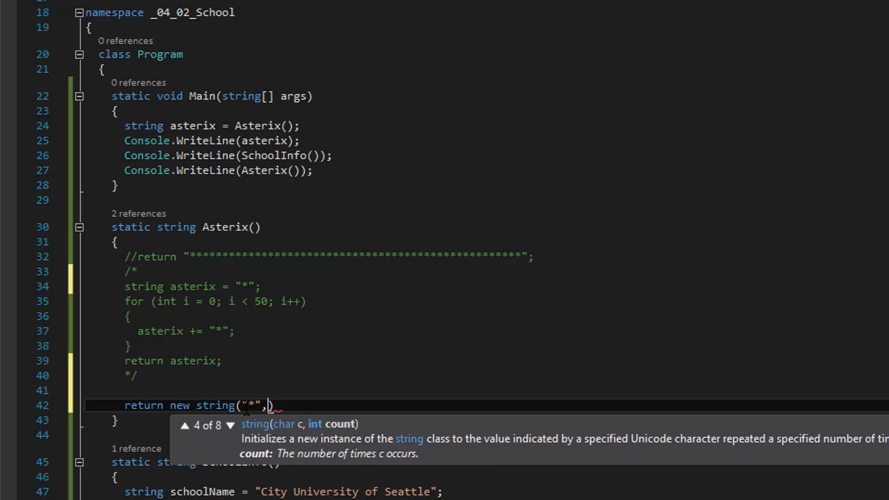
mouse_move(414, 471)
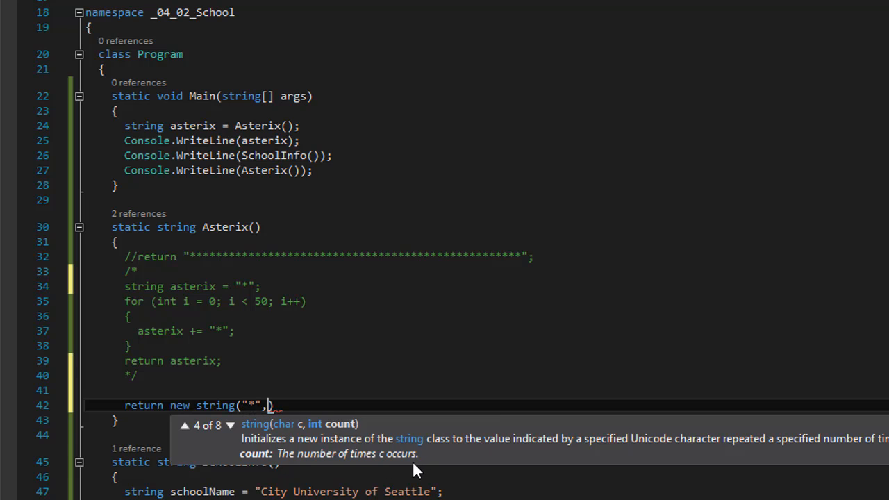
type("50")
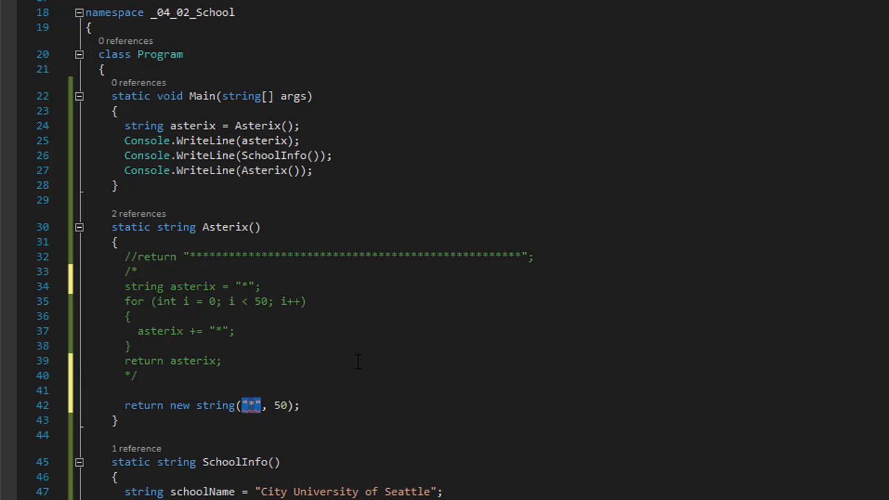
- Edit the return line to new String('*', 50), using single quotes and capitalised String
left_click(333, 361)
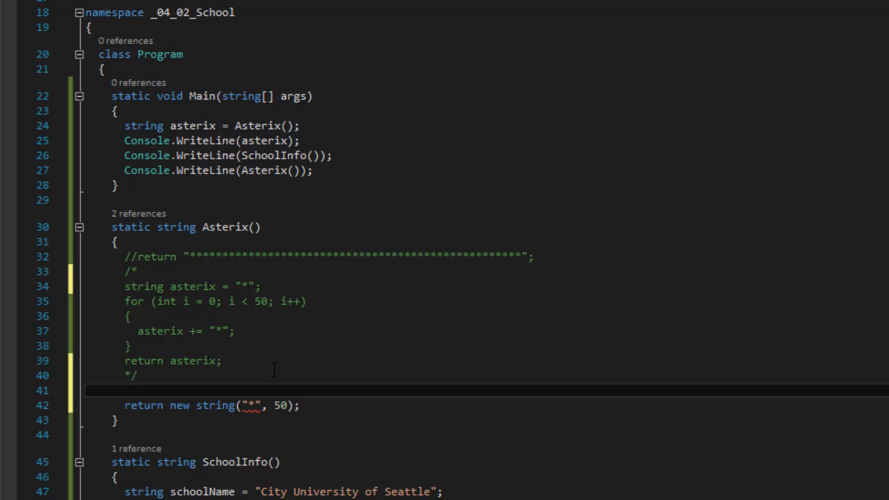
mouse_move(319, 380)
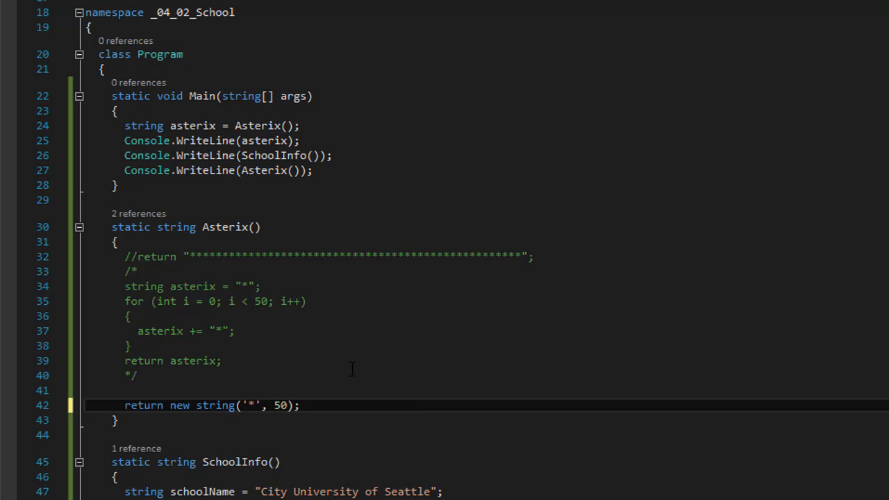
left_click(262, 405)
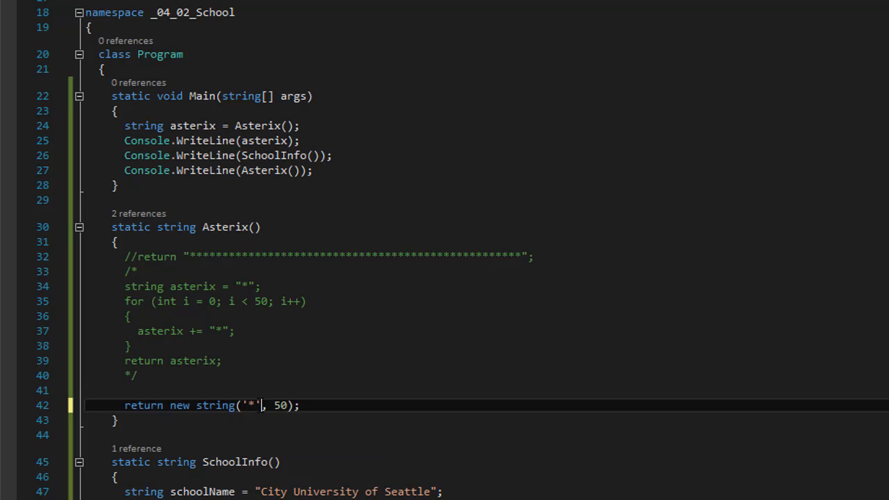
double_click(250, 405)
type("S")
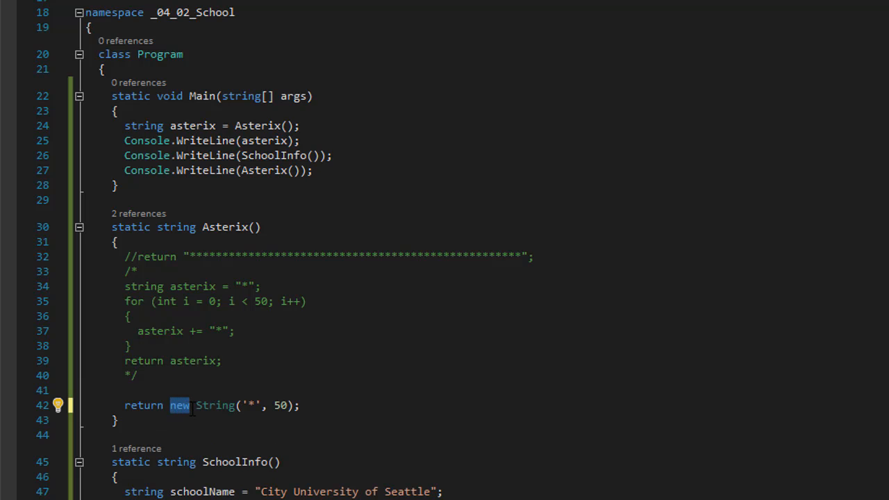
double_click(215, 405)
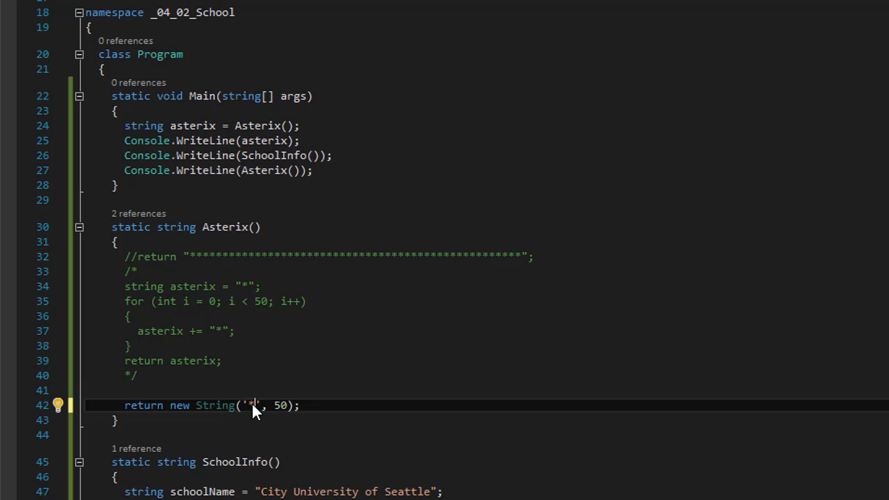
mouse_move(385, 307)
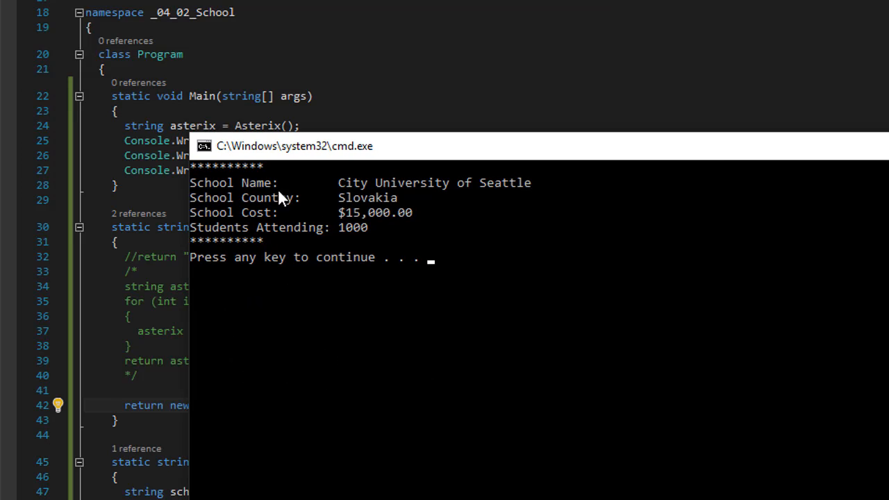
mouse_move(876, 201)
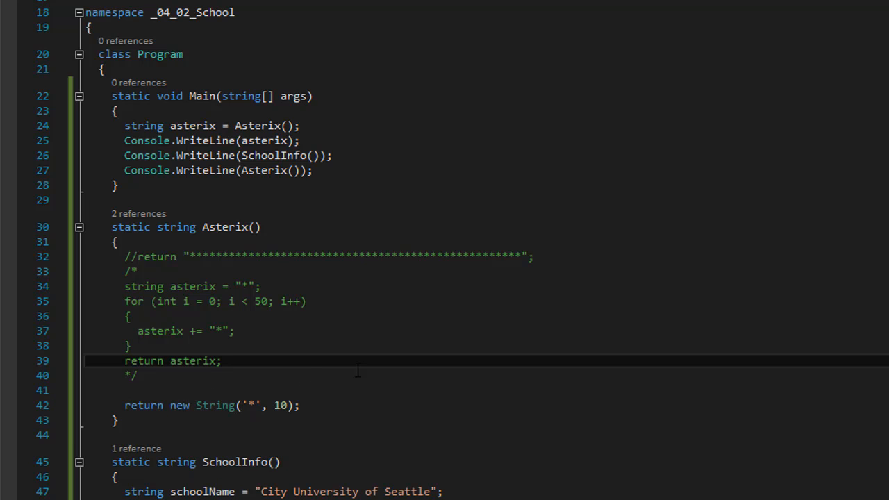
mouse_move(151, 390)
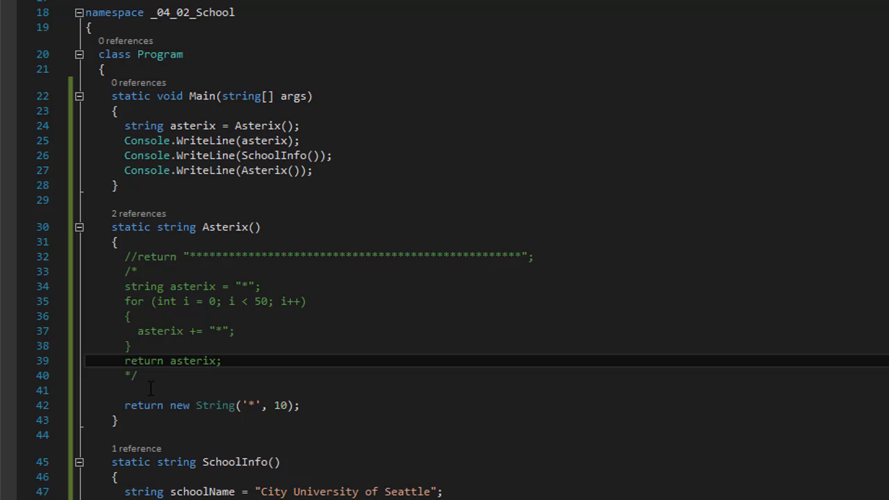
mouse_move(214, 405)
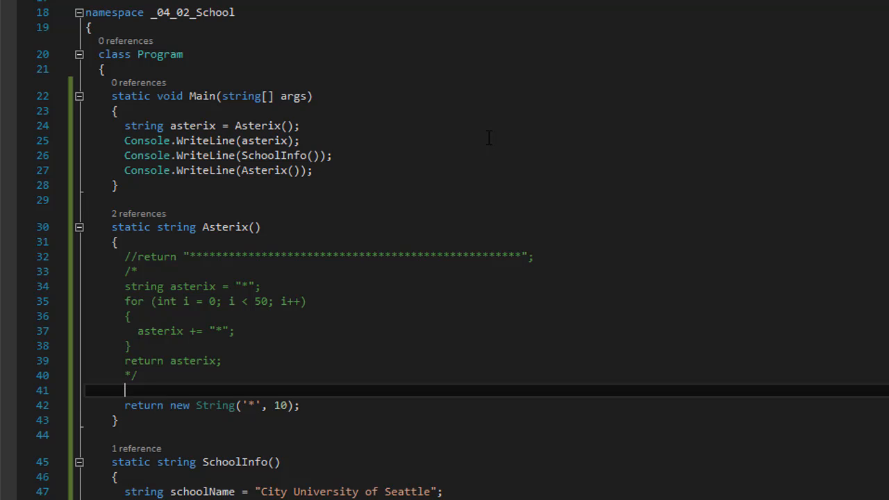
- Scroll through the code to review the restored new String('*', 50) return
scroll("down", 3)
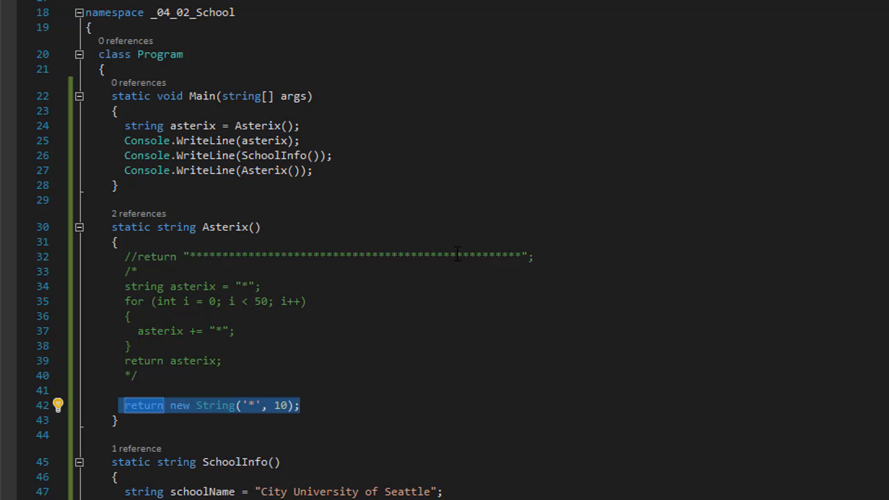
mouse_move(443, 262)
type("5")
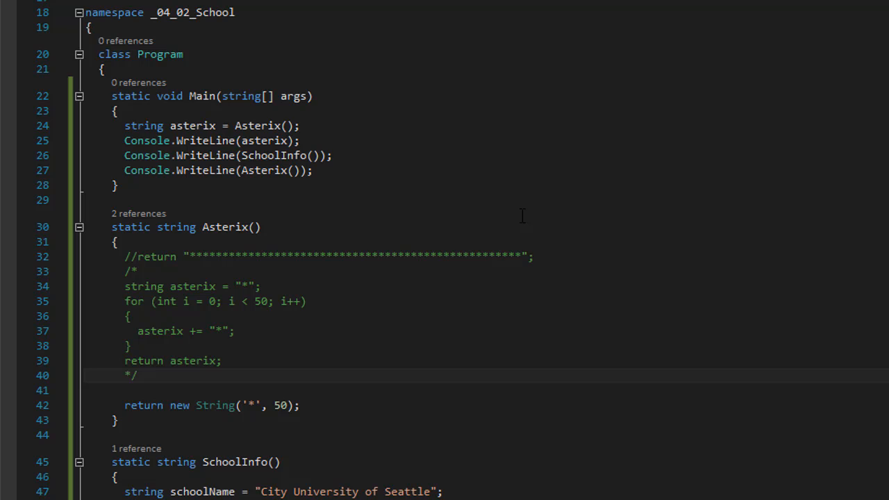
scroll("down", 3)
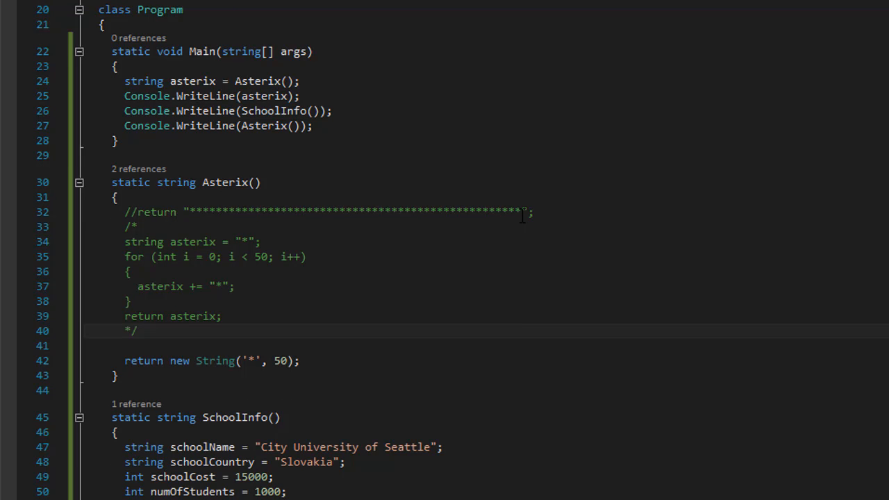